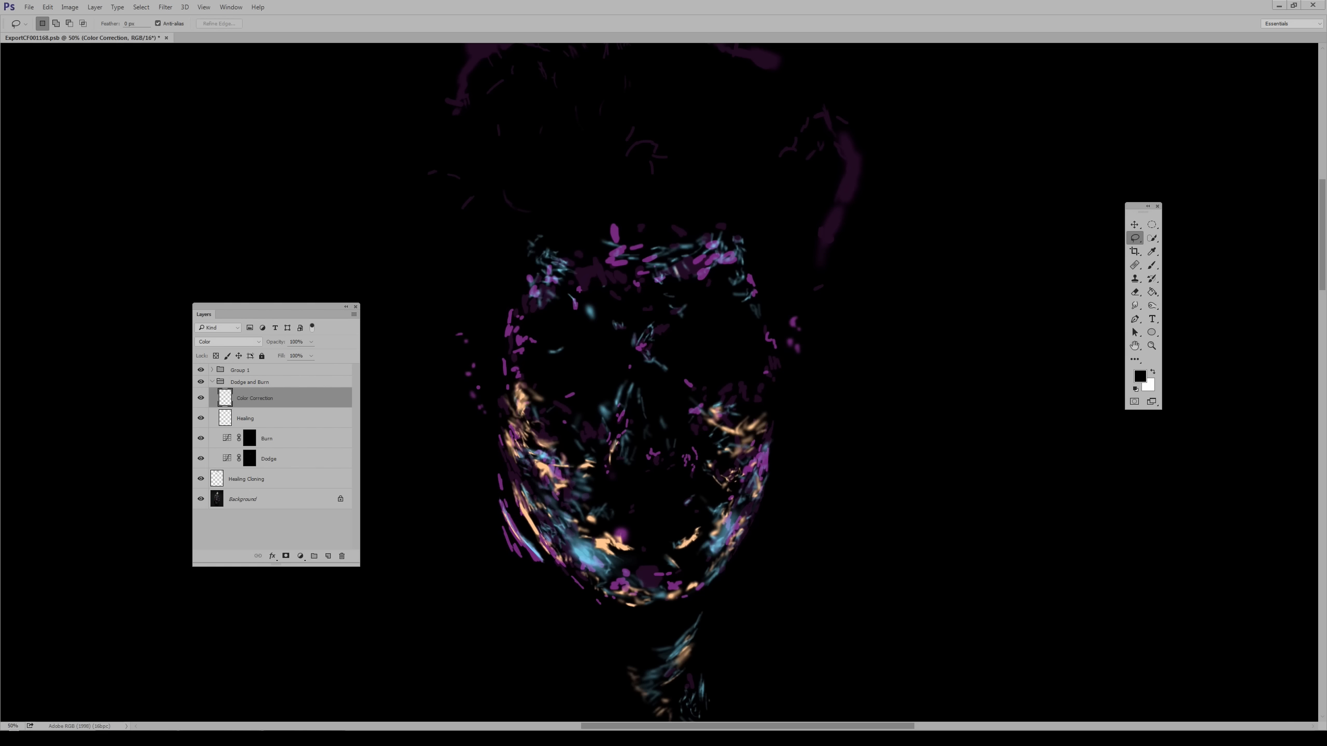
mouse_move(696, 285)
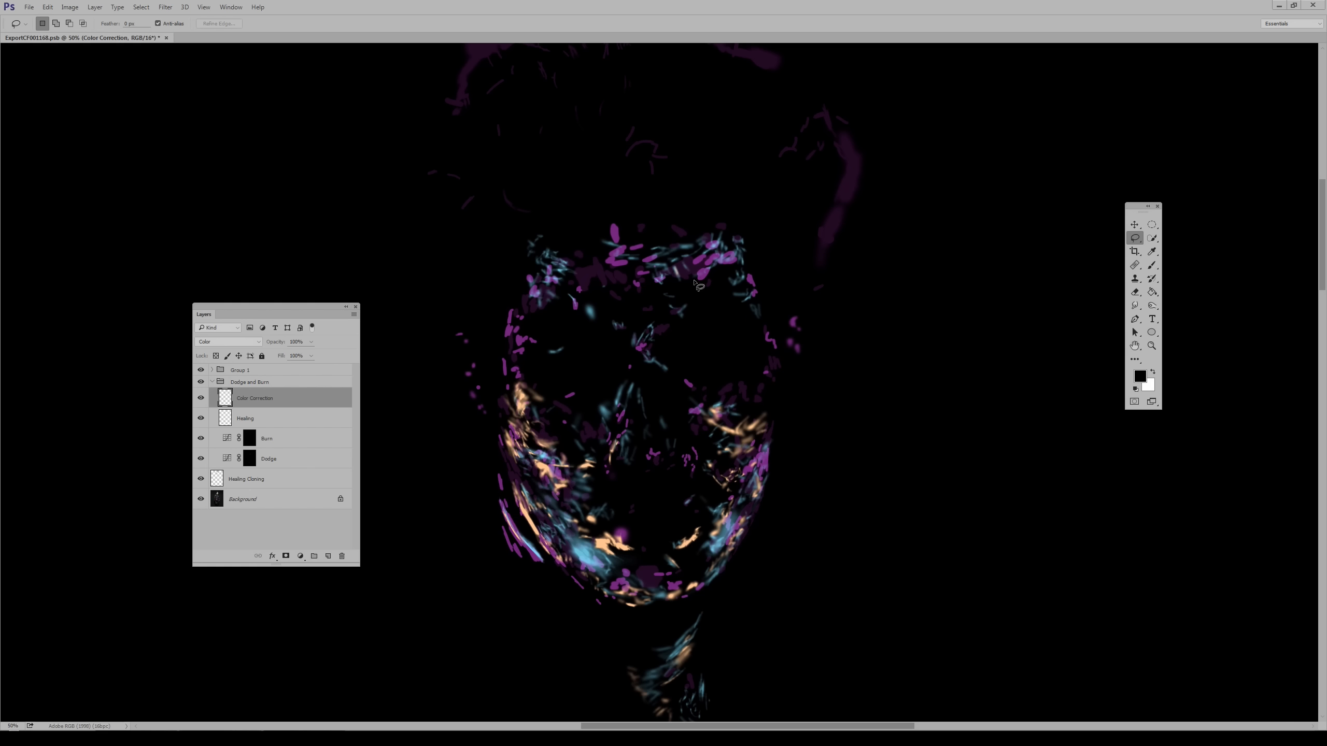
mouse_move(658, 288)
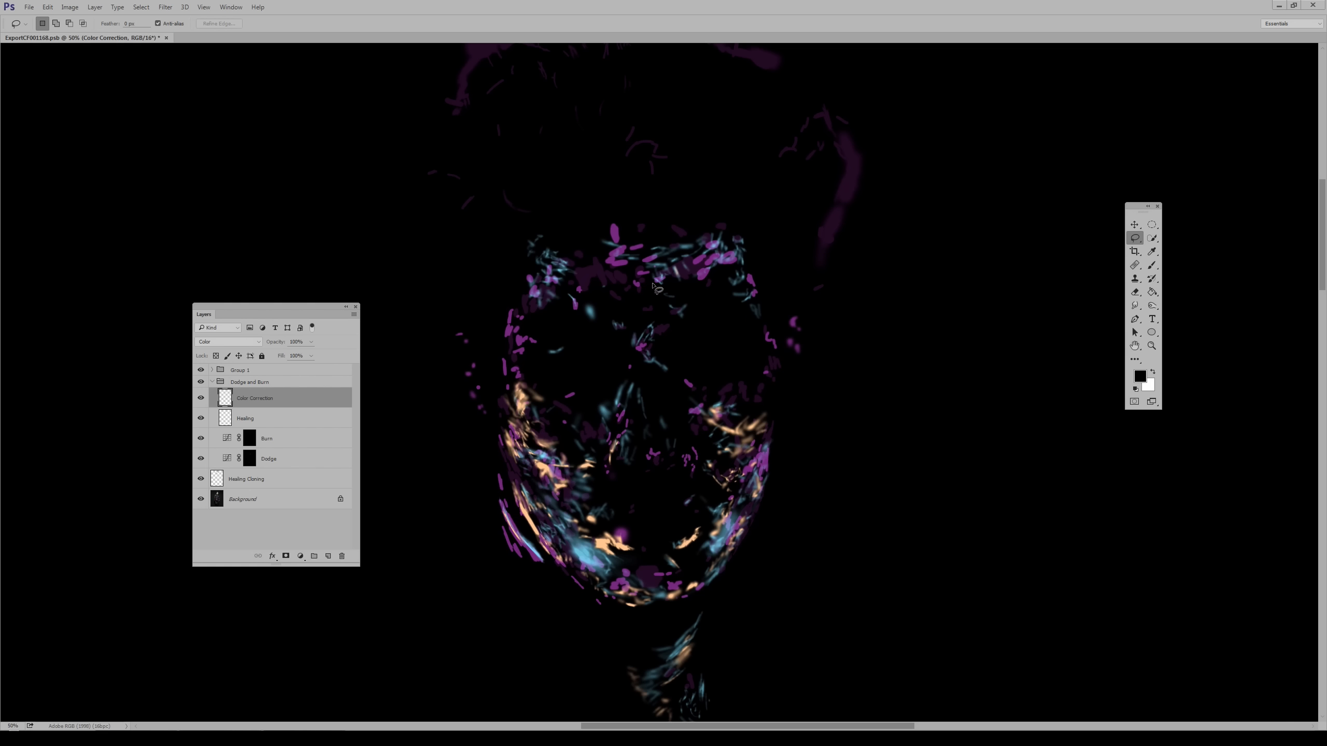
mouse_move(710, 278)
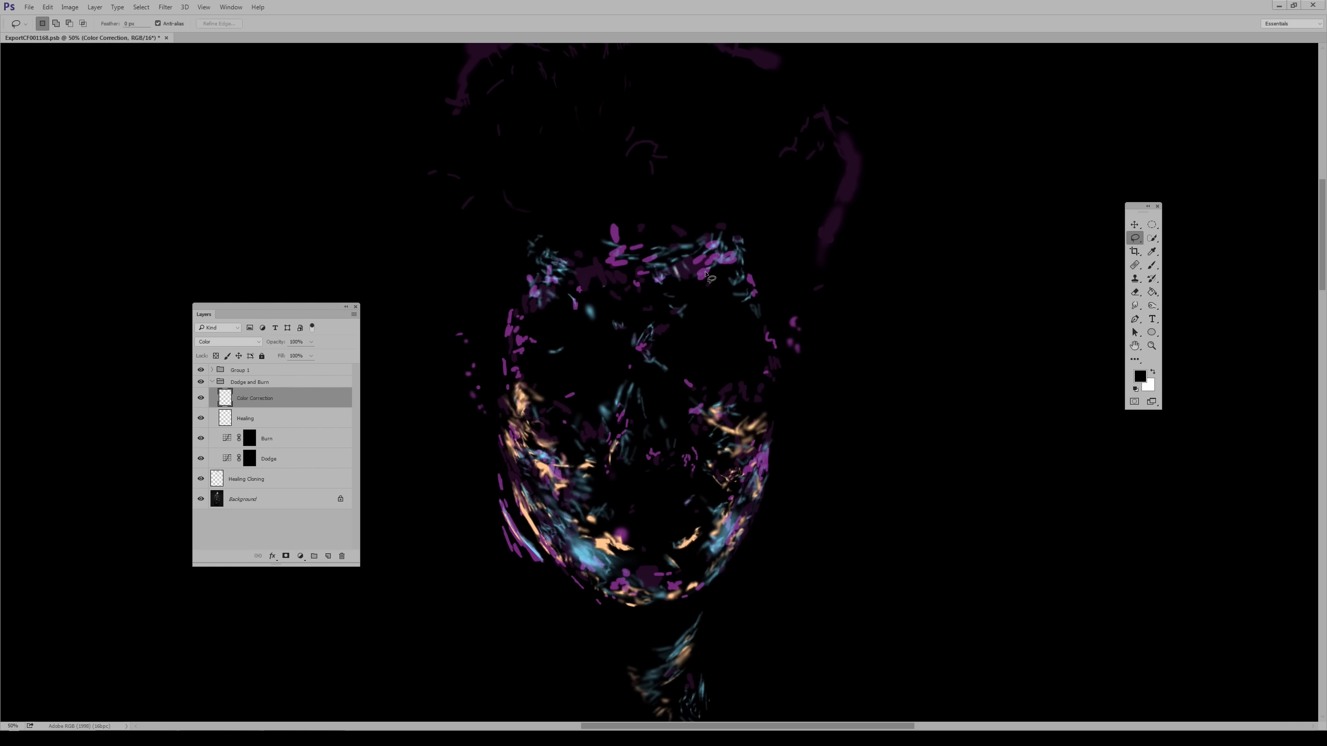
mouse_move(595, 559)
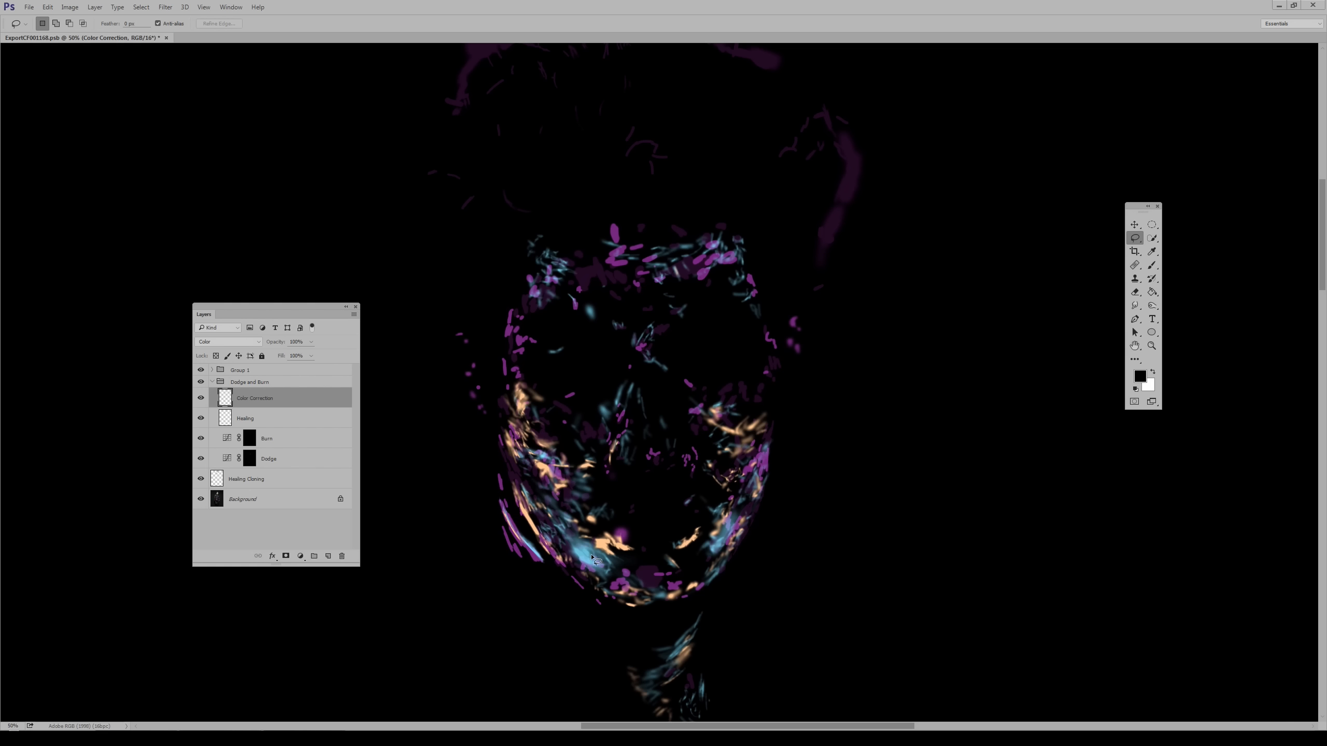
mouse_move(611, 495)
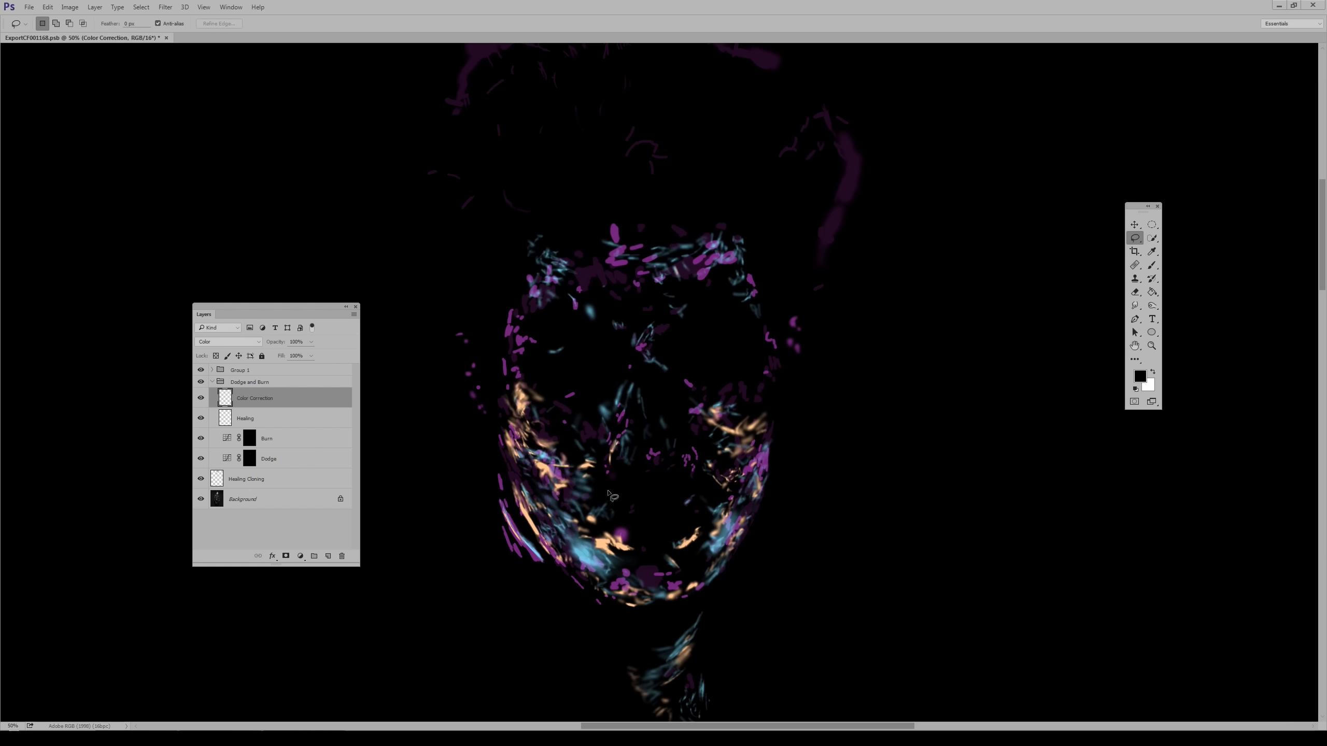
mouse_move(193, 381)
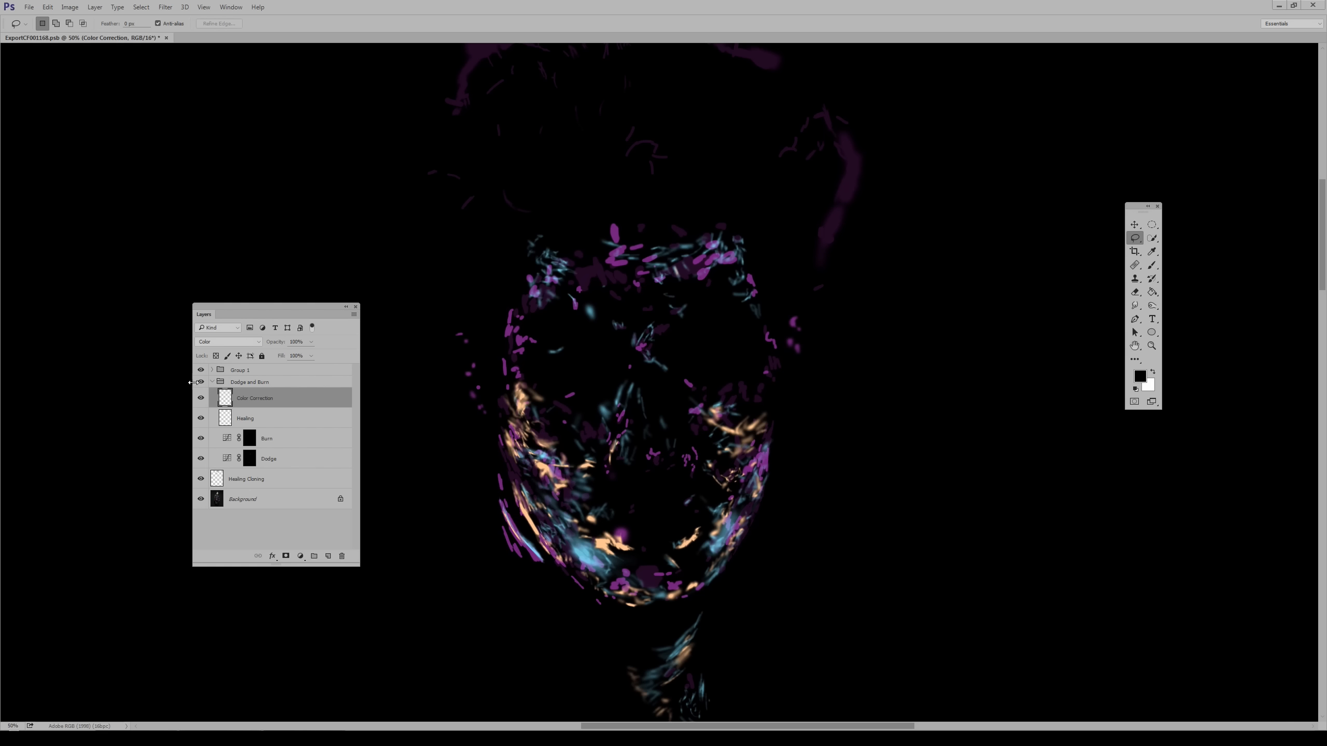
mouse_move(236, 375)
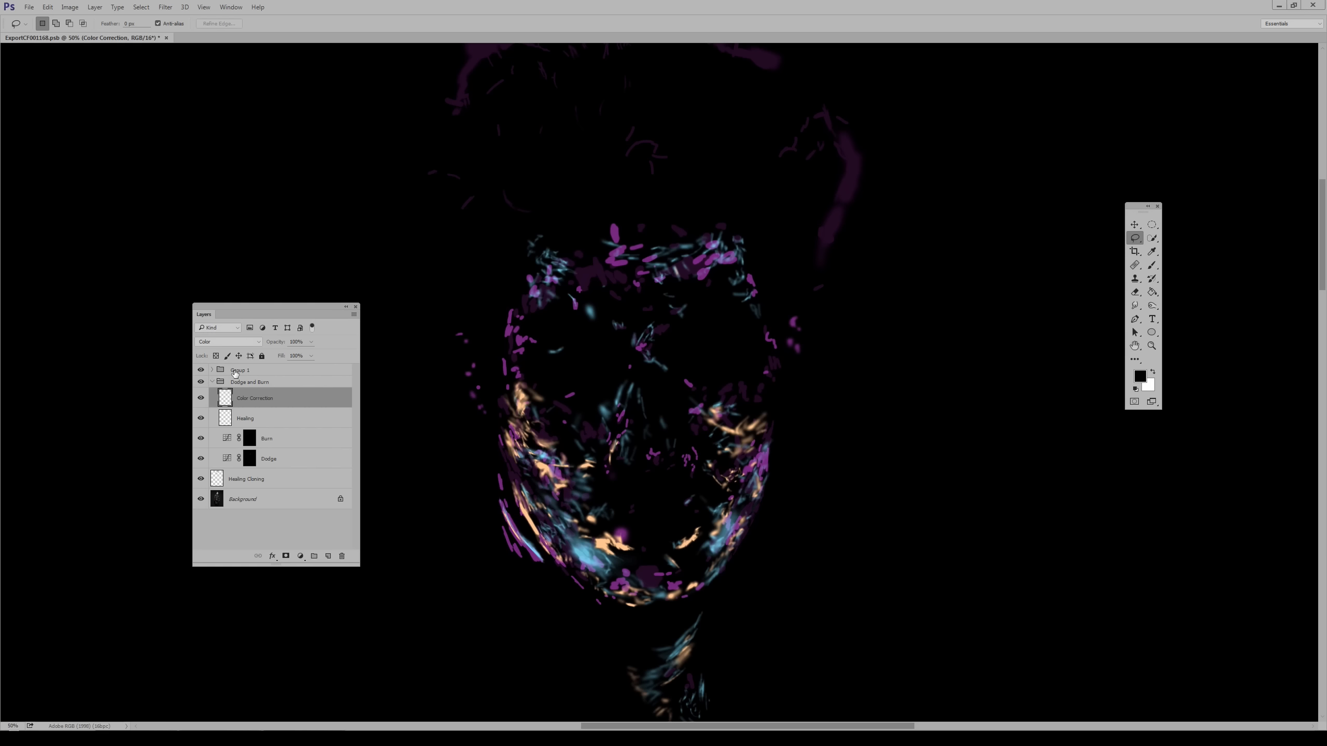
- Turn off Group 1's visibility to reveal the retouched portrait with the patterned wrap
click(240, 371)
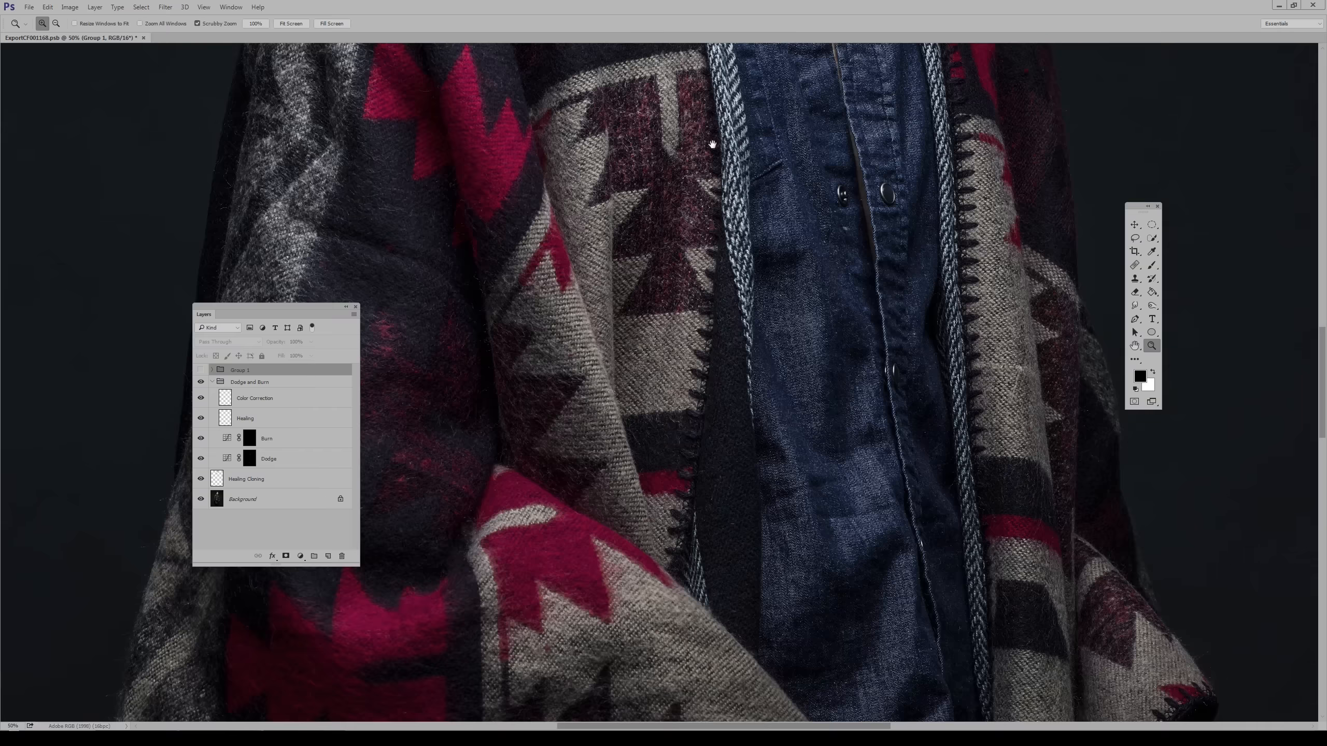
mouse_move(715, 178)
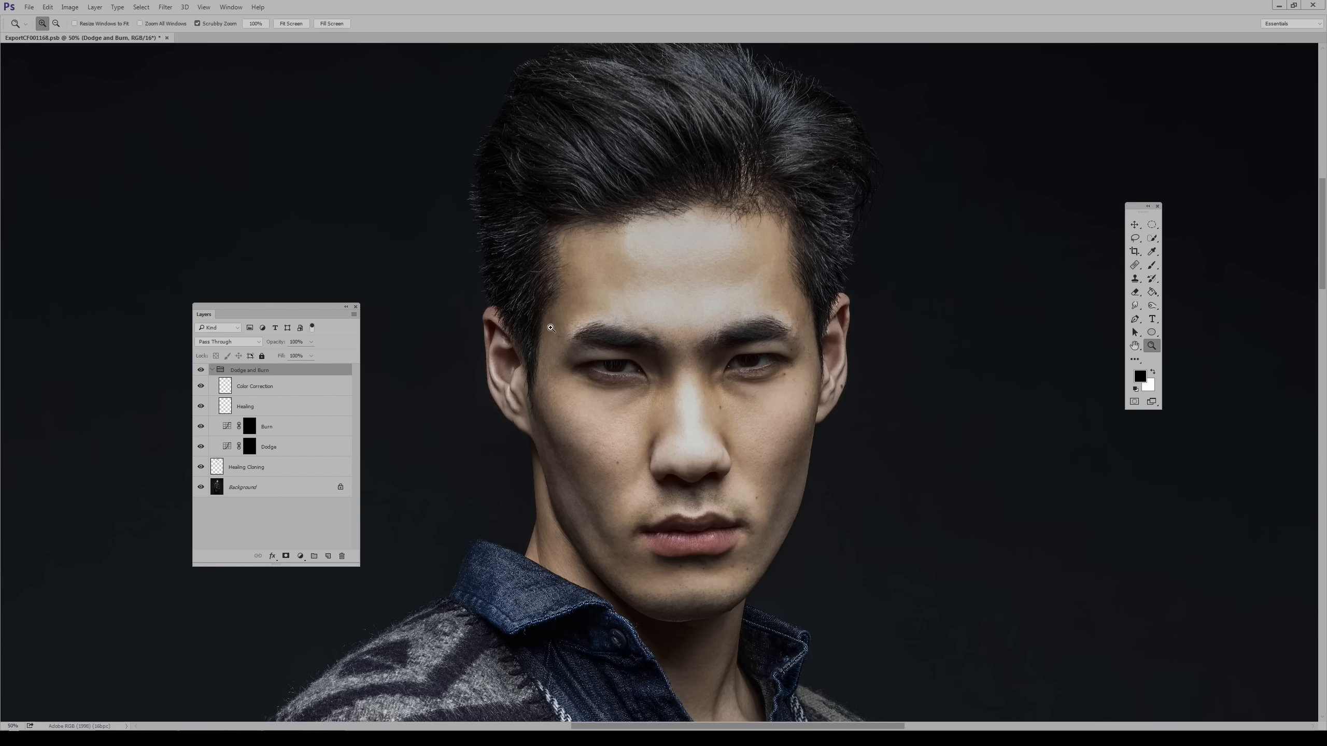
mouse_move(669, 317)
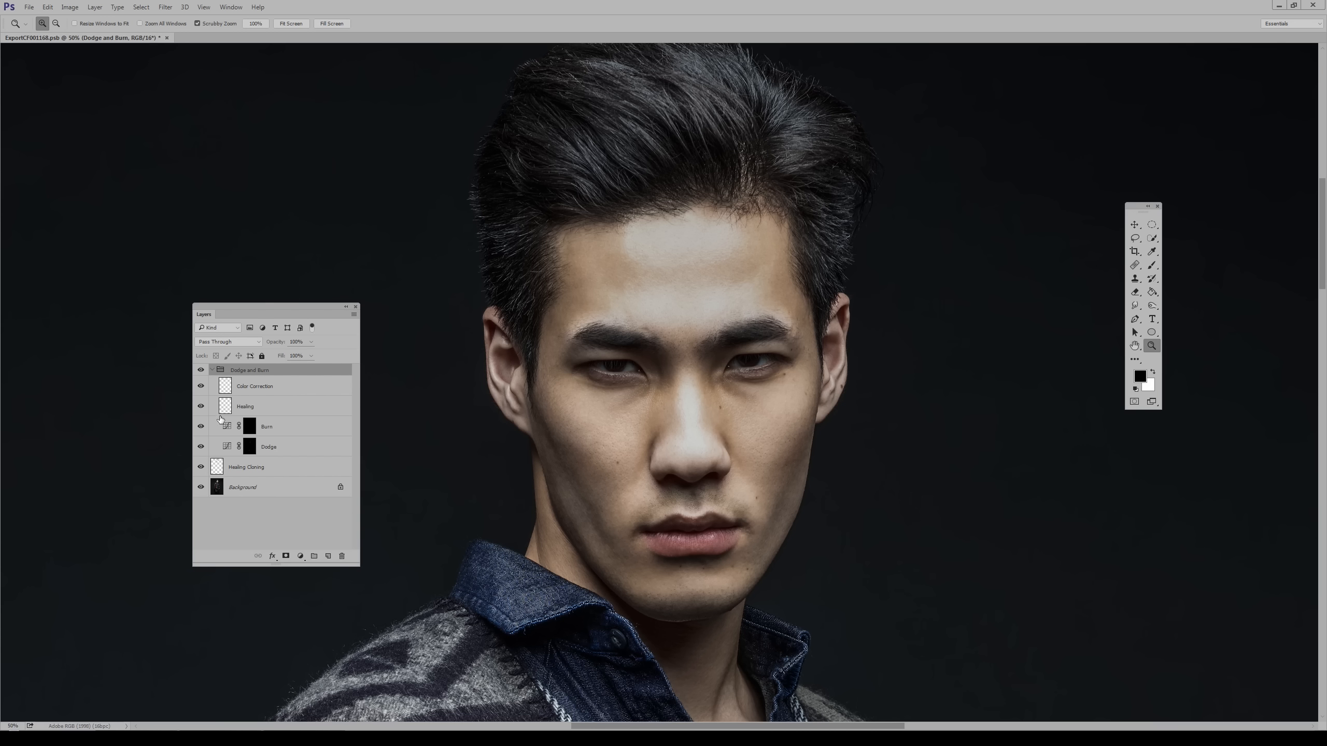
mouse_move(229, 439)
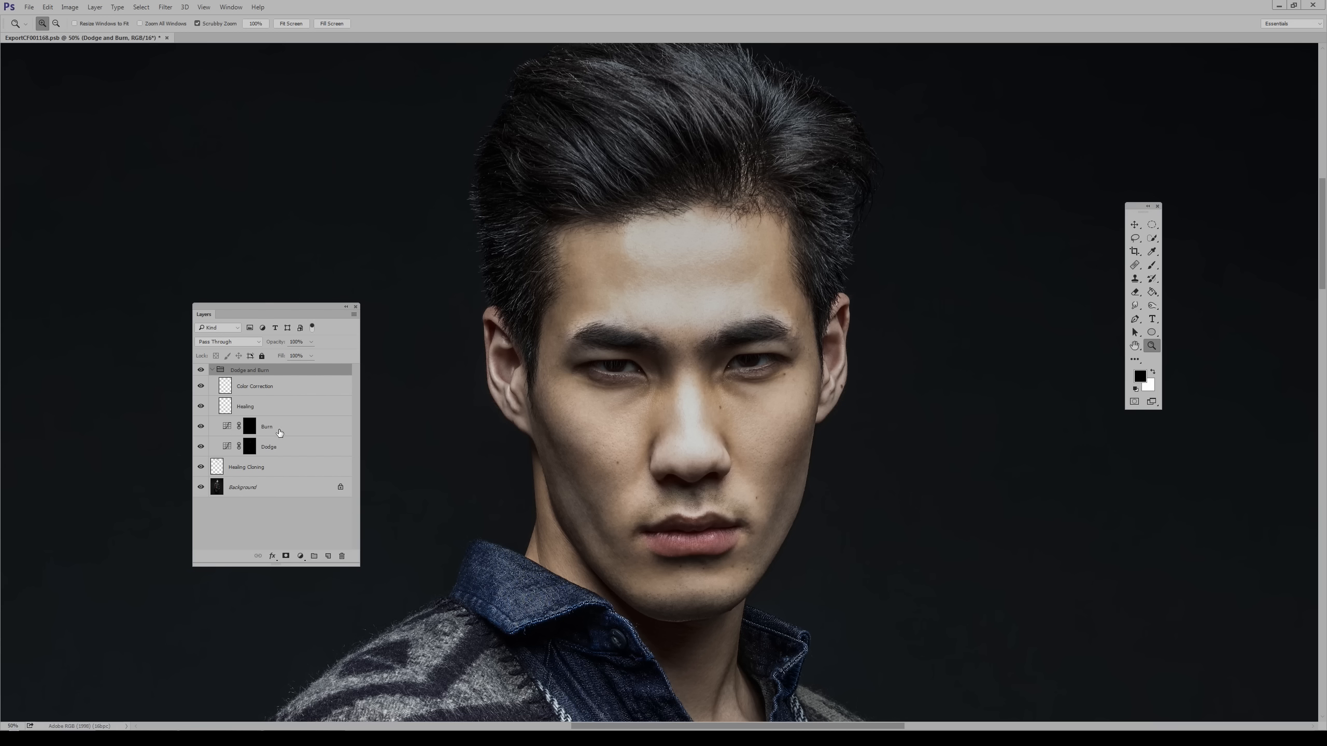
mouse_move(273, 383)
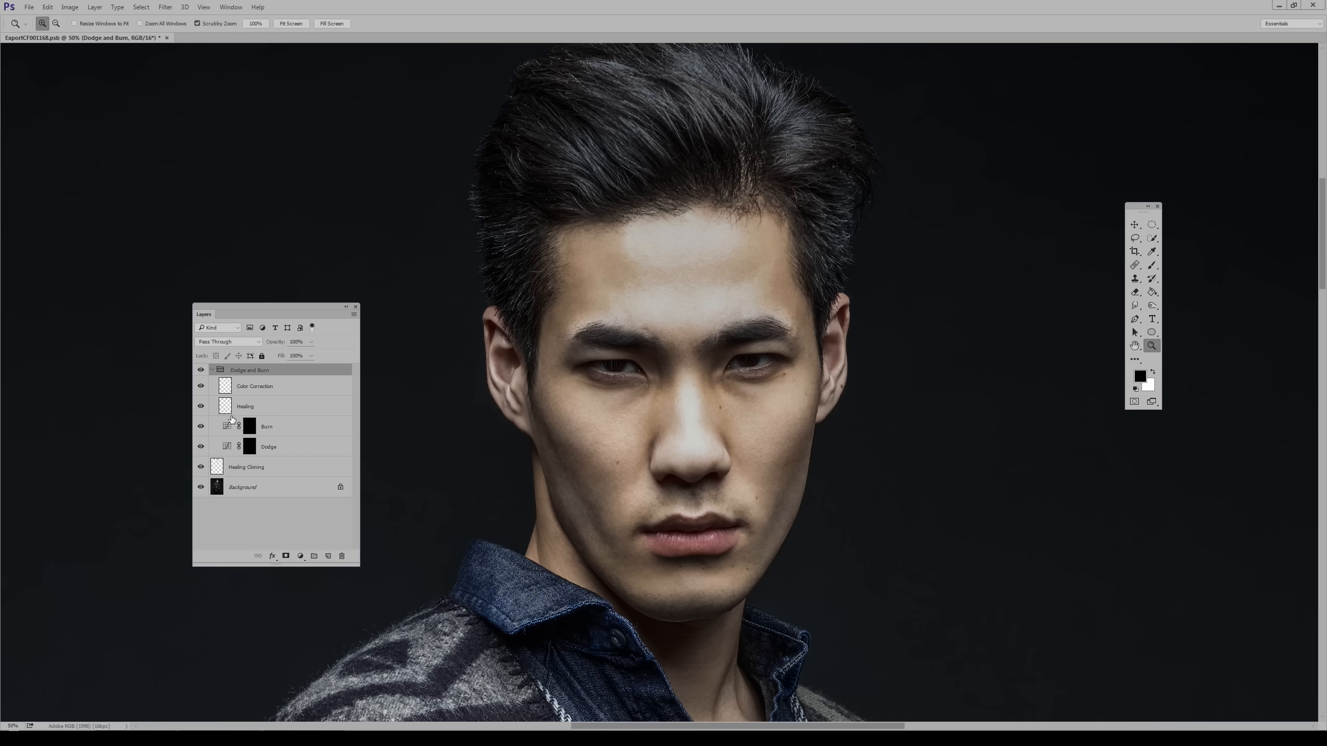
mouse_move(130, 383)
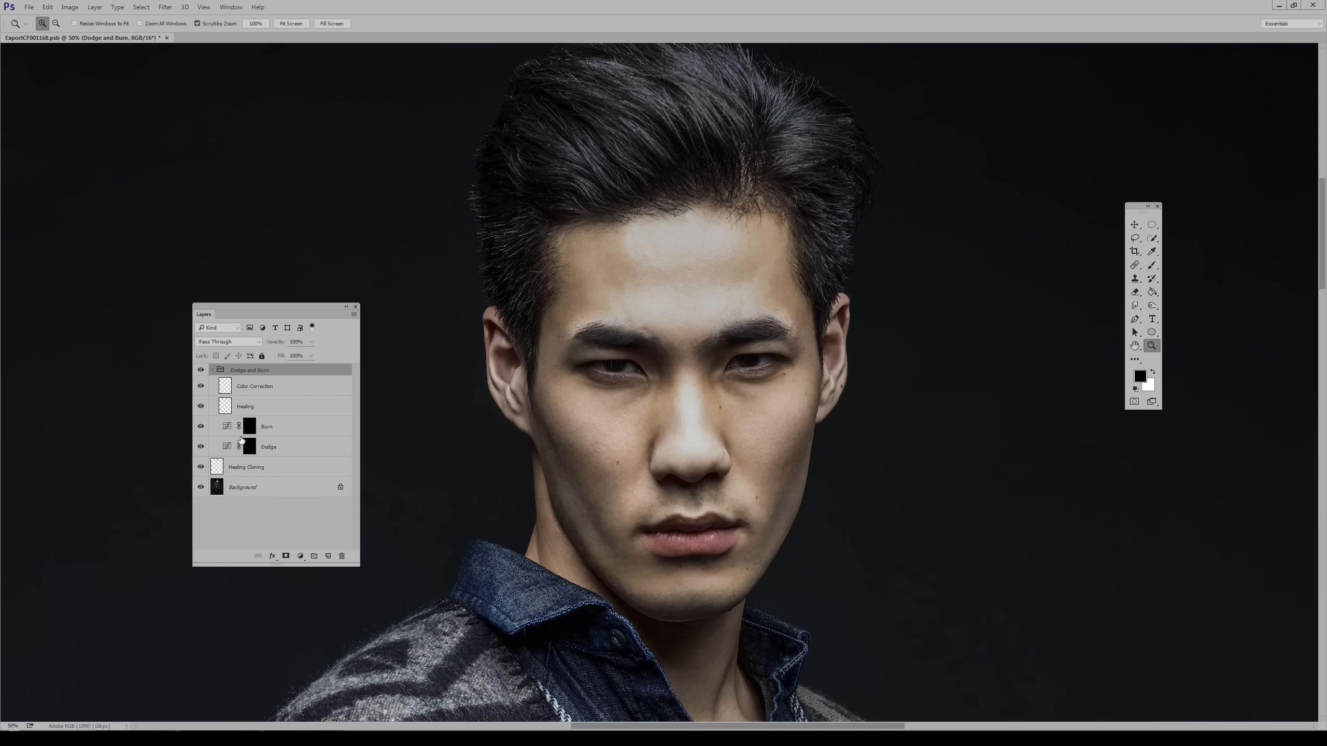
mouse_move(222, 463)
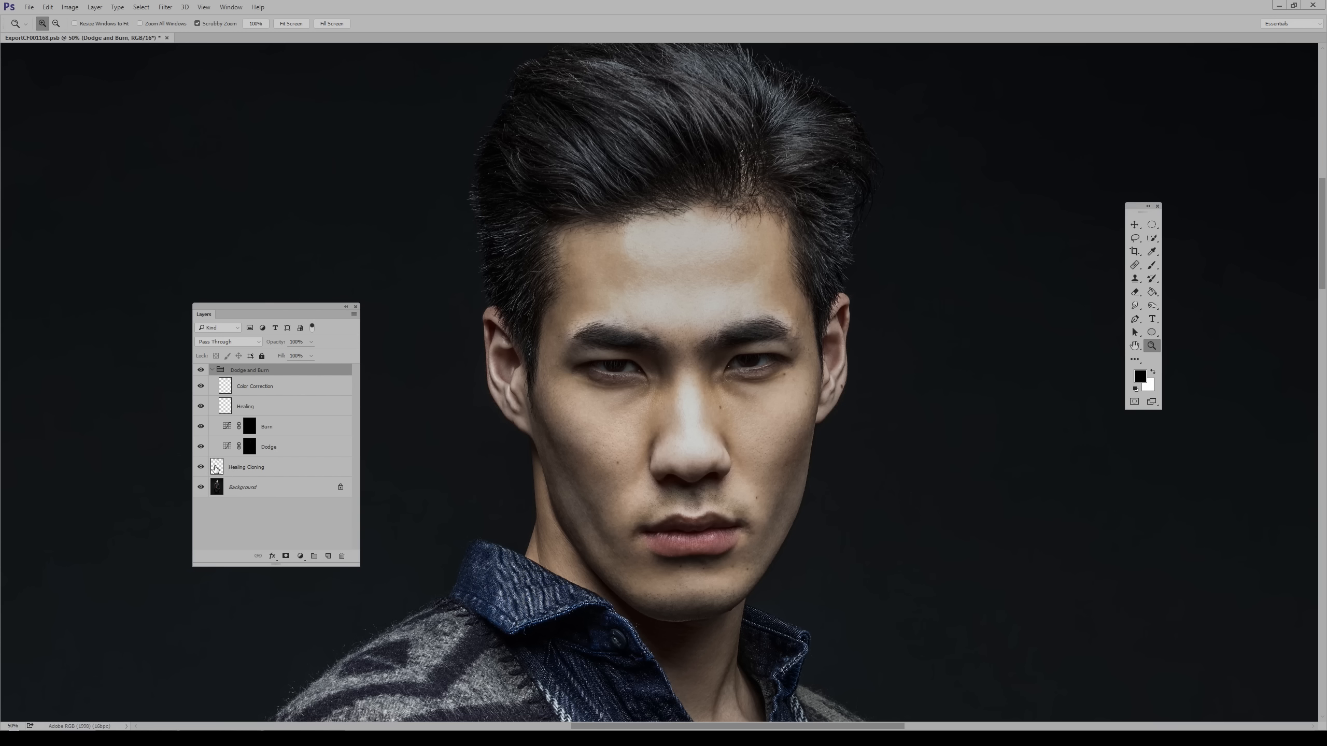
- Create a new group for the blueprint layers and load the painted strokes as a selection
click(246, 467)
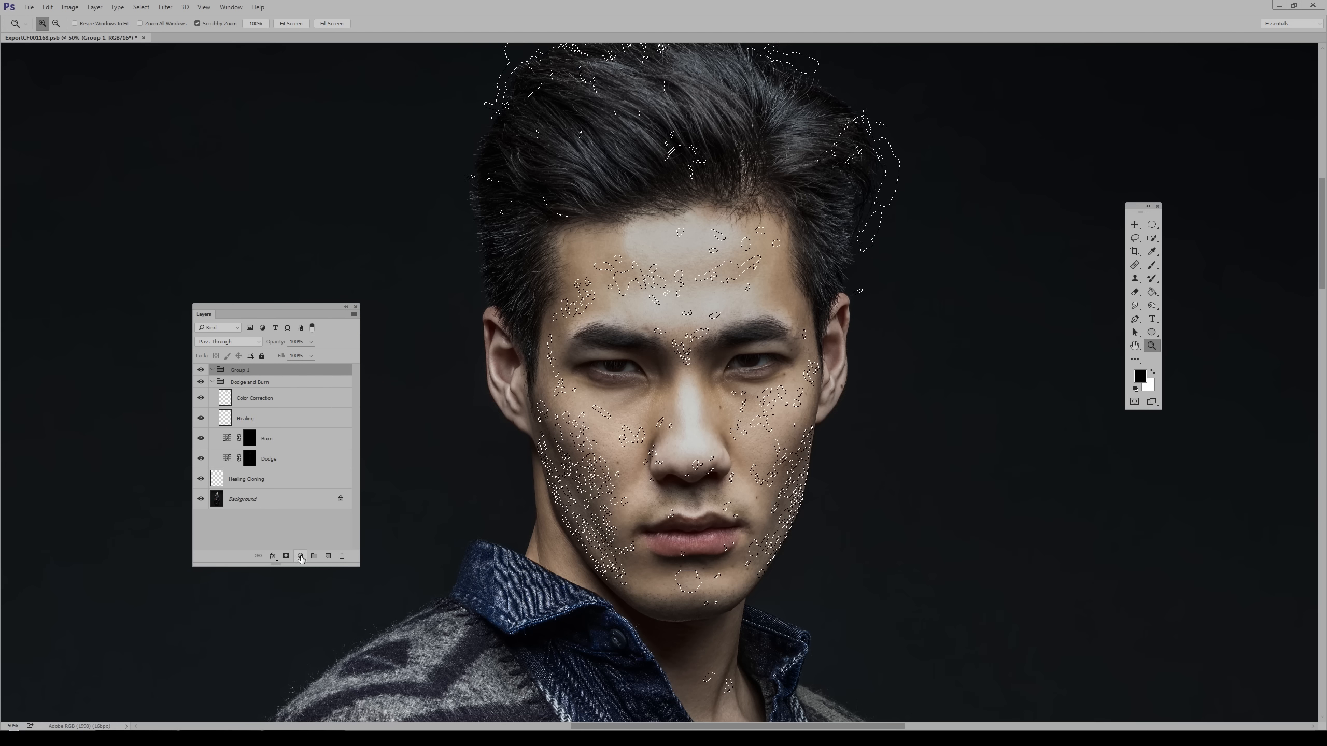
click(301, 556)
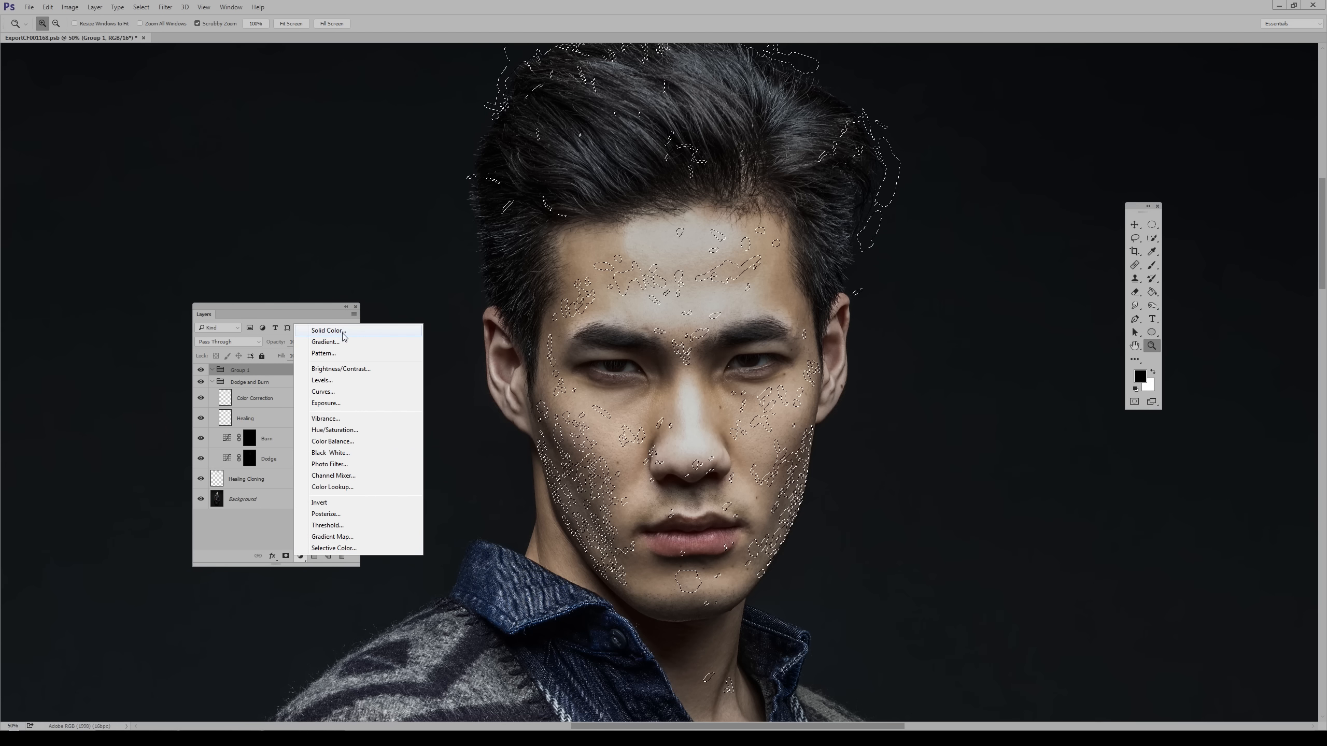
- Add a Solid Color fill layer masked to the strokes and change its color to purple
click(326, 330)
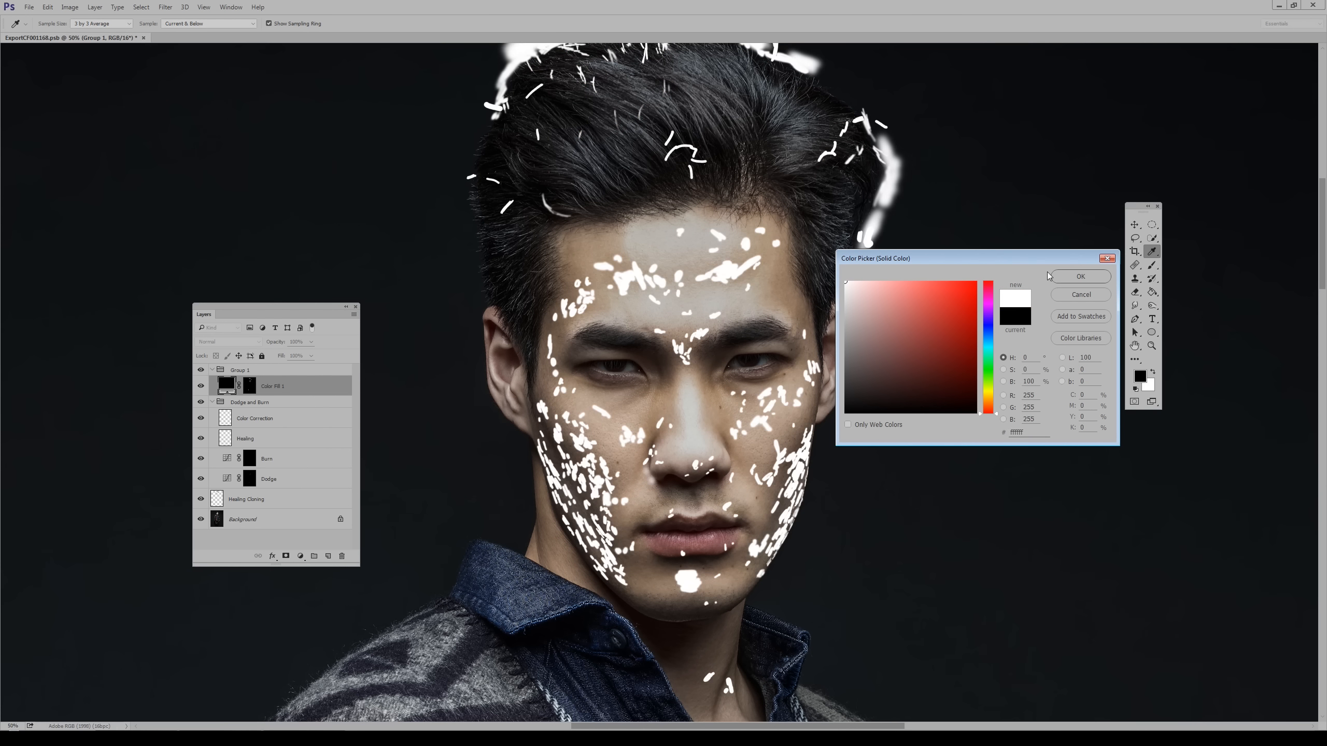
mouse_move(1081, 277)
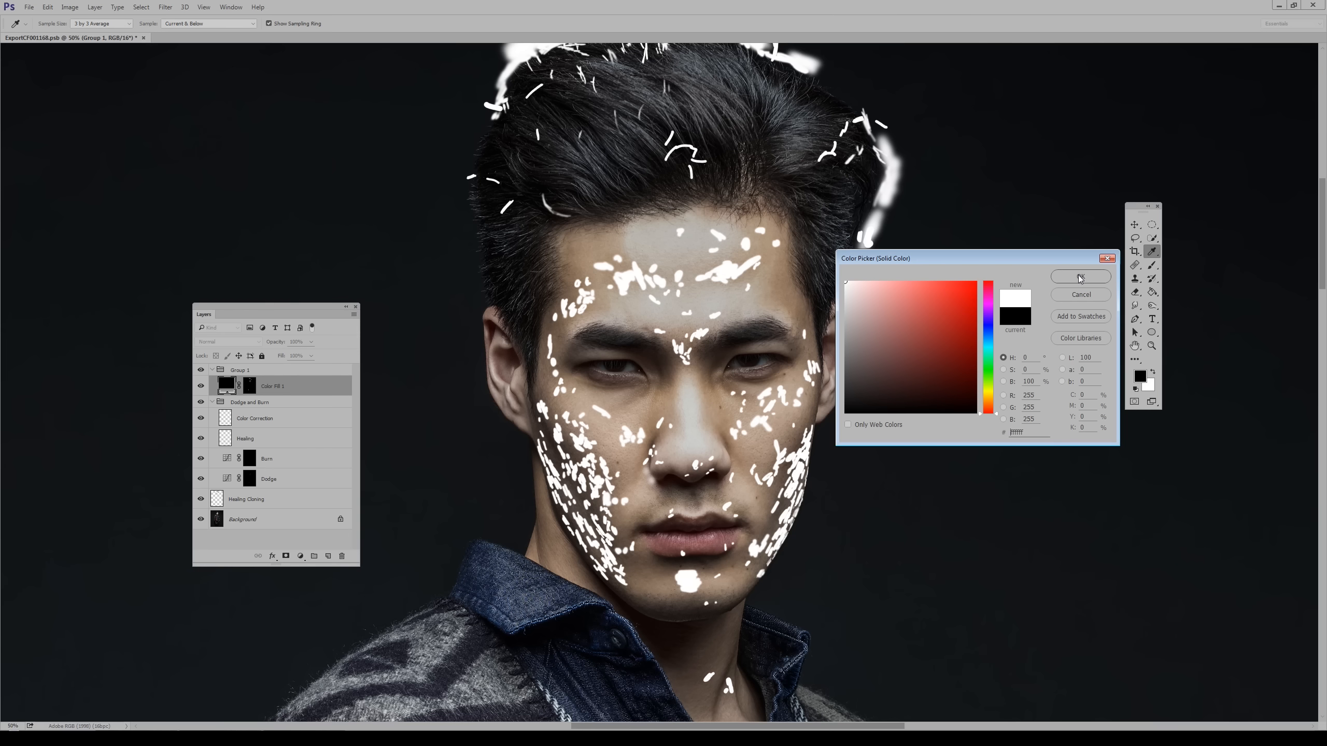
click(1081, 277)
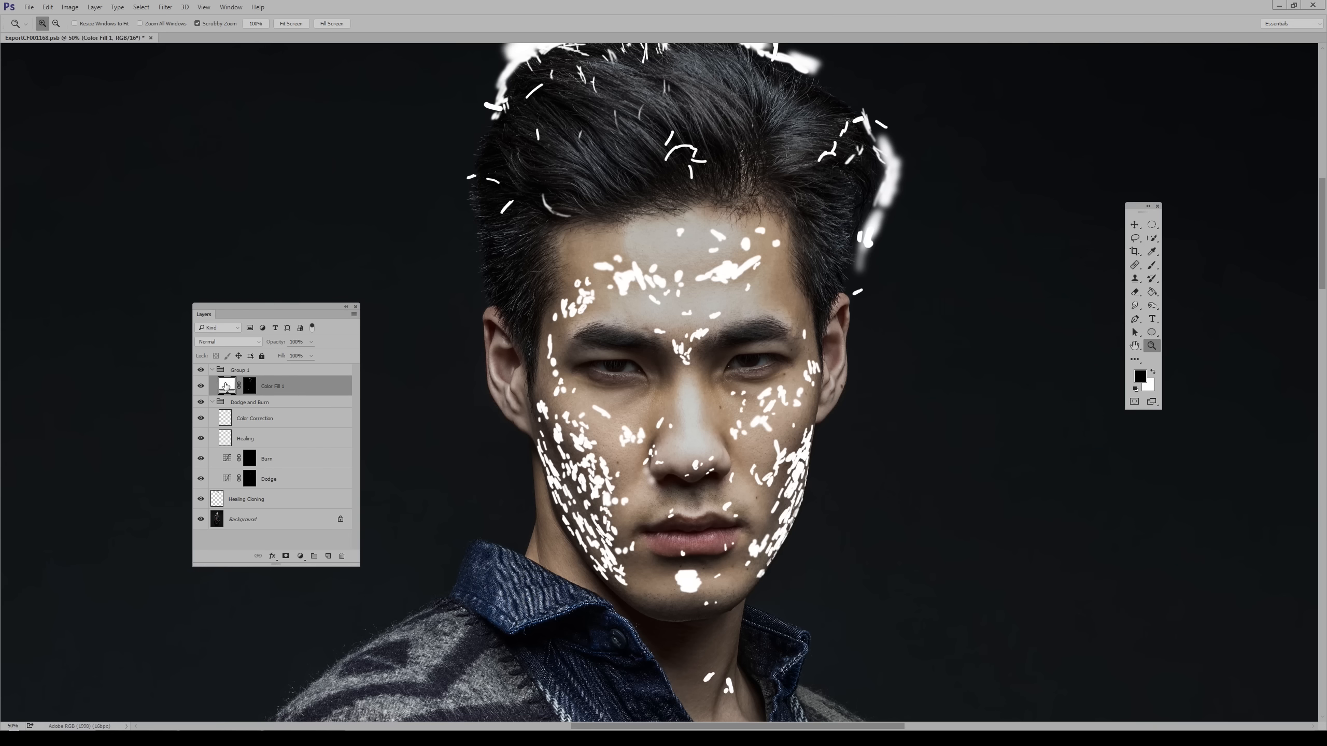
double_click(227, 386)
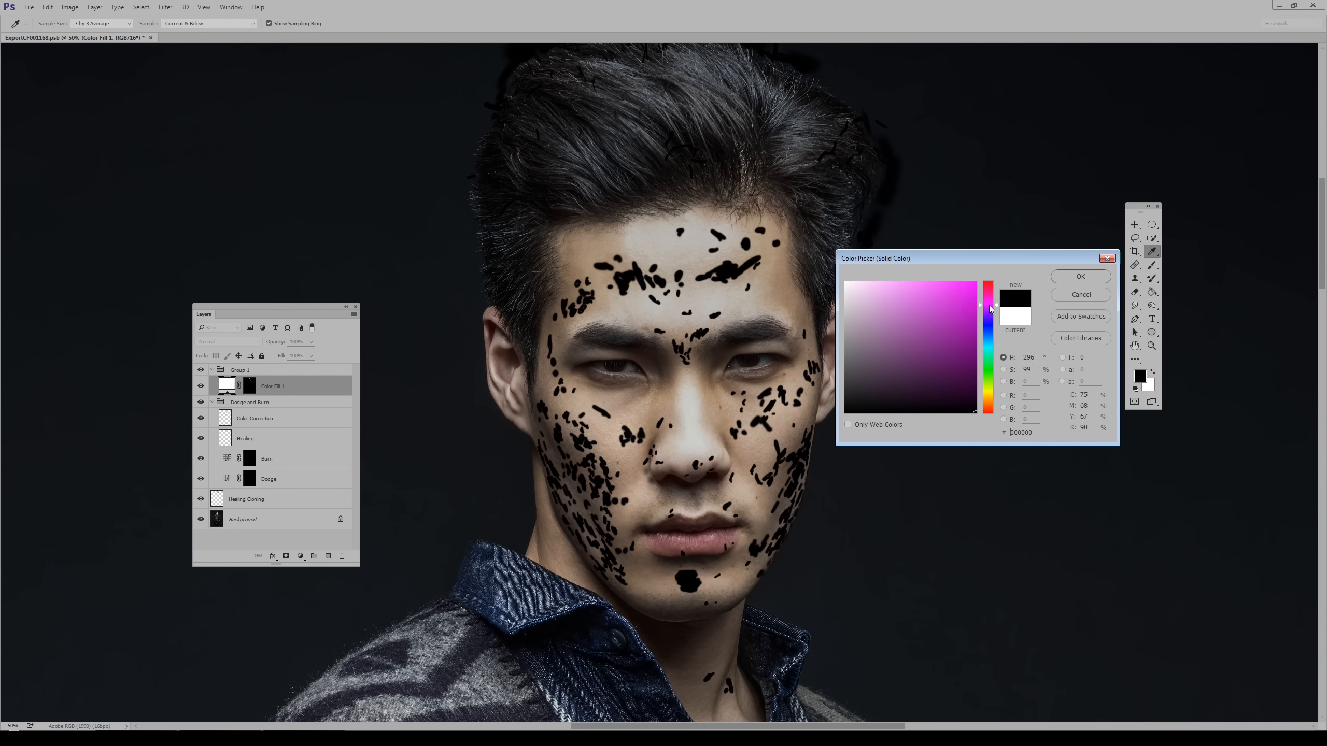
click(971, 309)
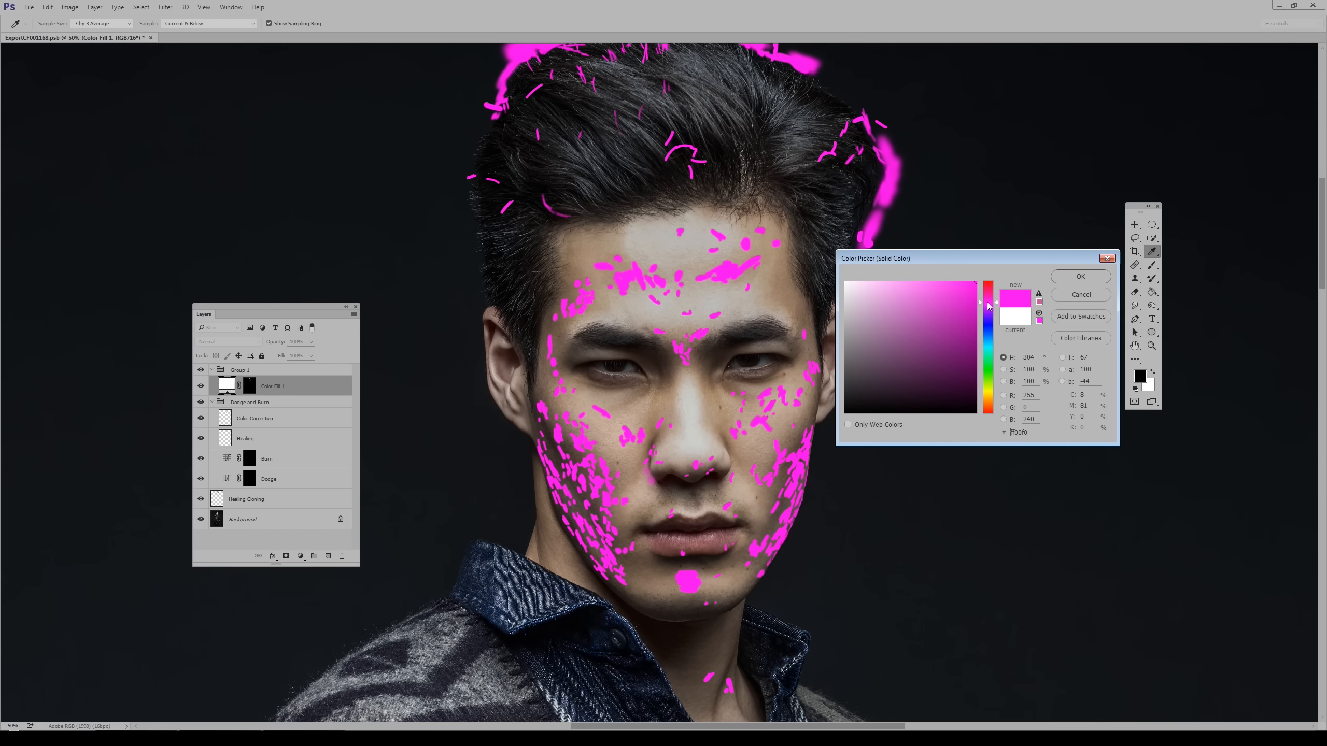
click(1081, 276)
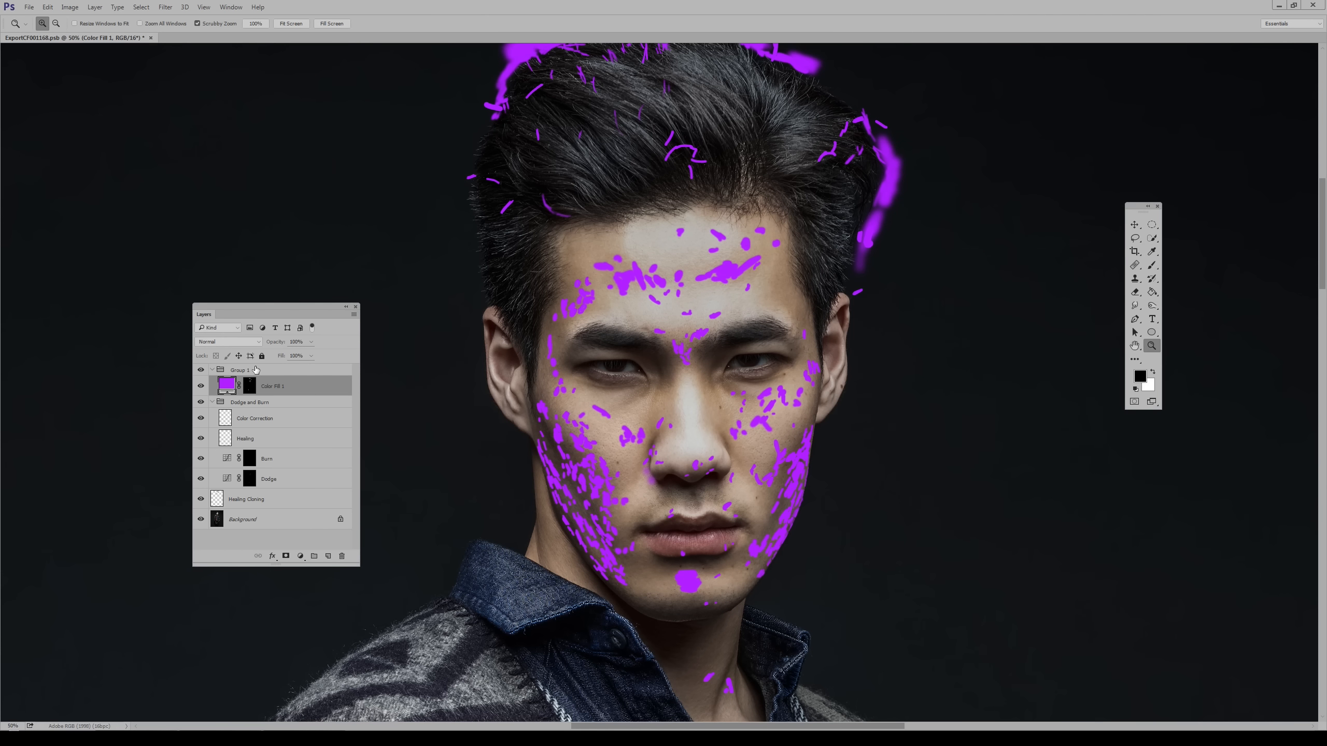
mouse_move(1057, 350)
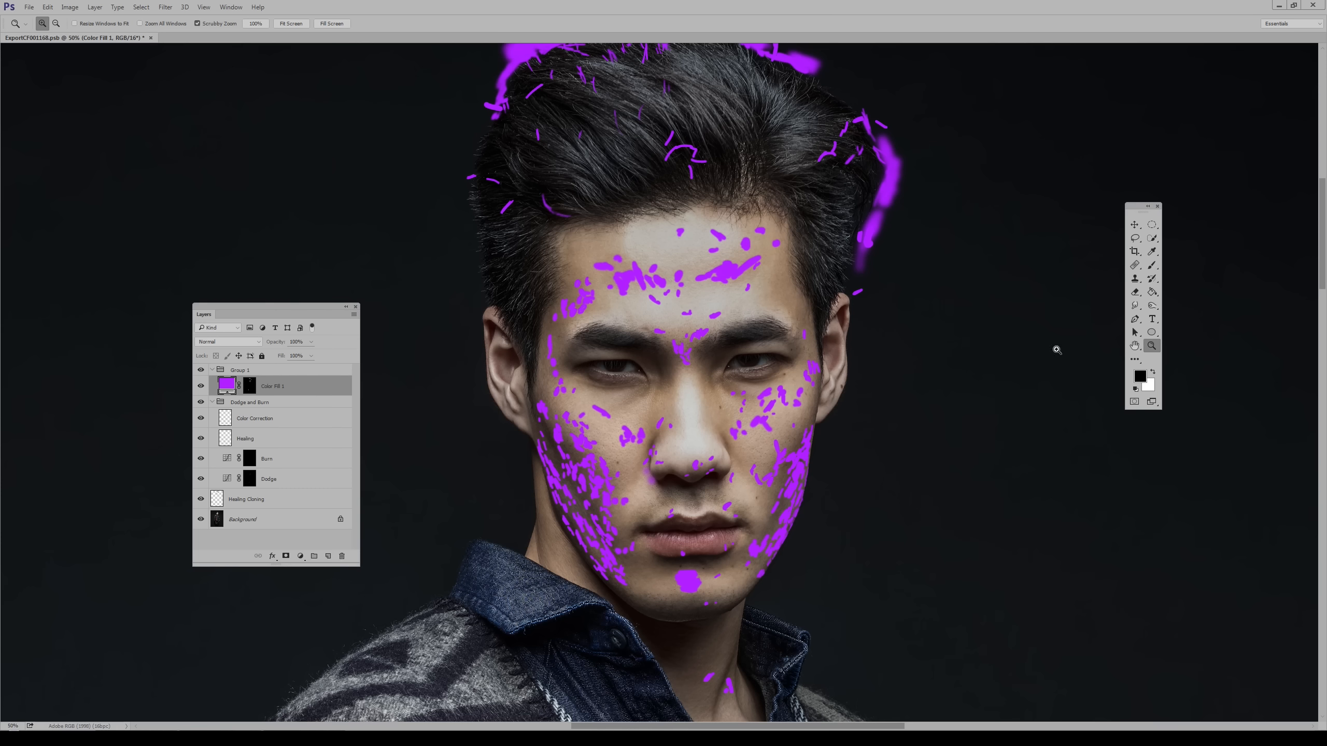
mouse_move(637, 705)
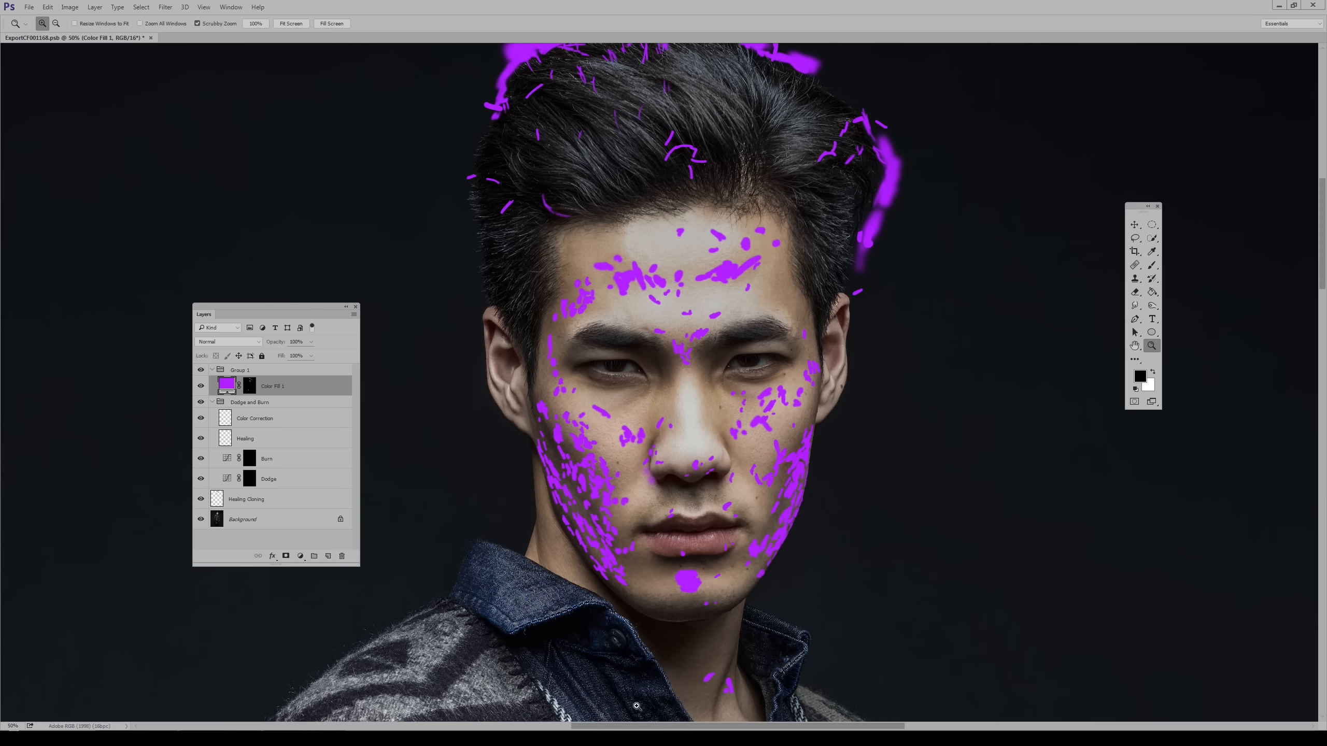
mouse_move(298, 453)
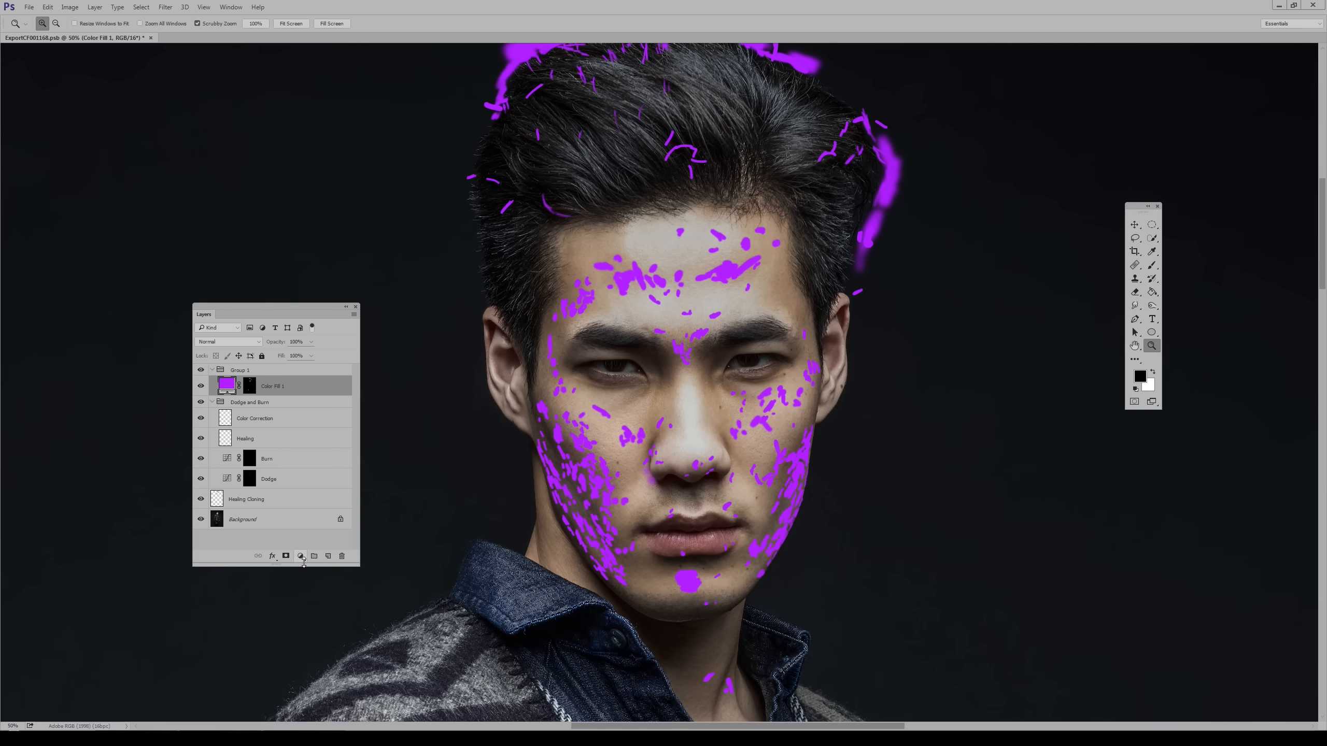
- Add a black Solid Color fill beneath Color Fill 1 and lighten the strokes to lavender
click(302, 557)
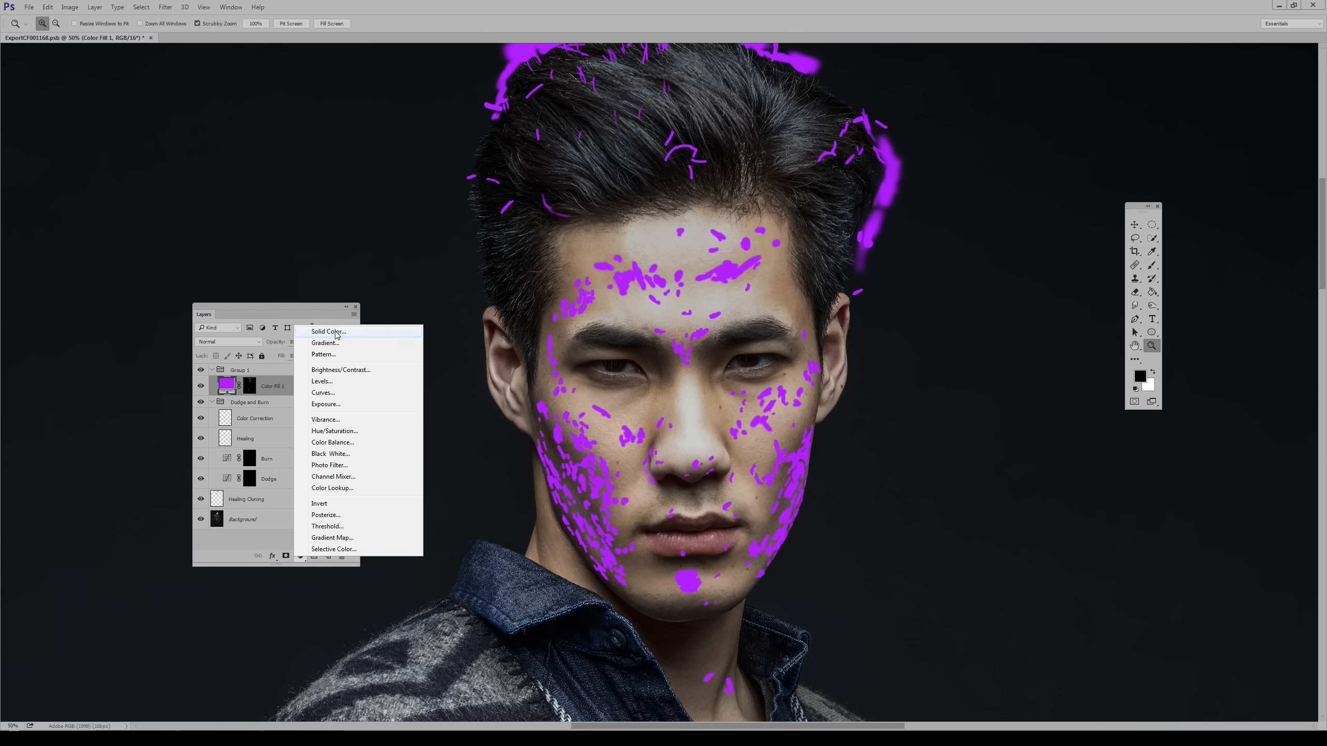
mouse_move(393, 333)
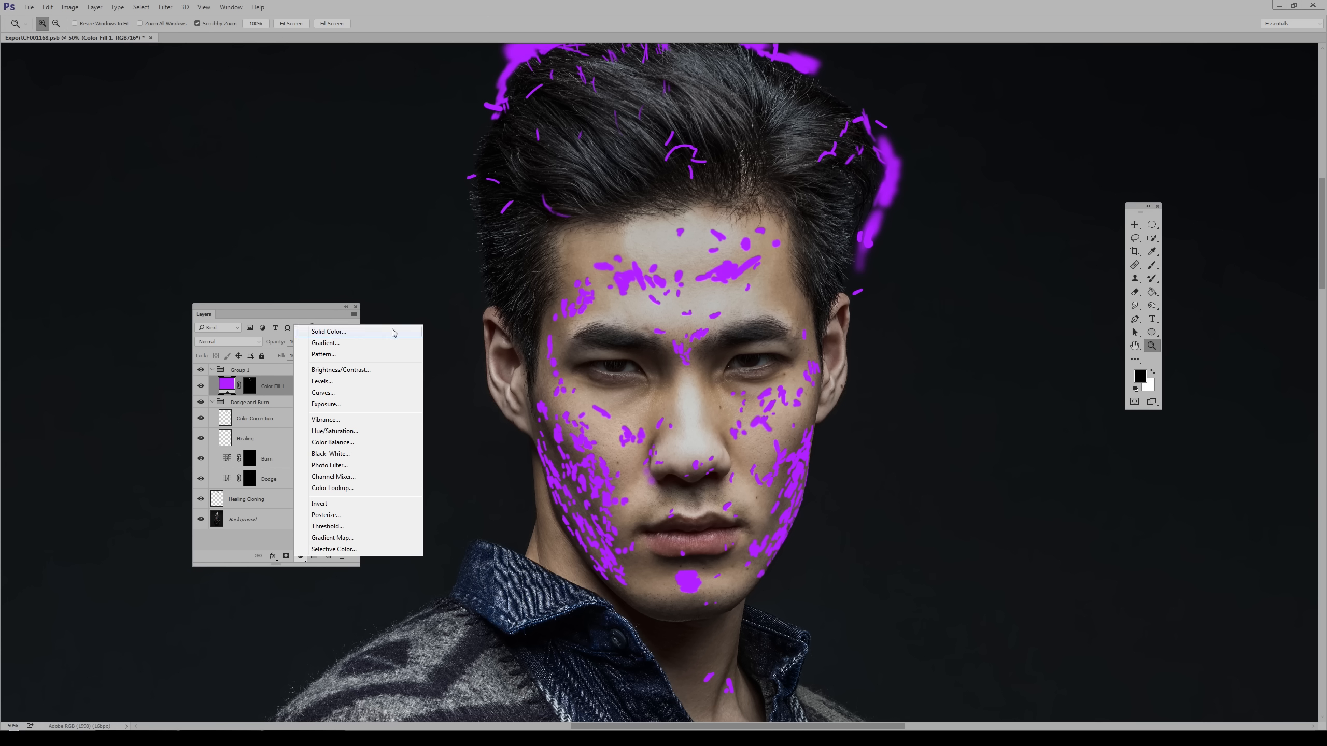
click(328, 330)
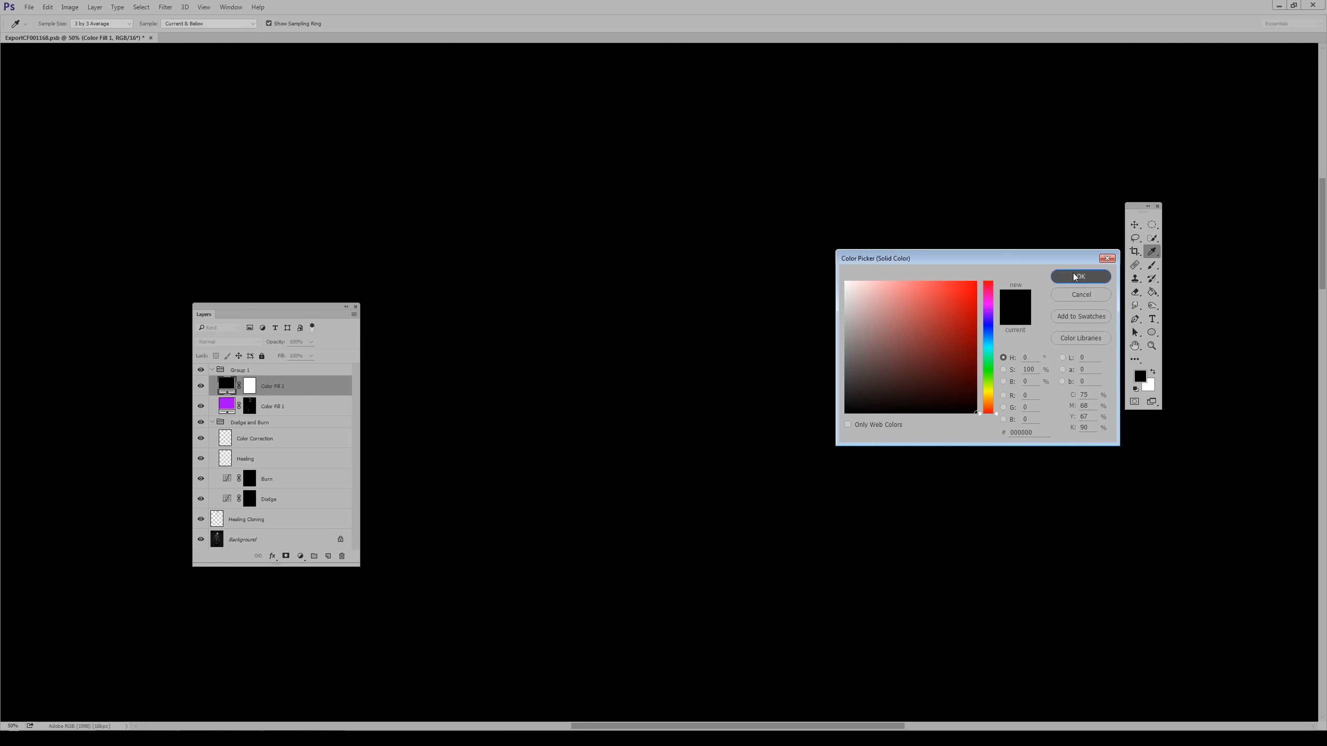
click(1080, 276)
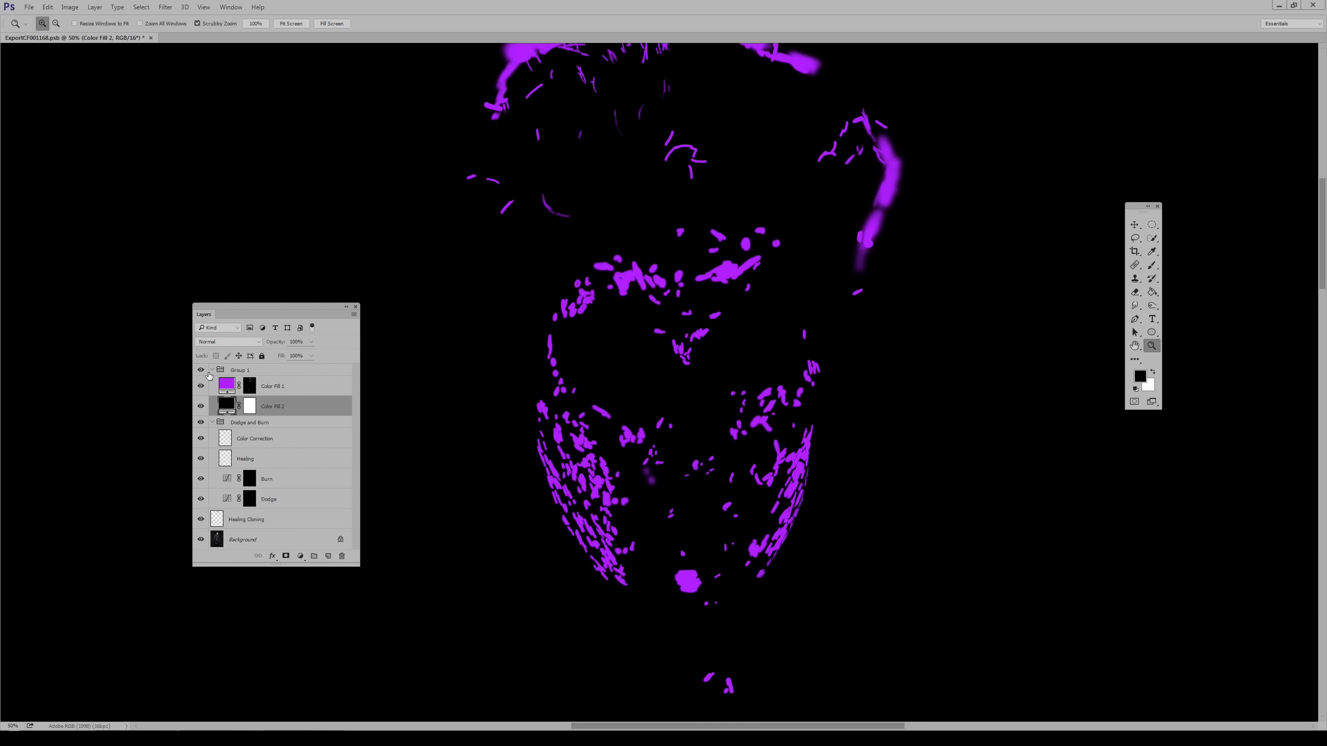
mouse_move(871, 335)
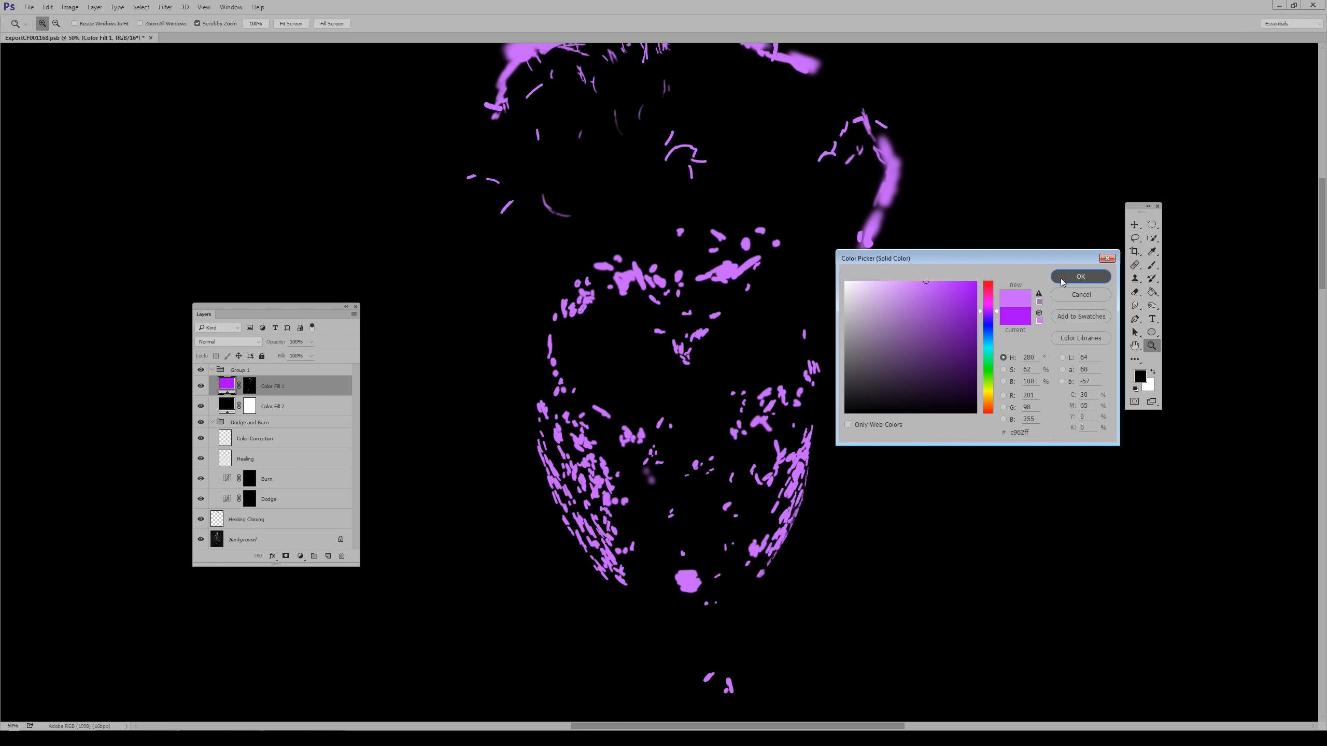
click(1081, 276)
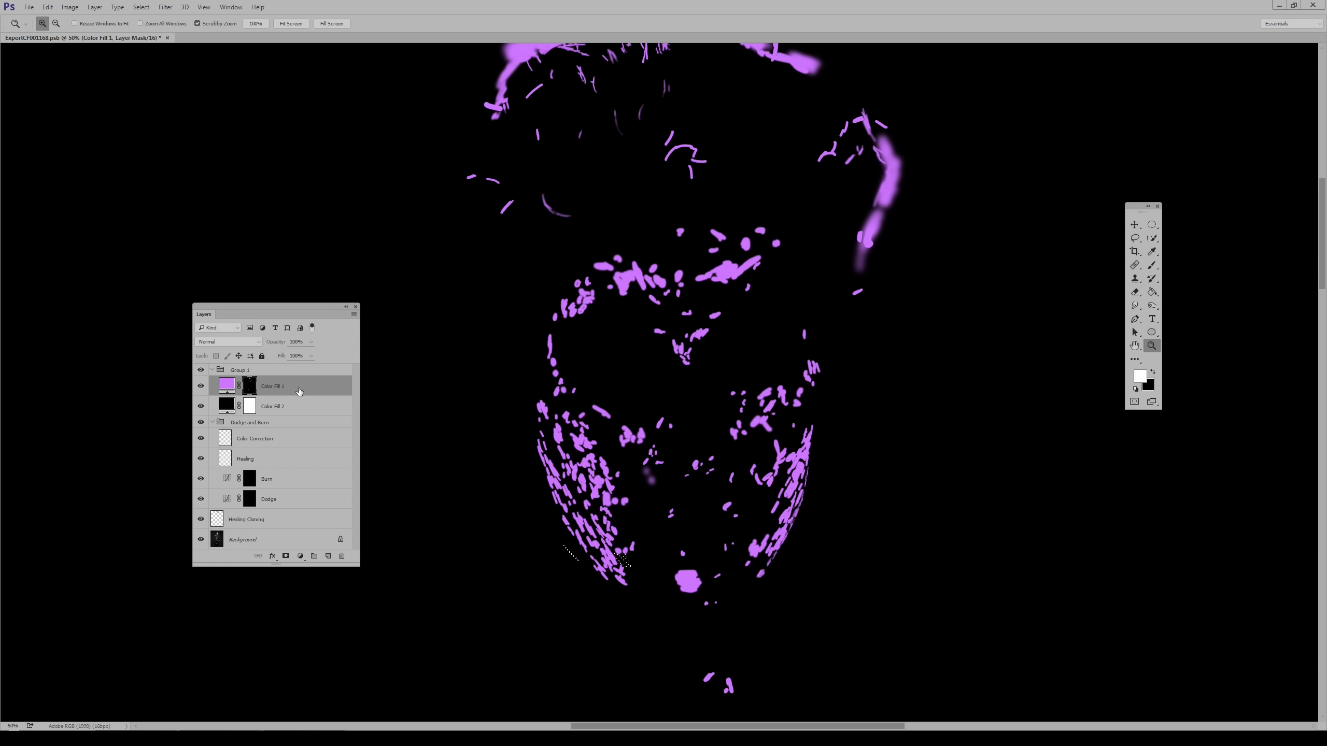
- Add a bright cyan Solid Color fill layer above the lavender fill in Group 1
click(299, 556)
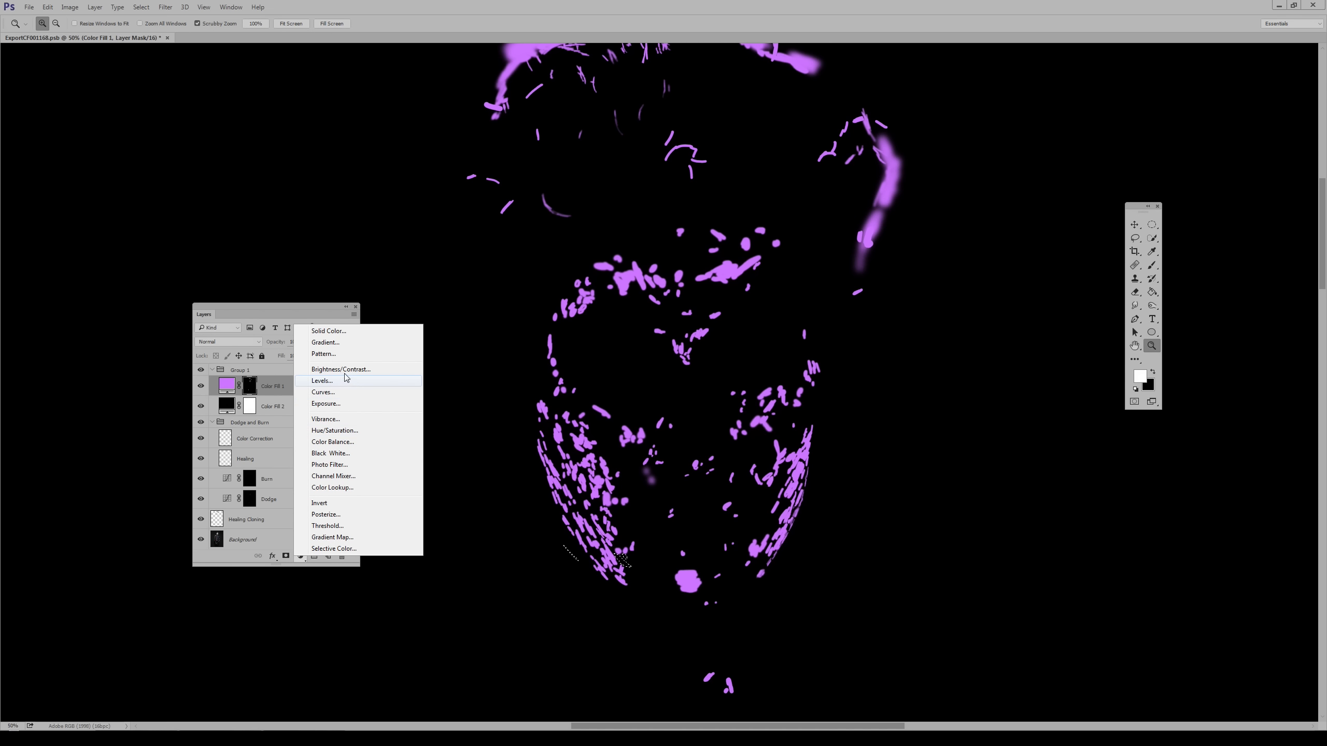
mouse_move(337, 330)
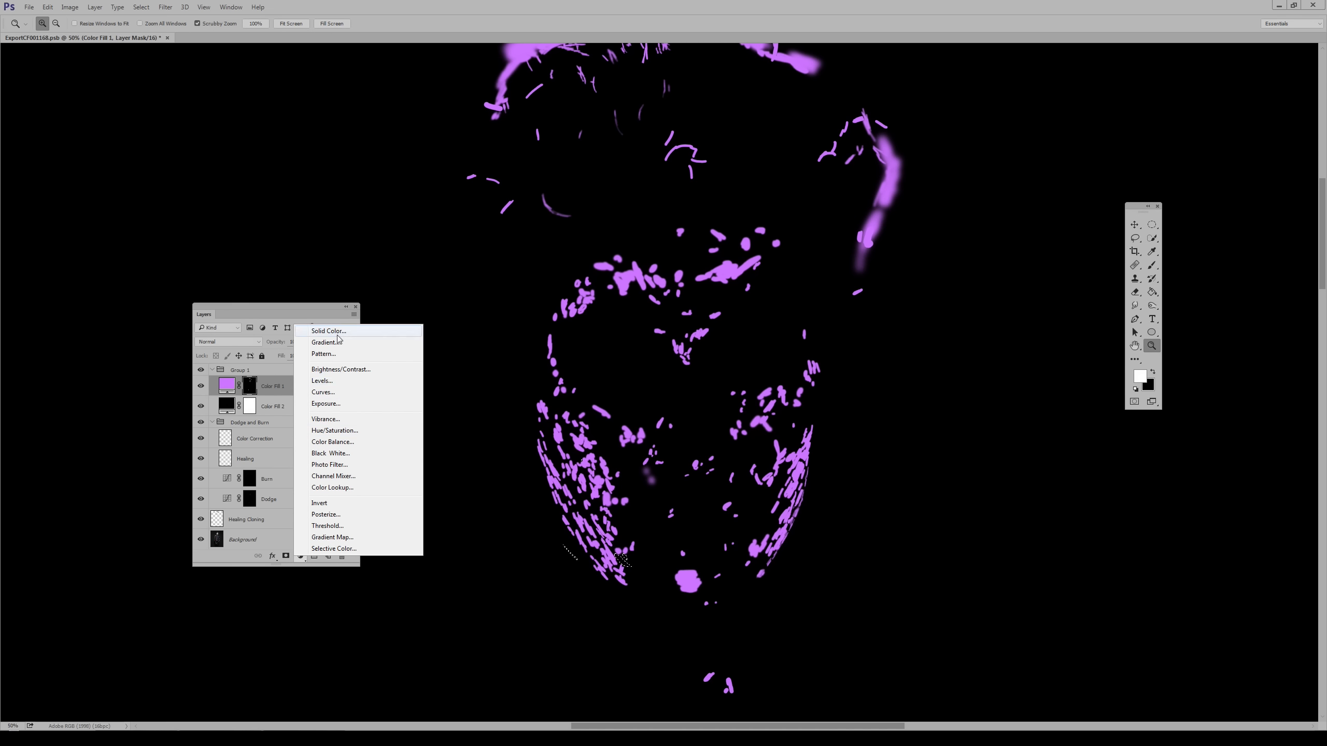
click(328, 331)
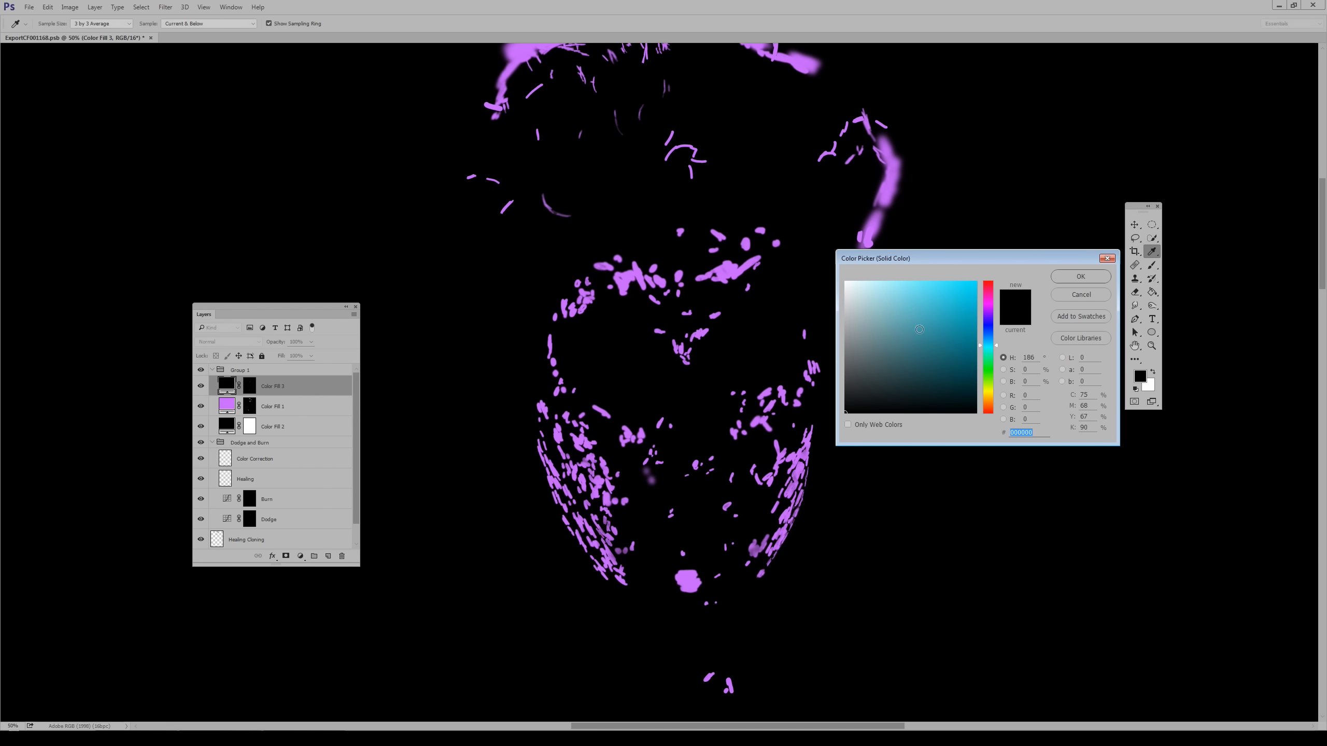
click(918, 330)
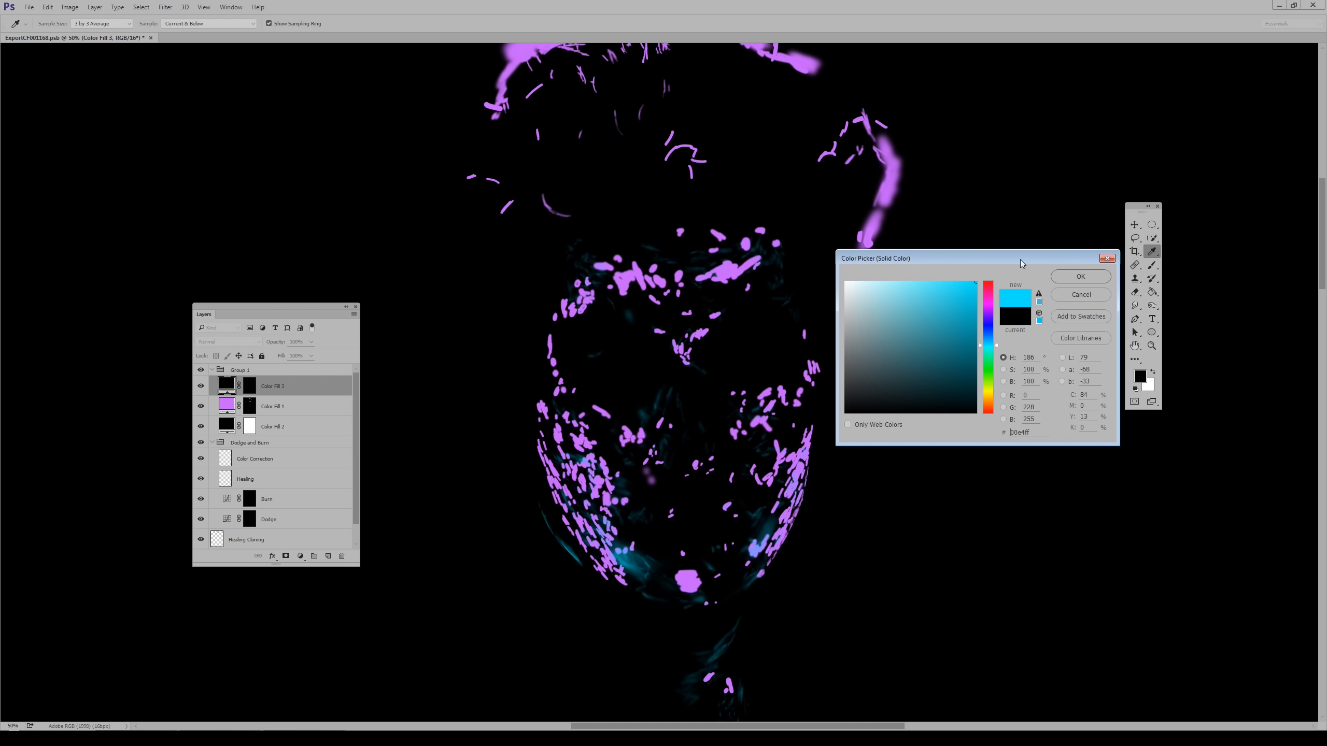
click(1081, 275)
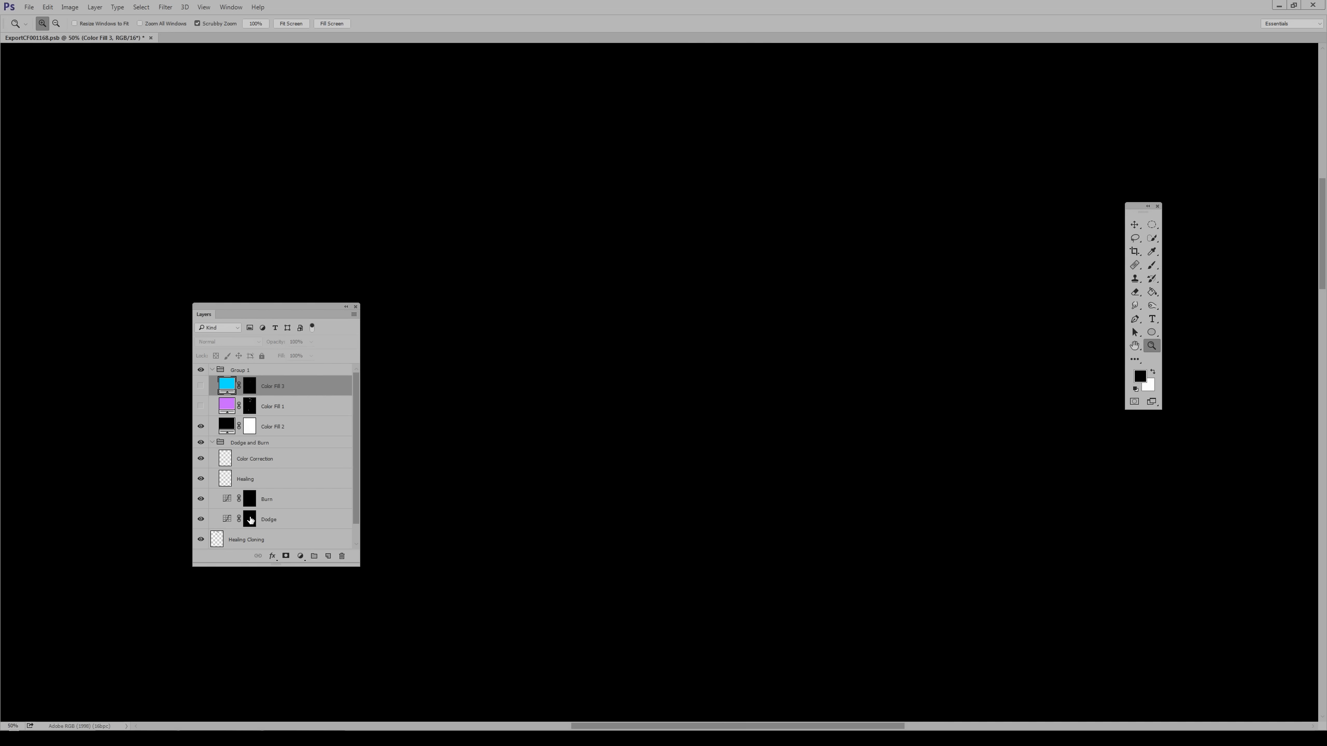
- Select the Dodge layer to view its strokes on their own
click(250, 519)
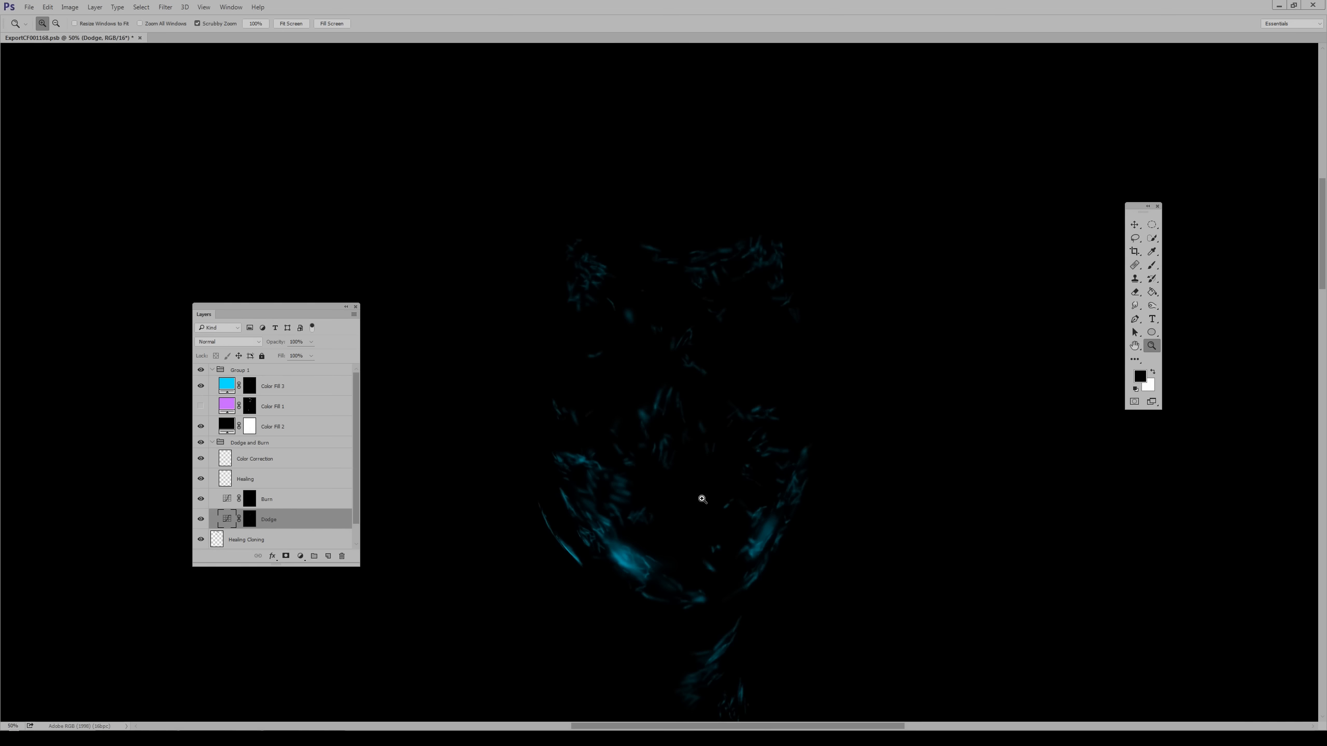
mouse_move(600, 399)
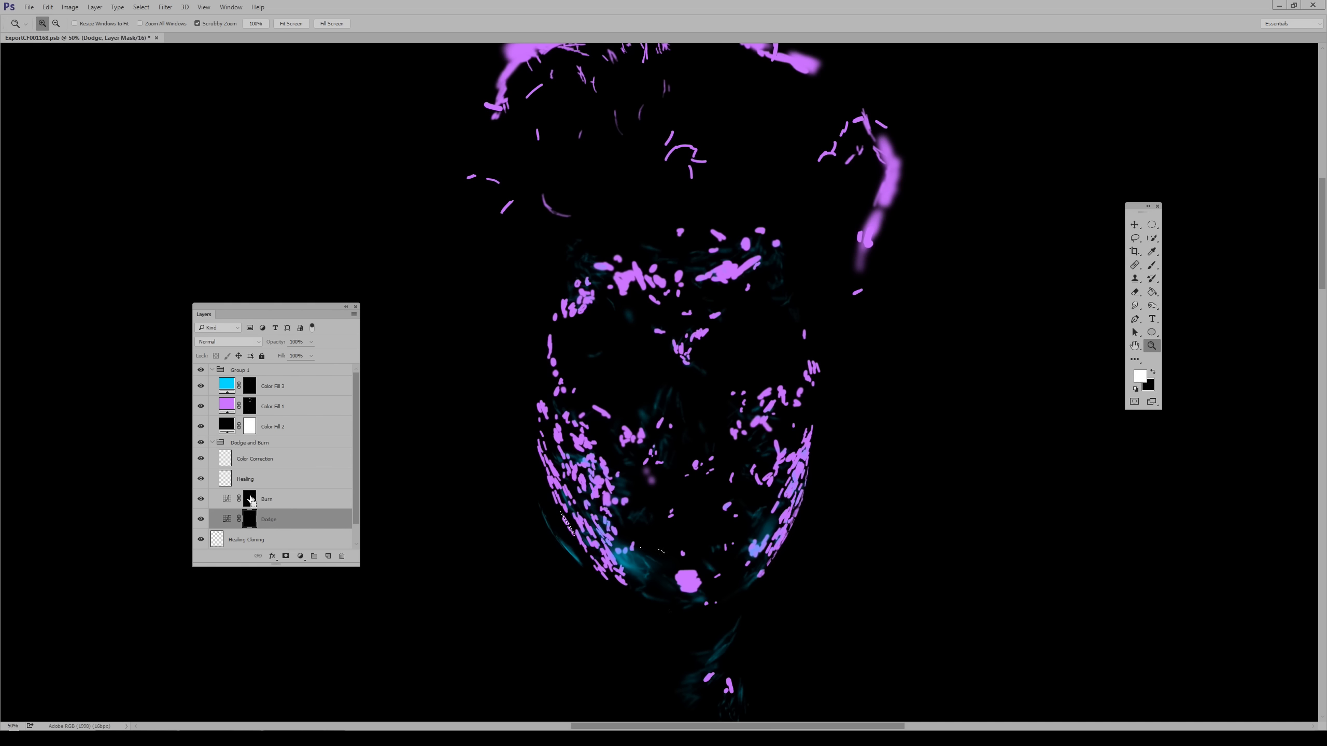
- Add a pure red Solid Color fill from the Burn mask selection, then load the Healing strokes
click(266, 499)
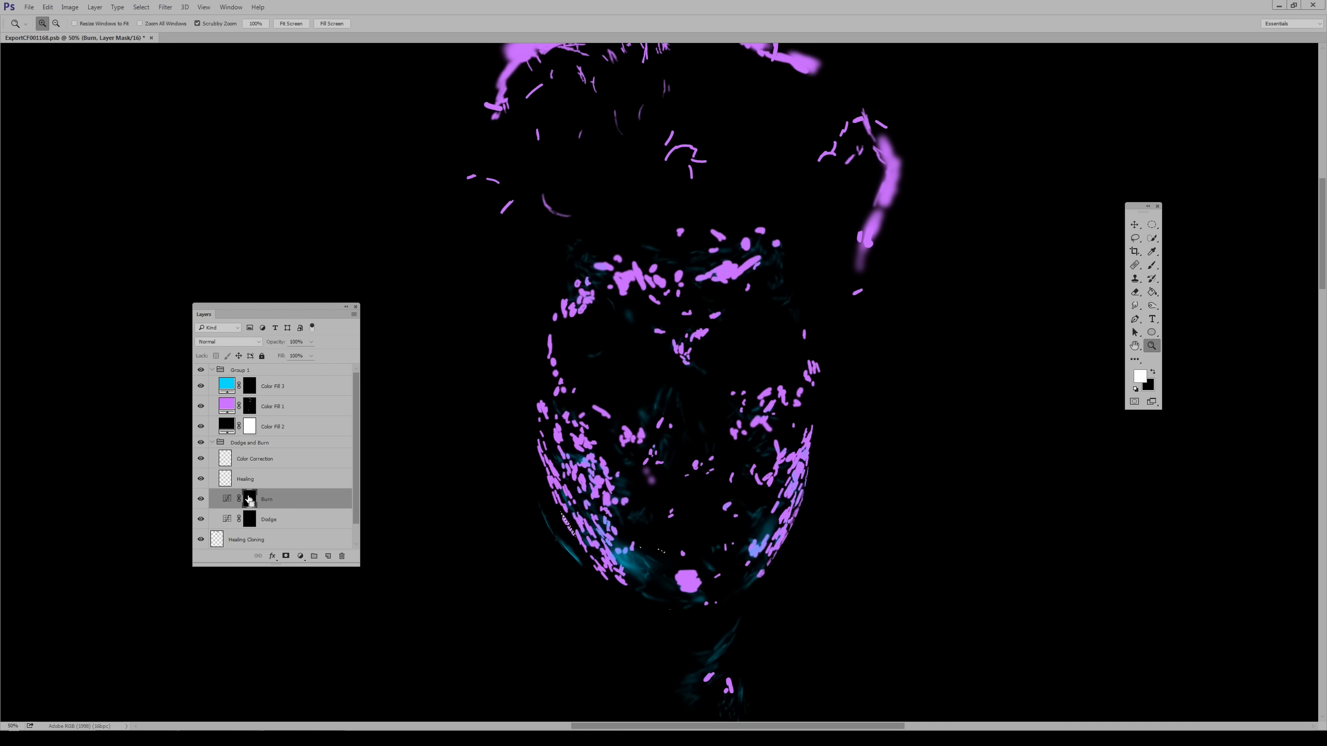
click(254, 458)
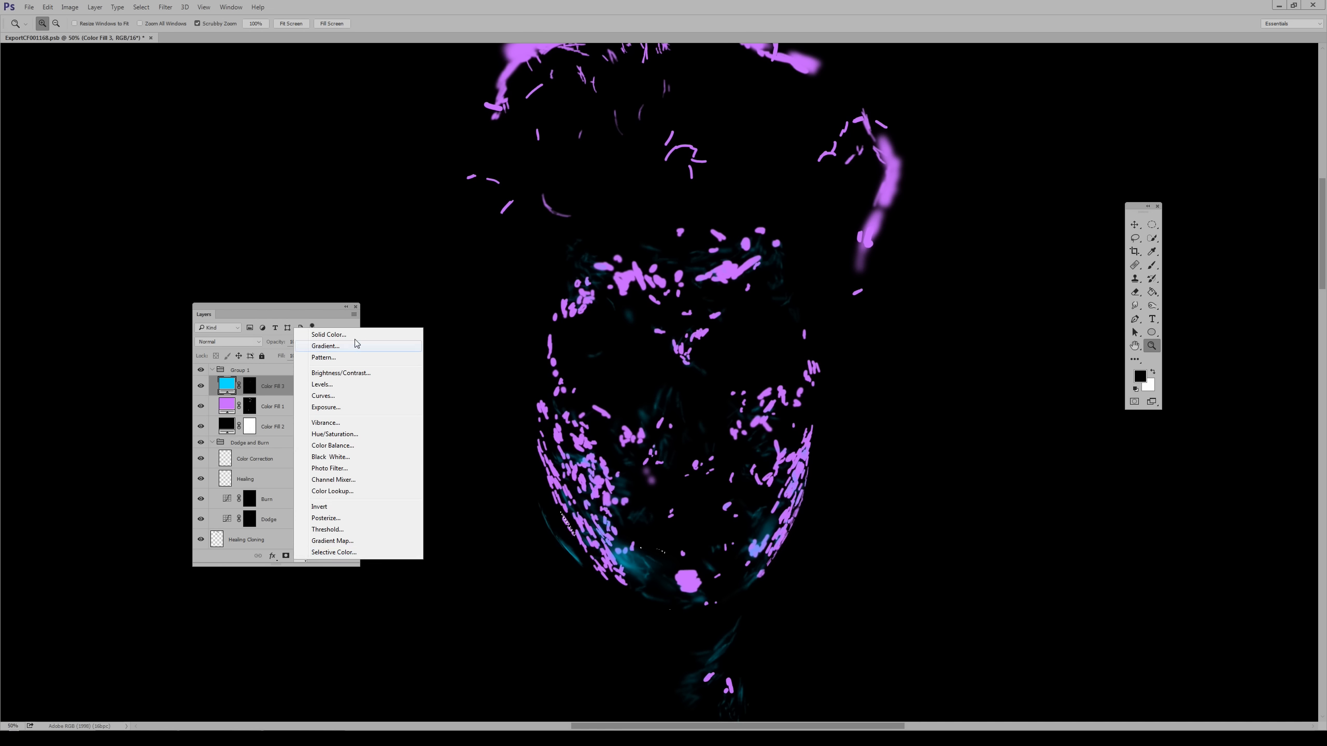
click(328, 334)
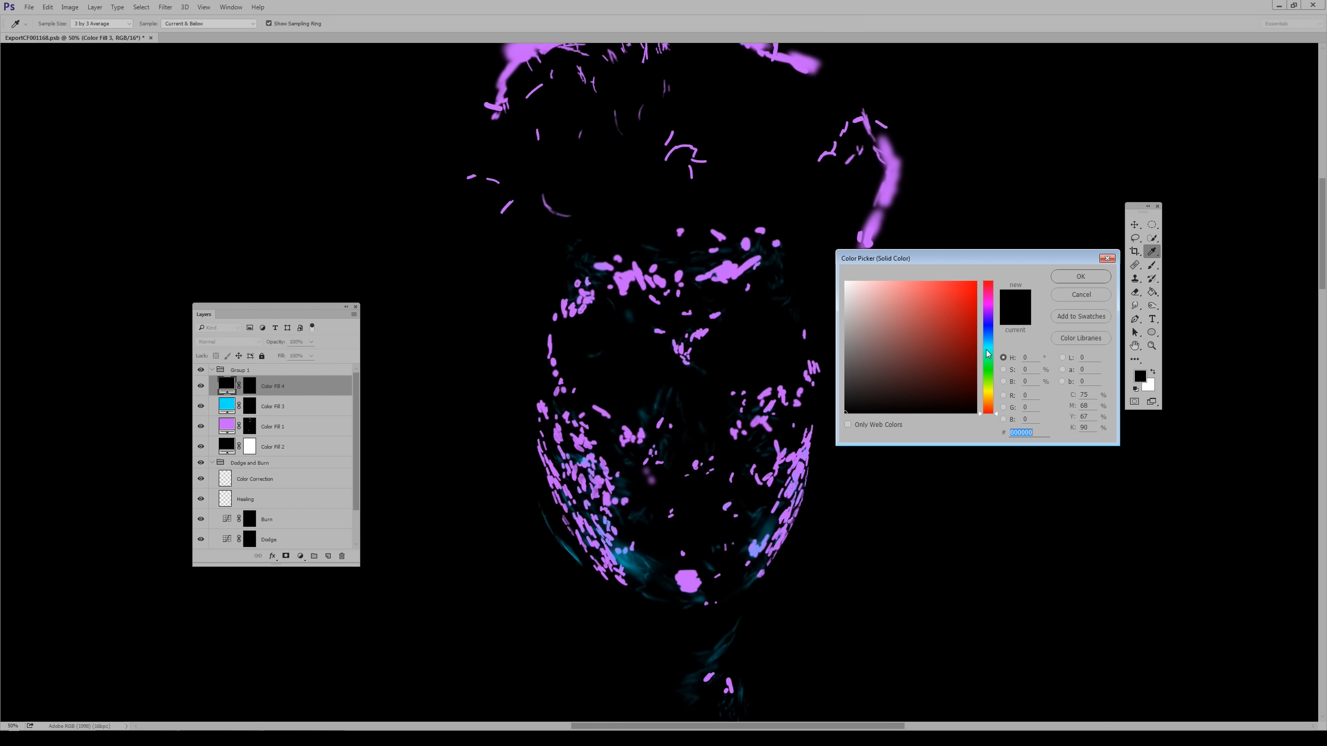
click(987, 349)
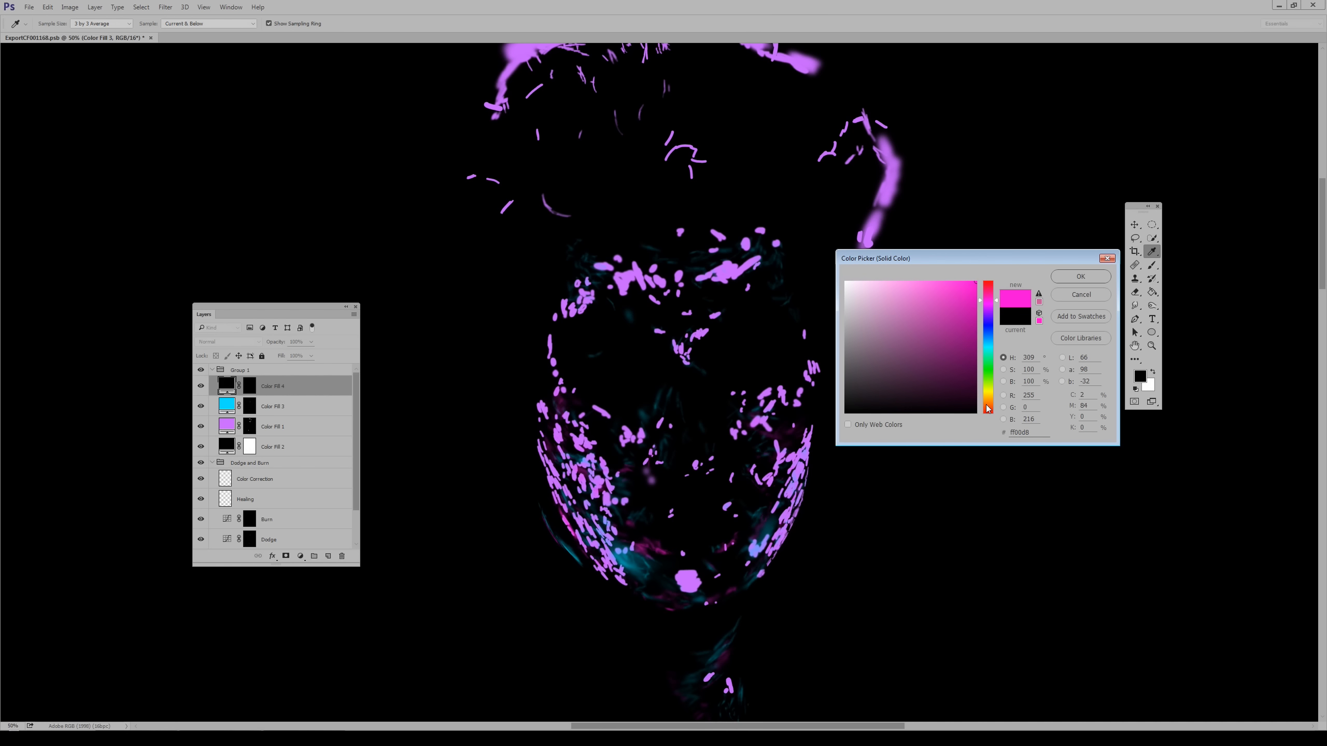
click(986, 390)
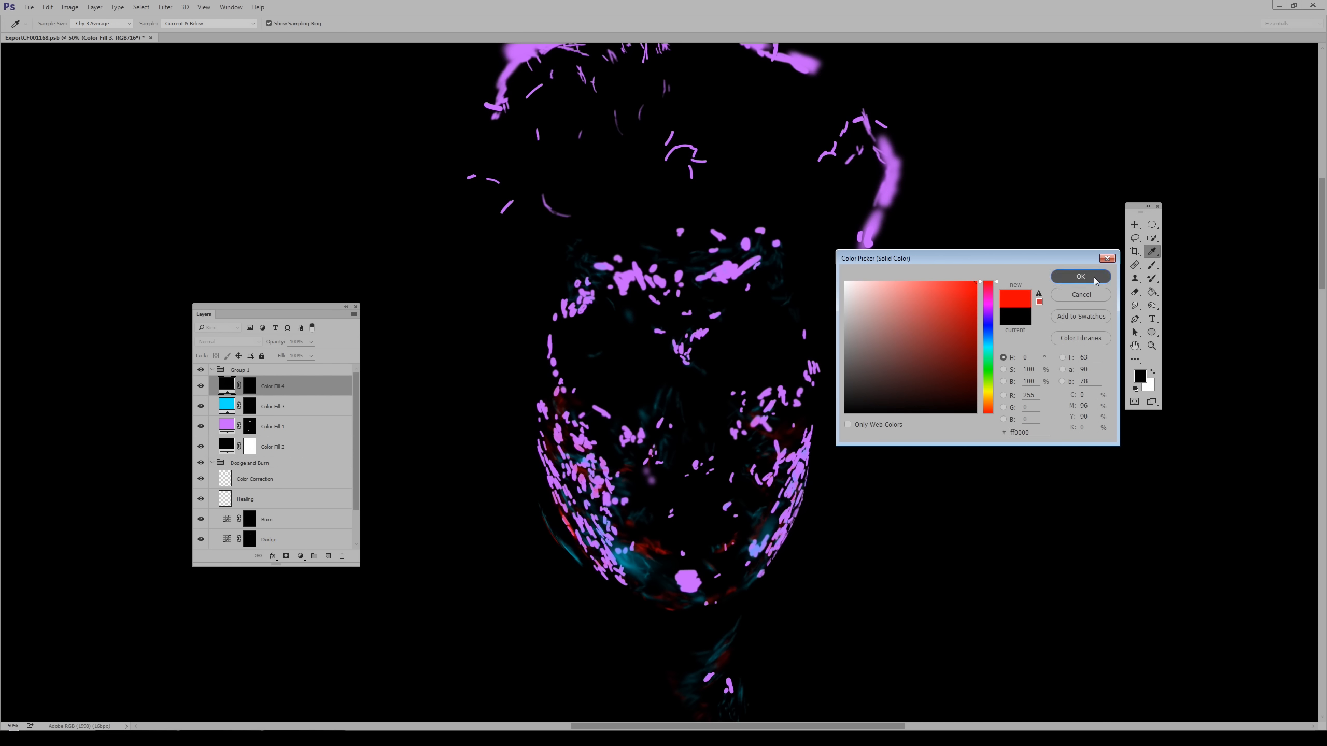
click(1080, 276)
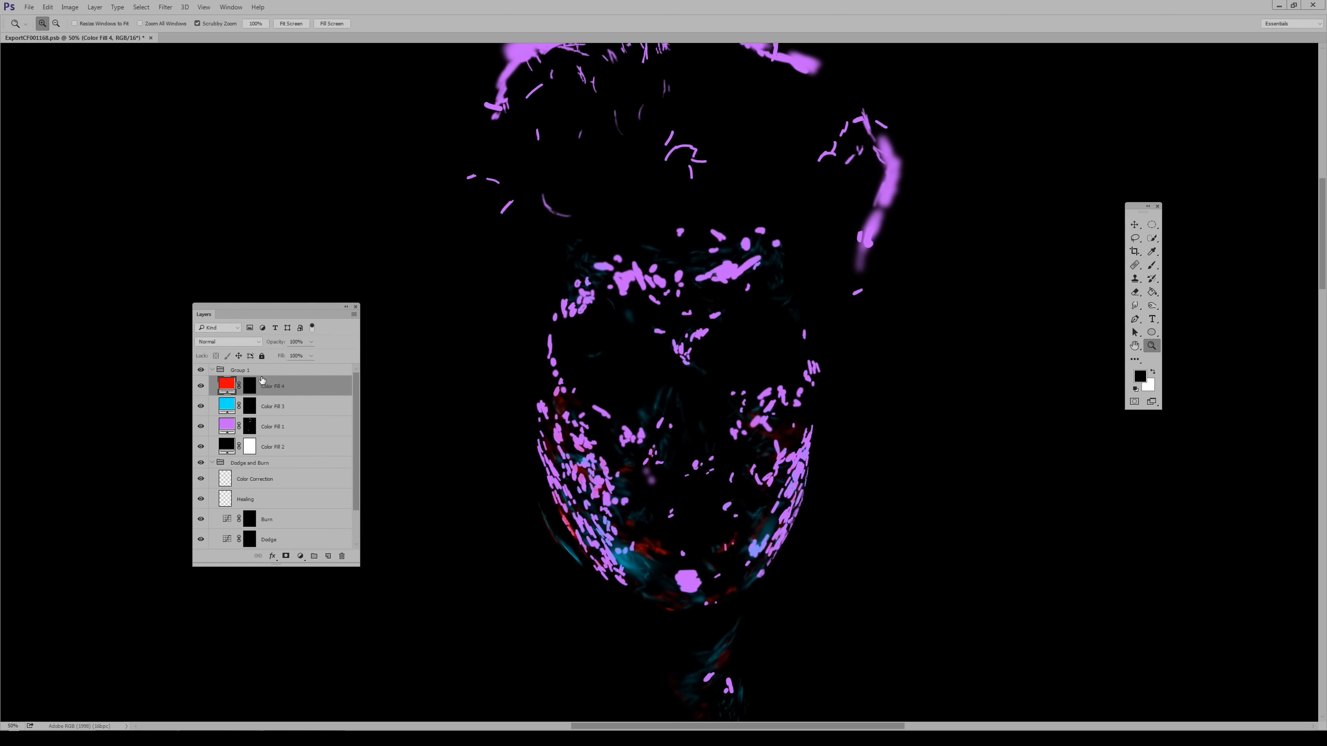
mouse_move(266, 457)
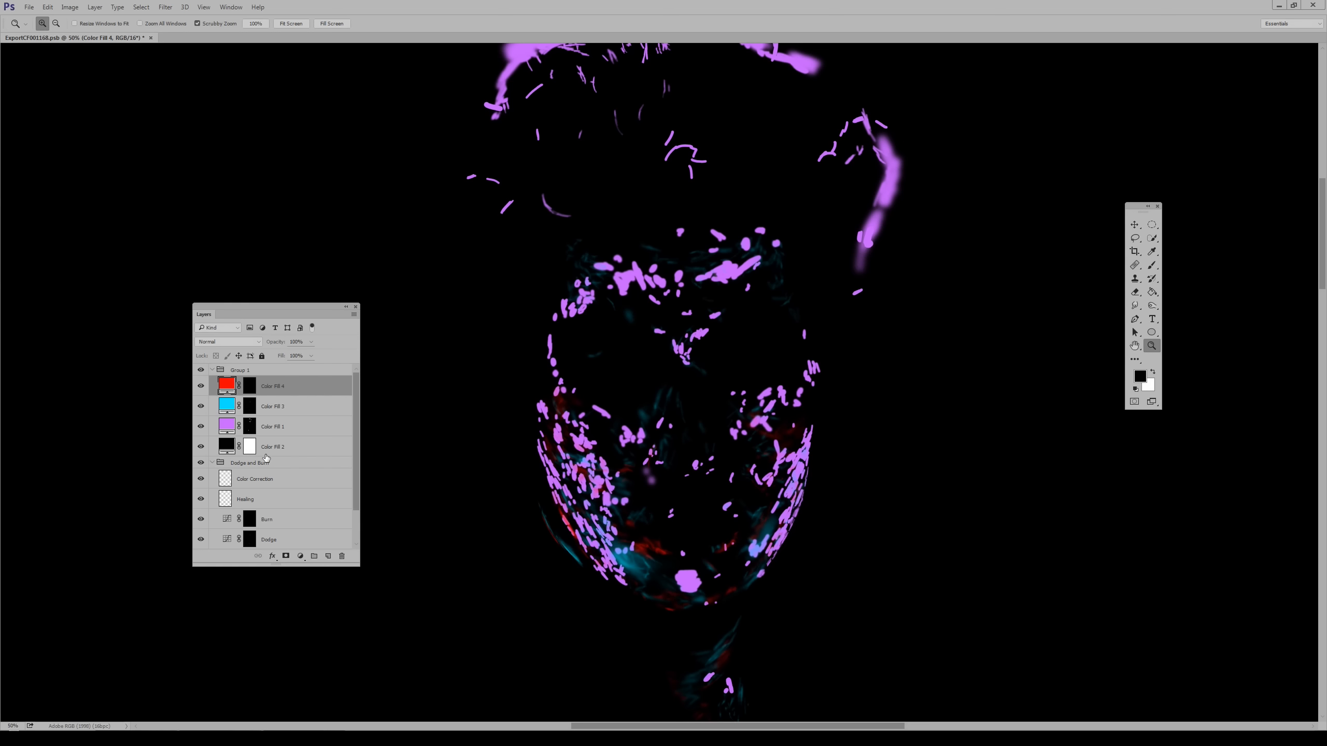
click(245, 499)
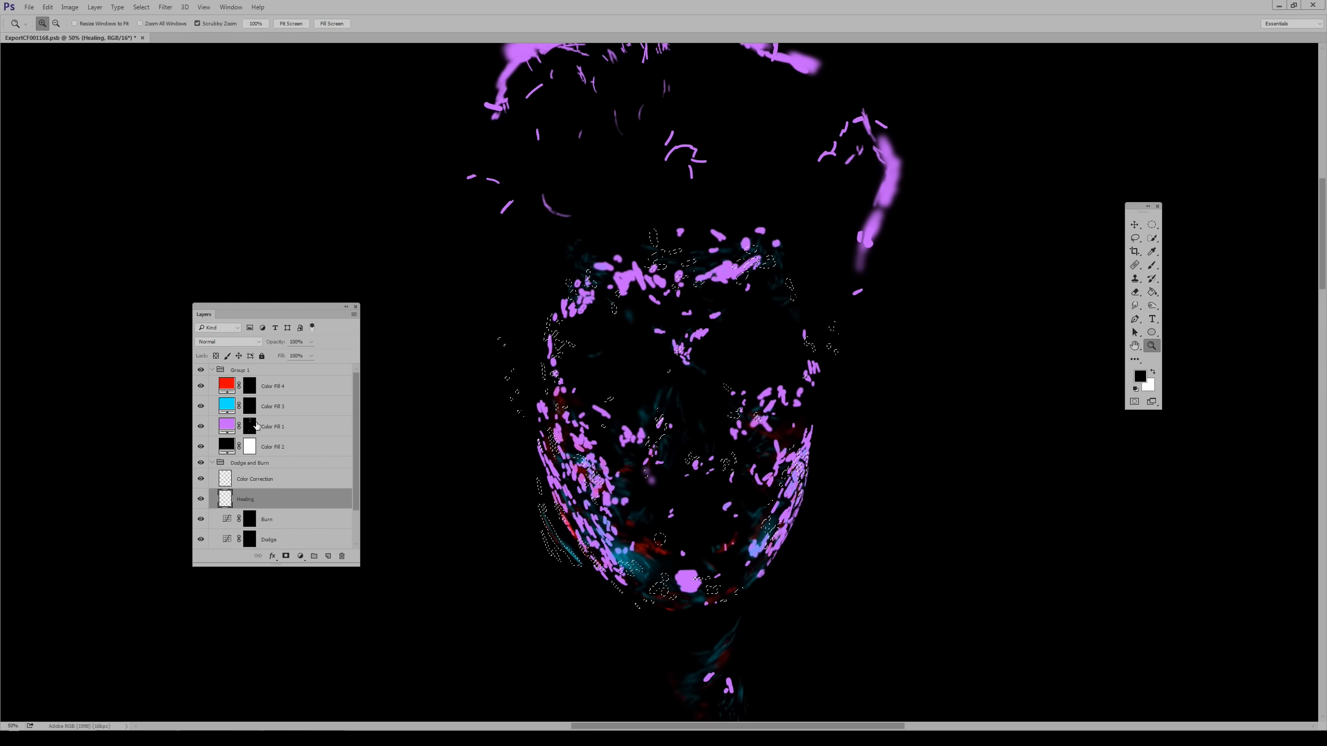
- Add a violet Solid Color fill layer limited to the healing strokes at the top of Group 1
click(300, 556)
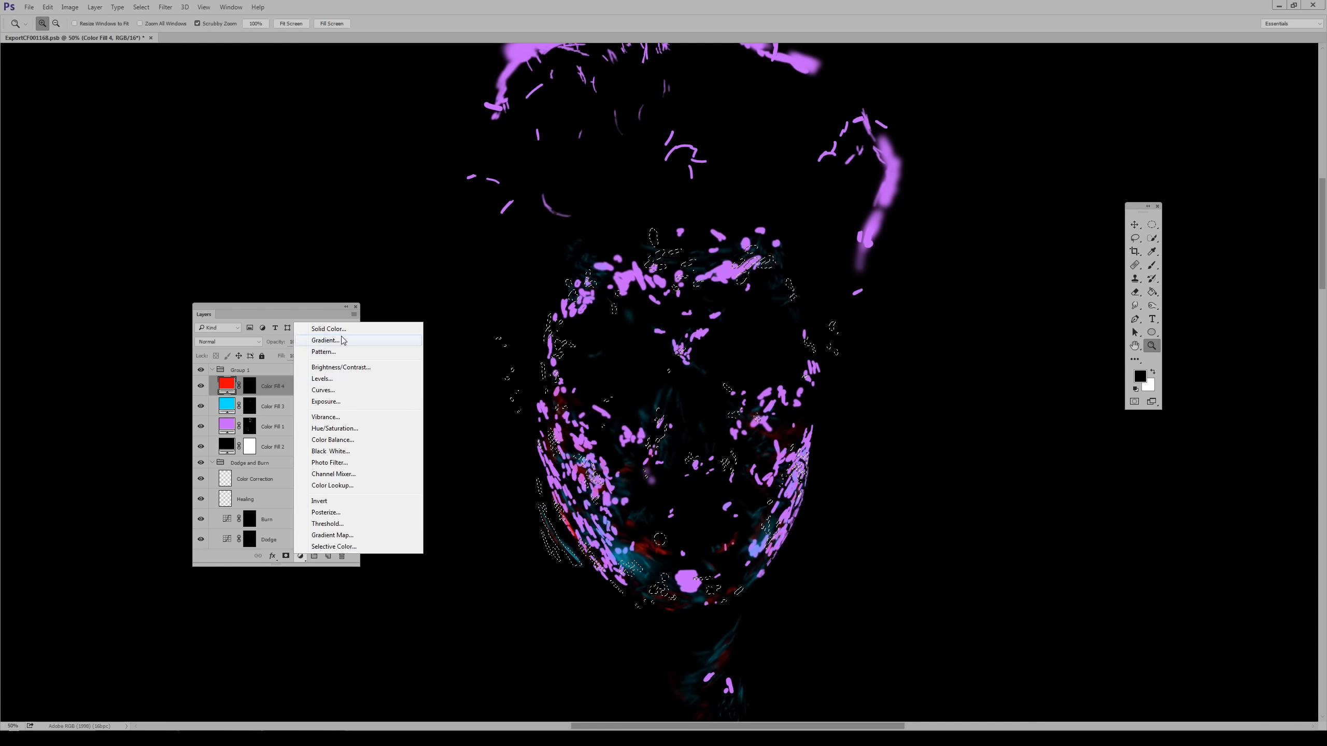
click(327, 328)
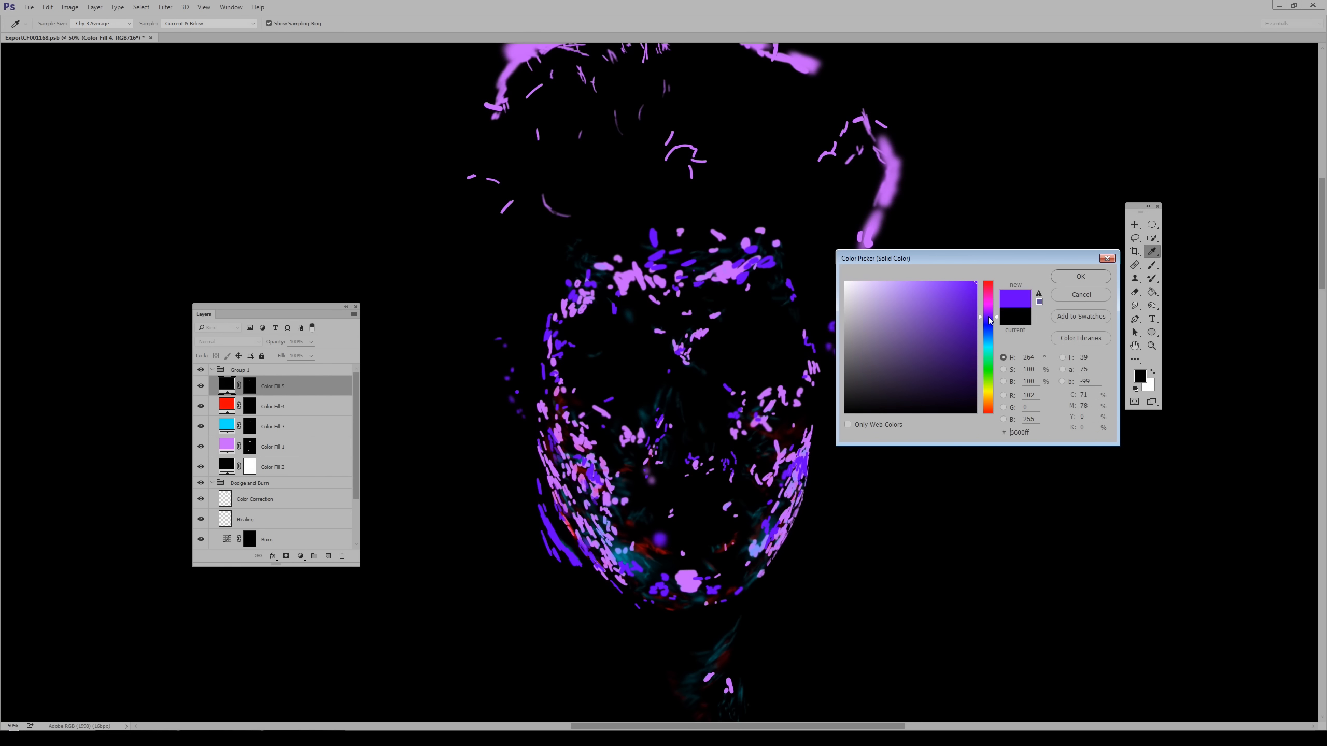
click(957, 330)
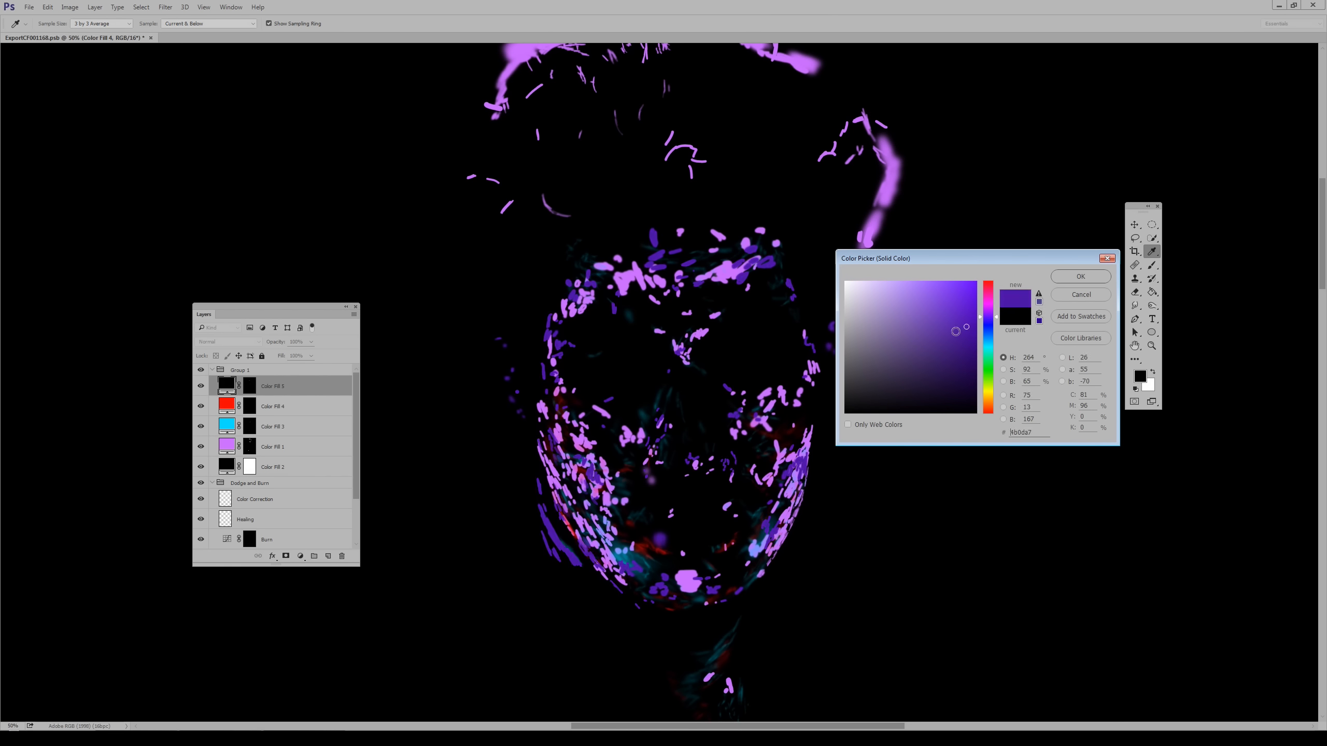
click(920, 316)
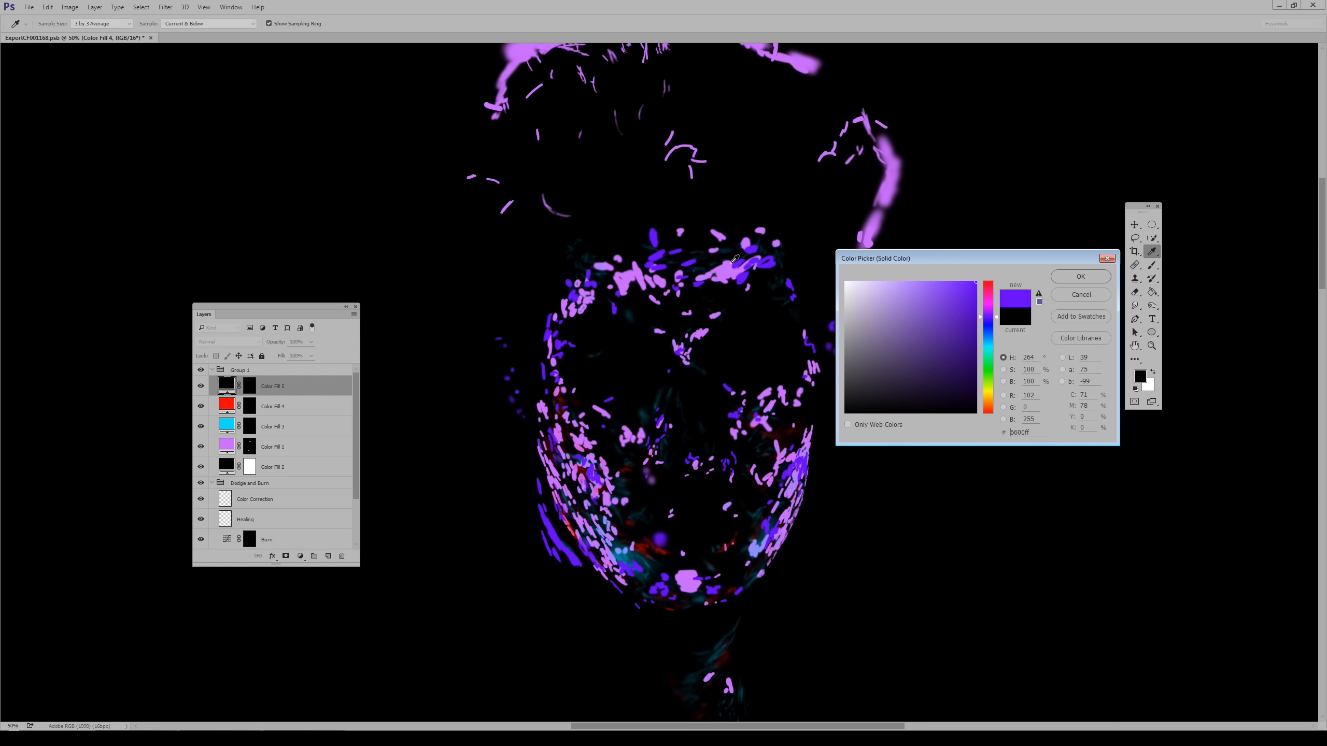
click(924, 281)
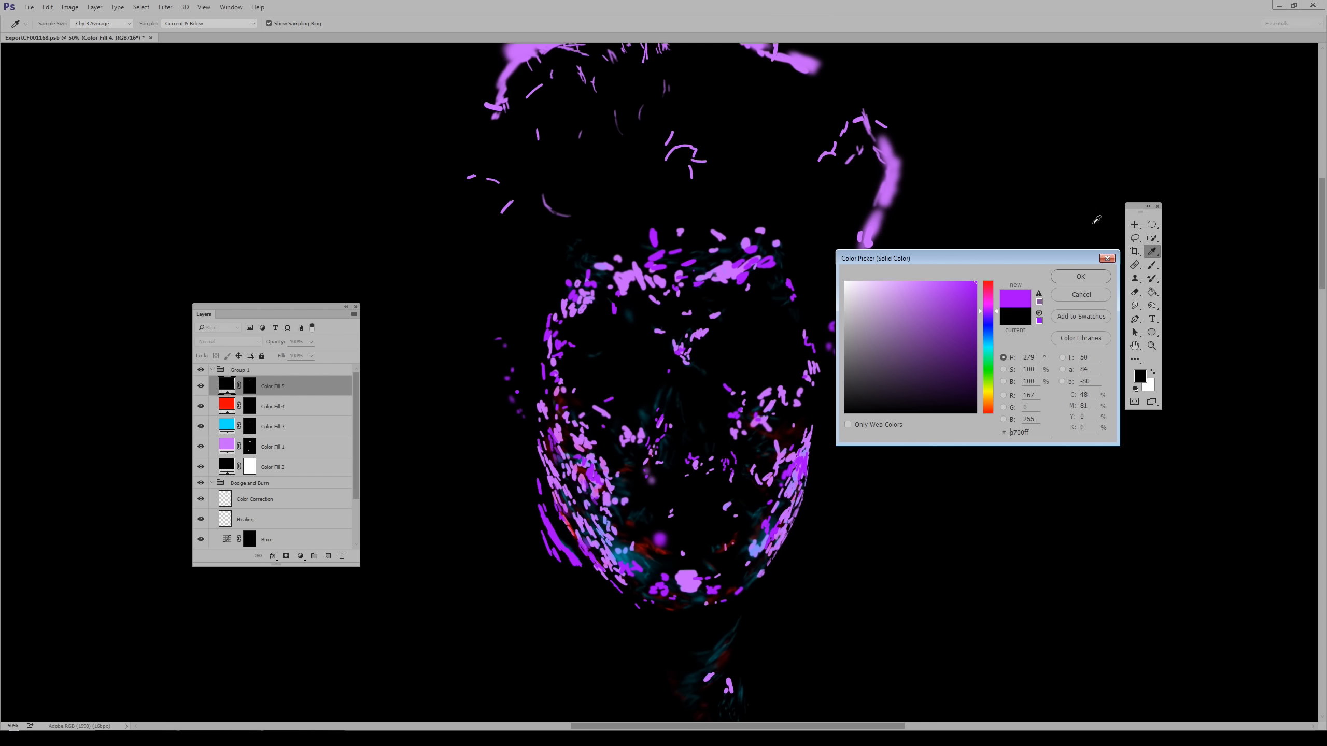
click(1081, 276)
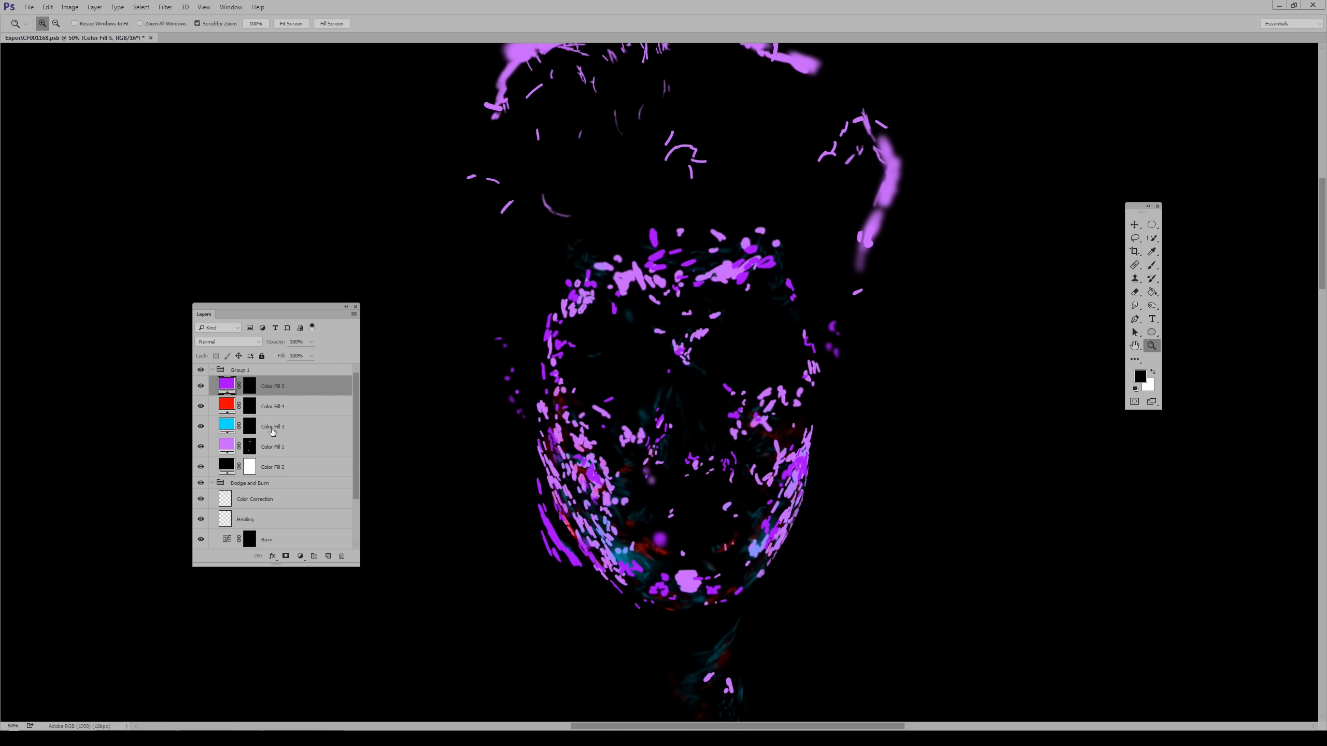
mouse_move(284, 385)
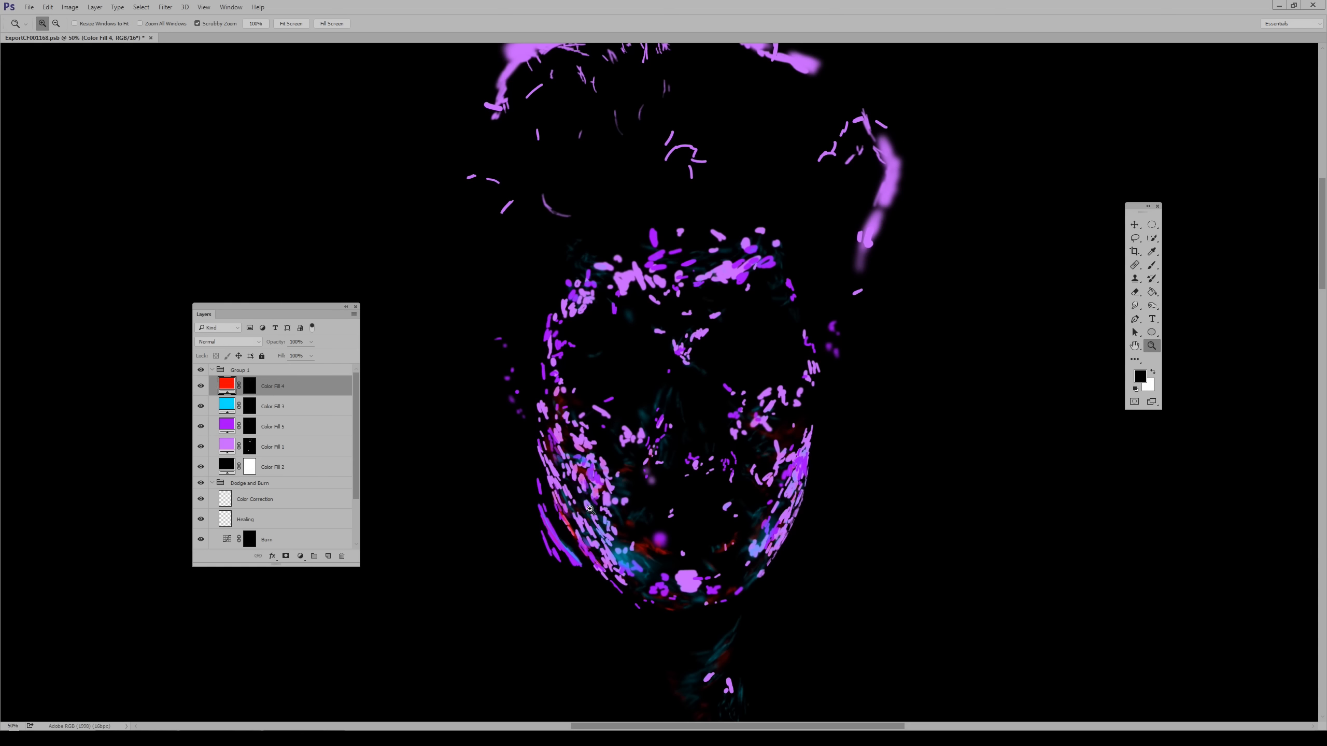
- Zoom in on the face to inspect the reordered violet fill layer
click(590, 506)
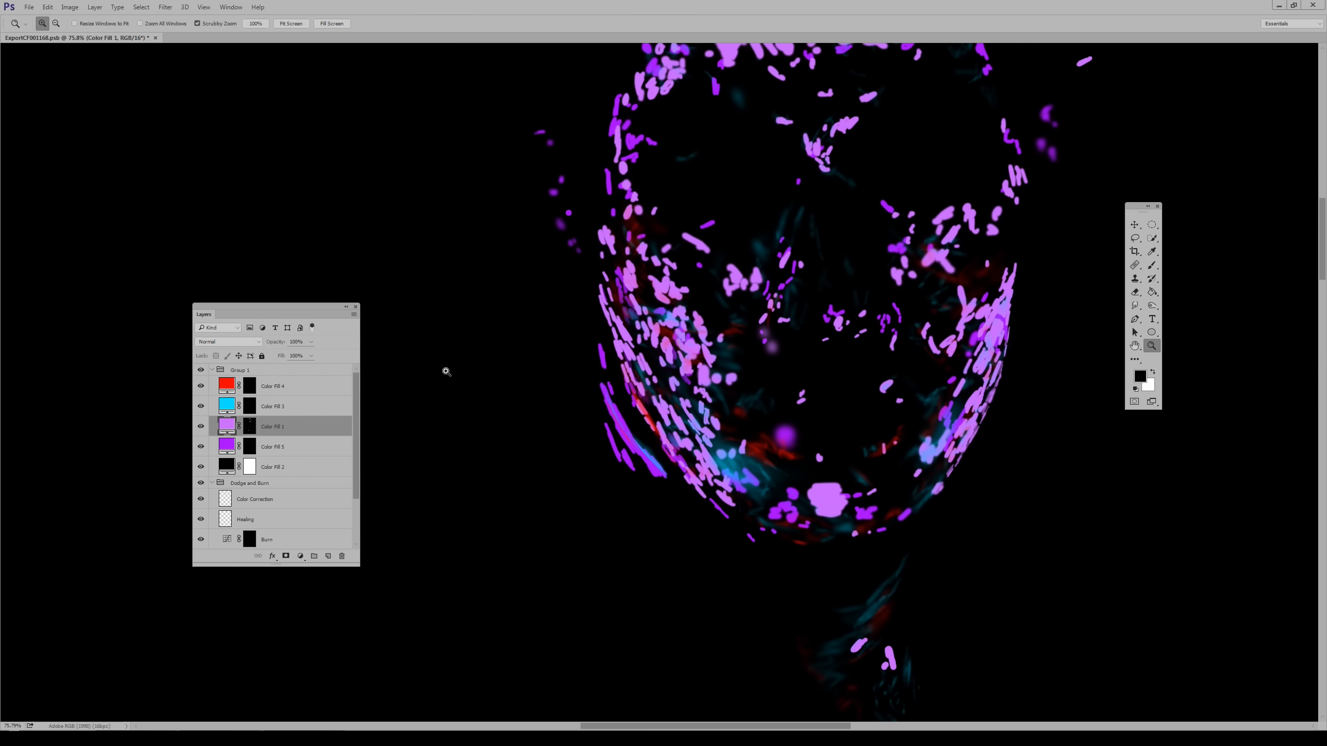
click(273, 406)
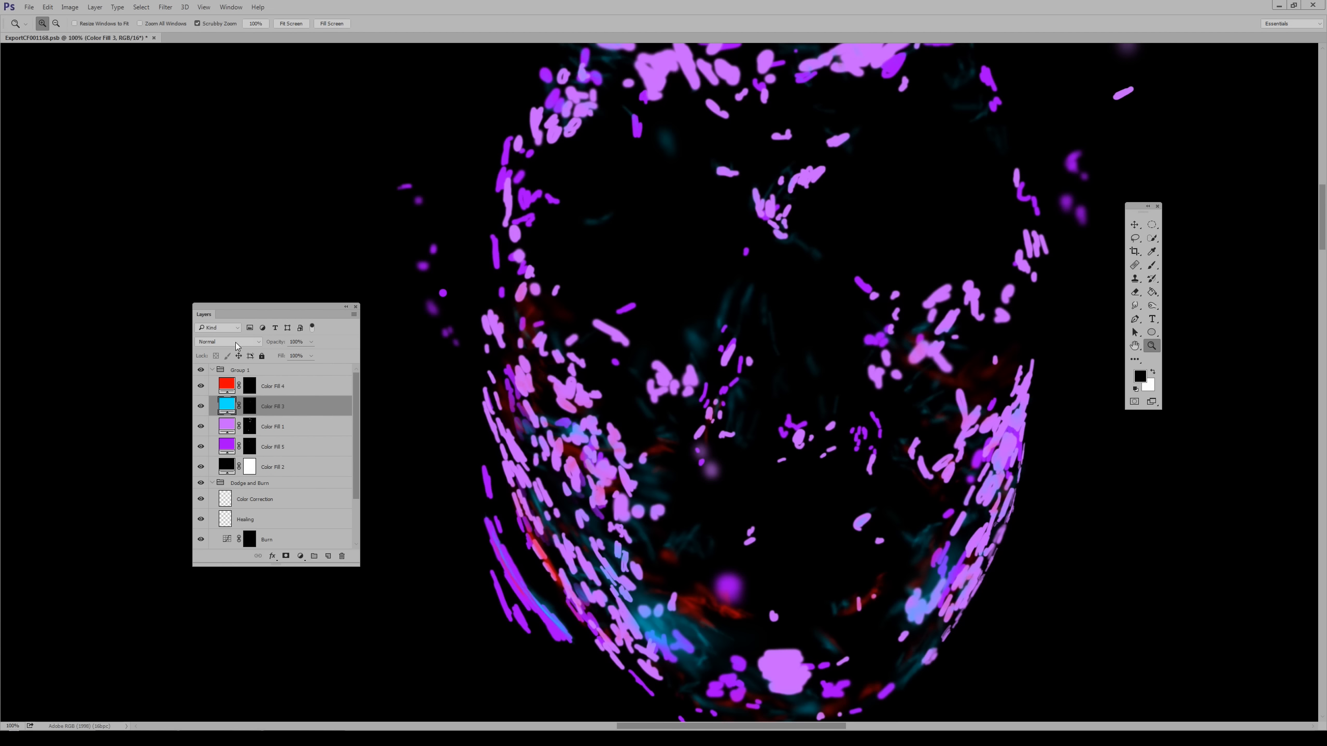
- Try Vivid Light, Linear Light and Exclusion on cyan Color Fill 3, then return it to Normal
click(228, 342)
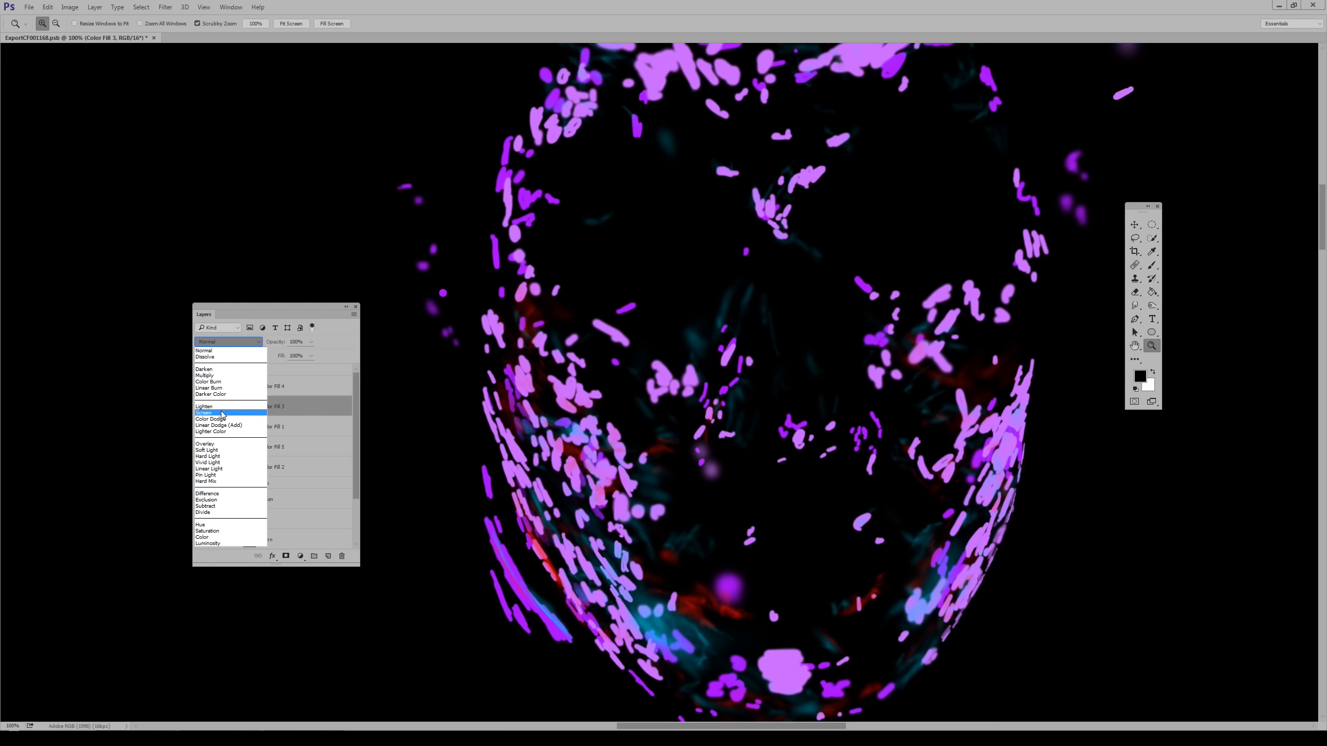
click(203, 414)
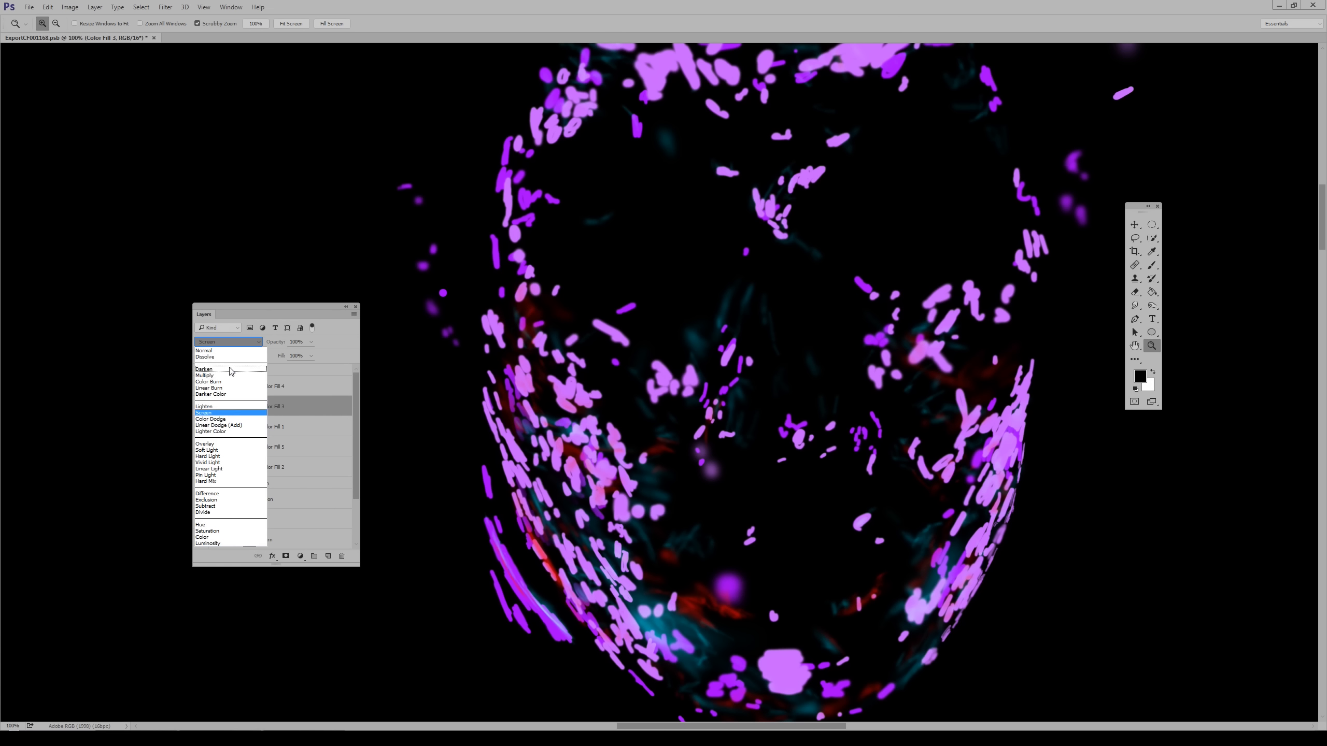
mouse_move(211, 445)
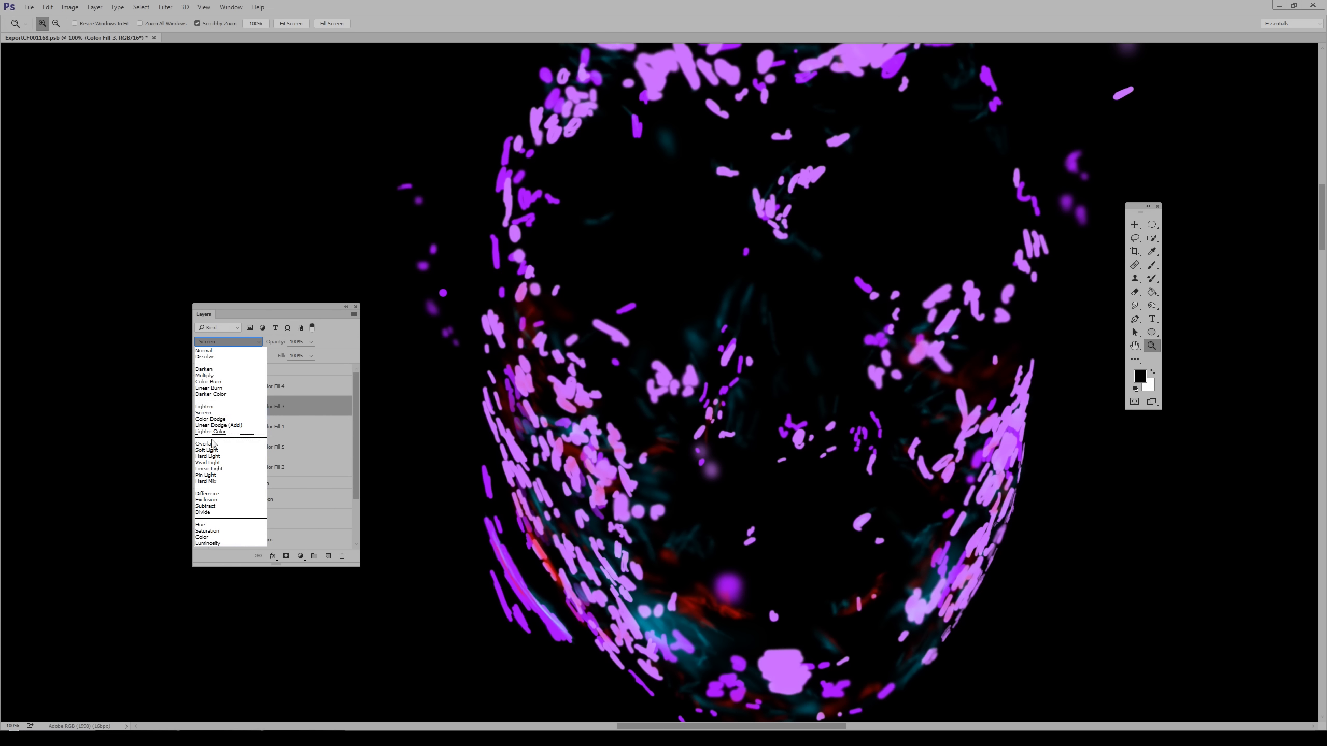
click(205, 444)
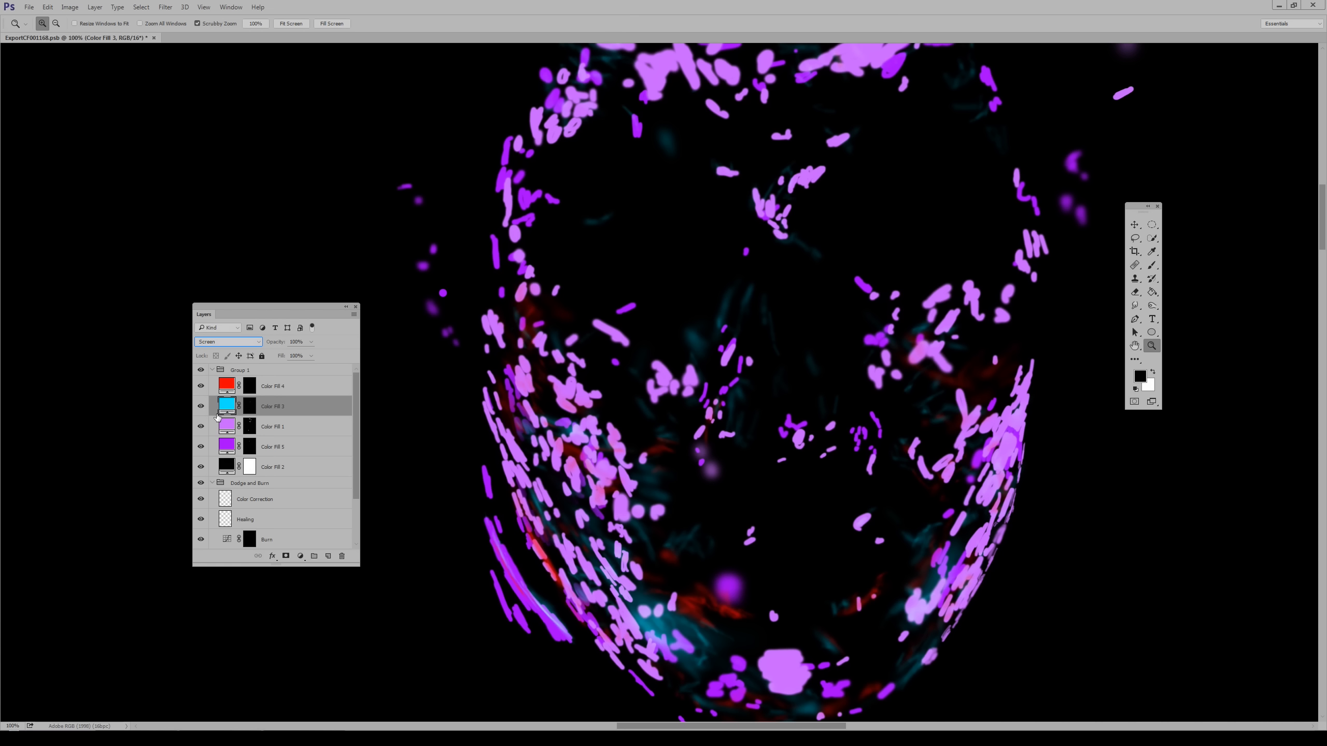
click(229, 342)
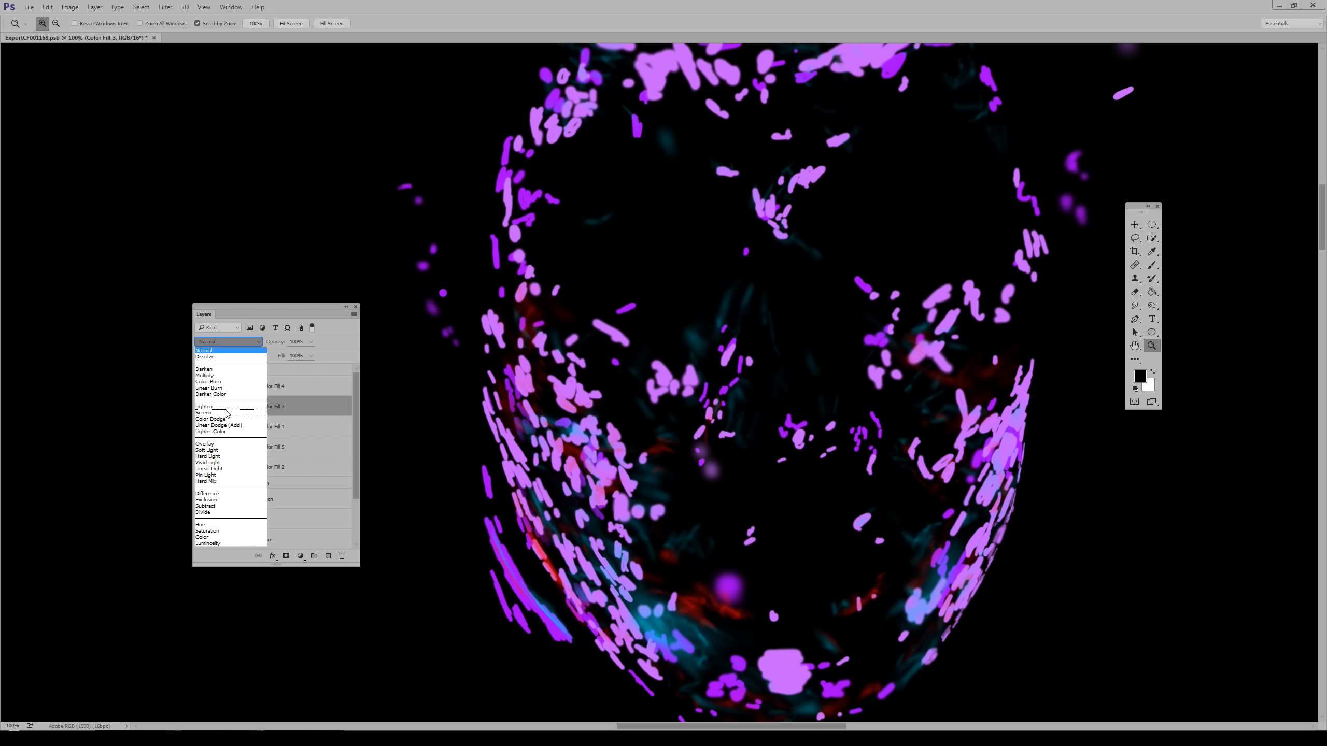
click(206, 449)
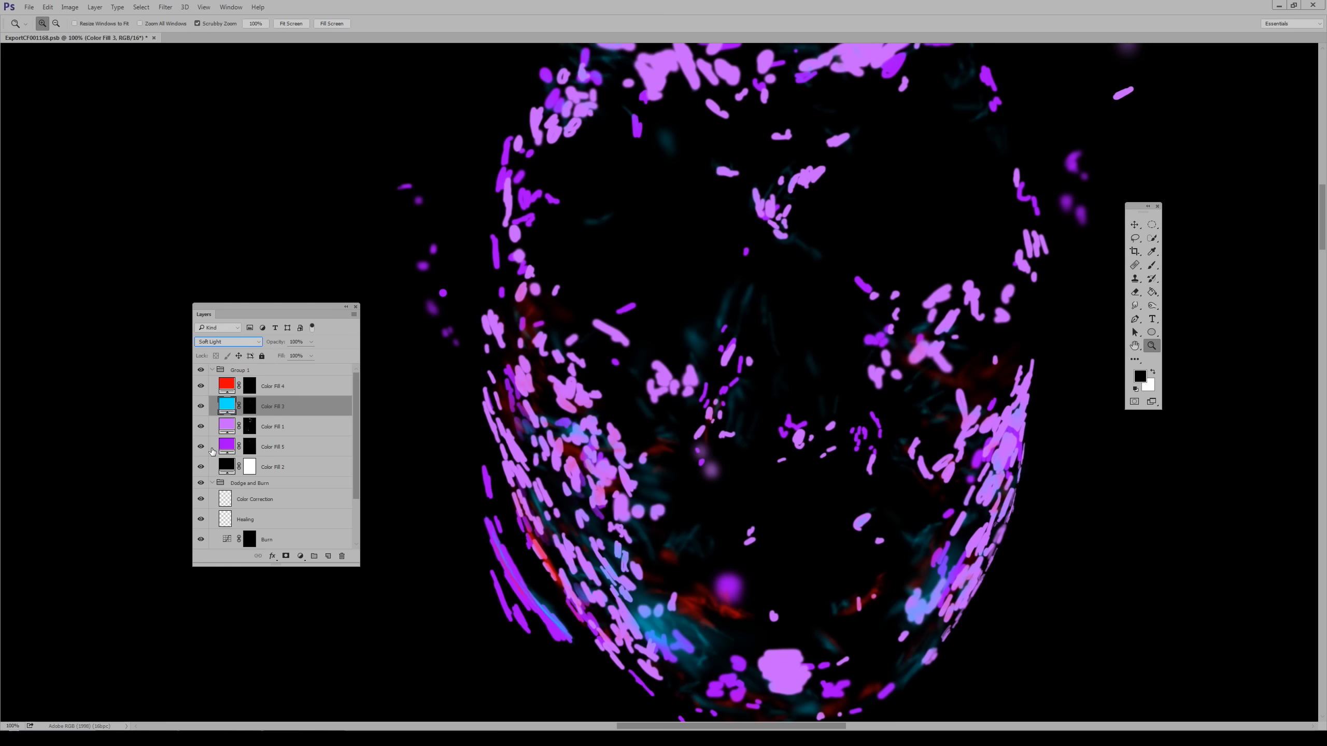
click(228, 341)
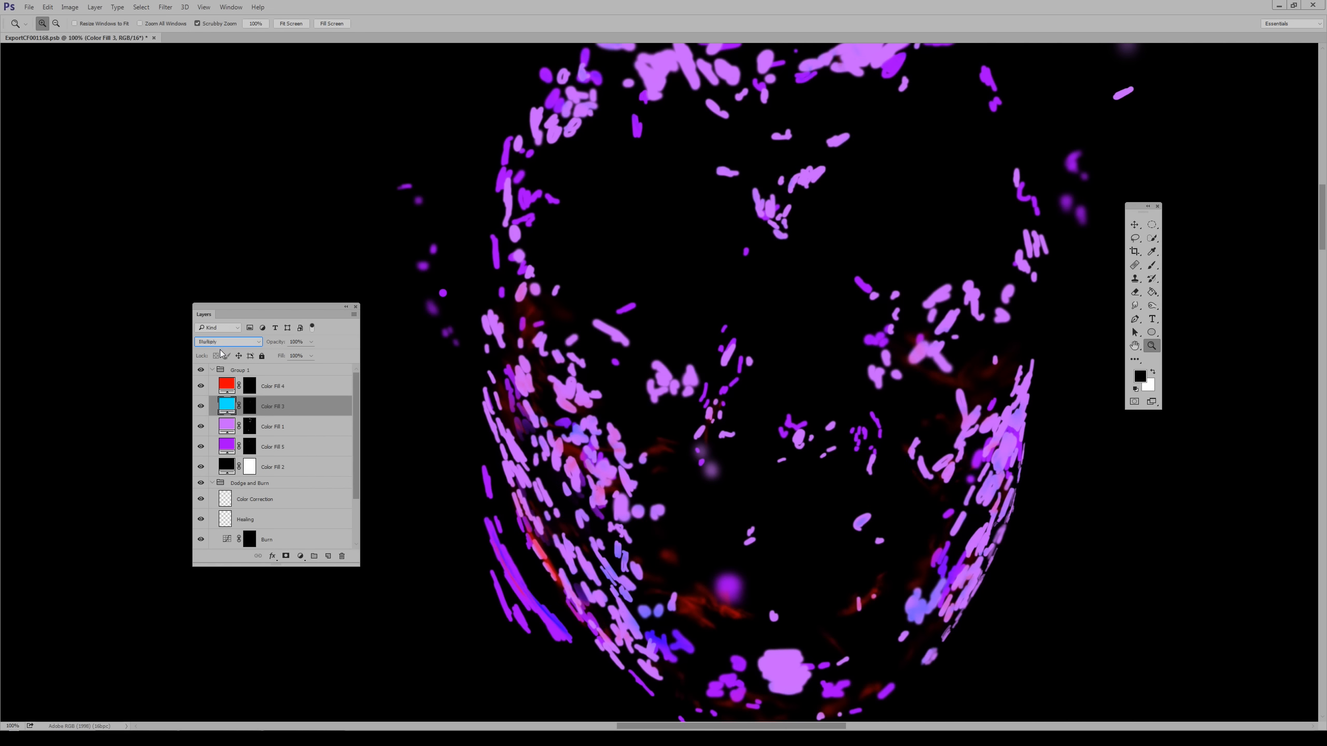
click(227, 341)
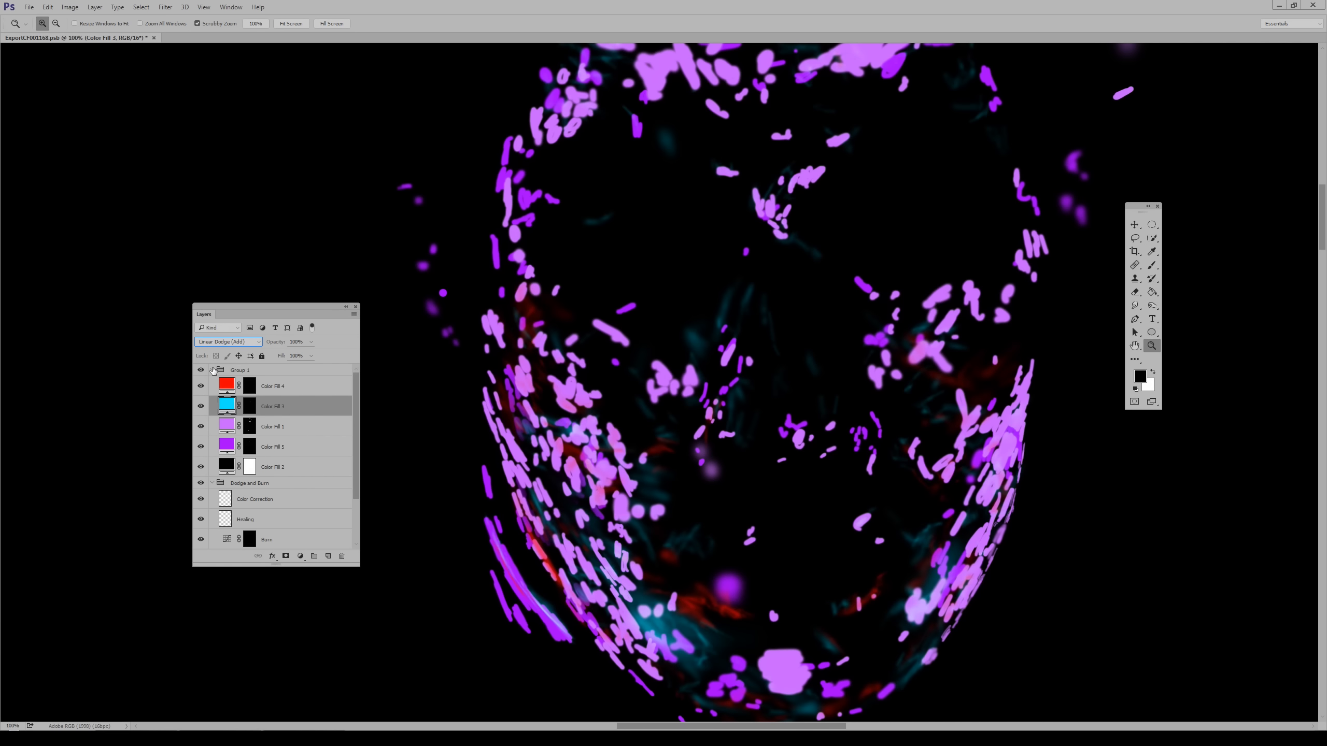
click(228, 341)
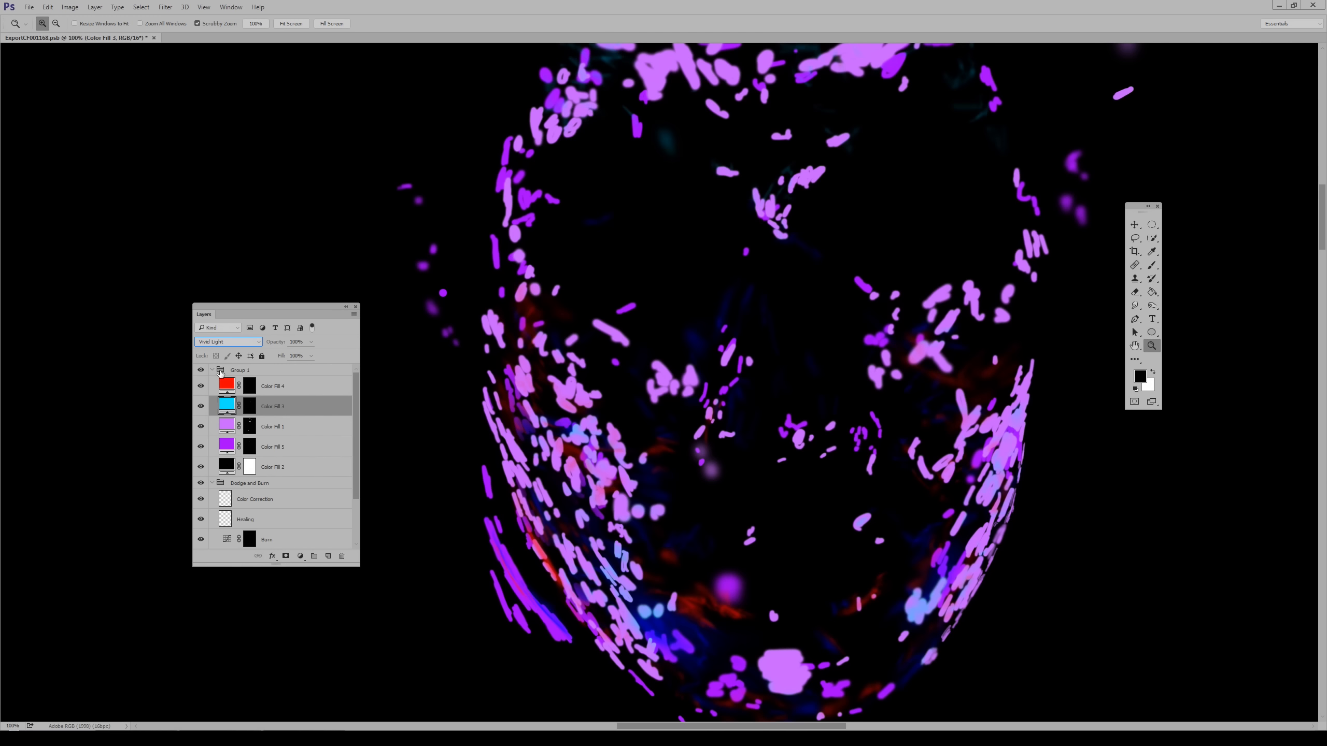
click(228, 341)
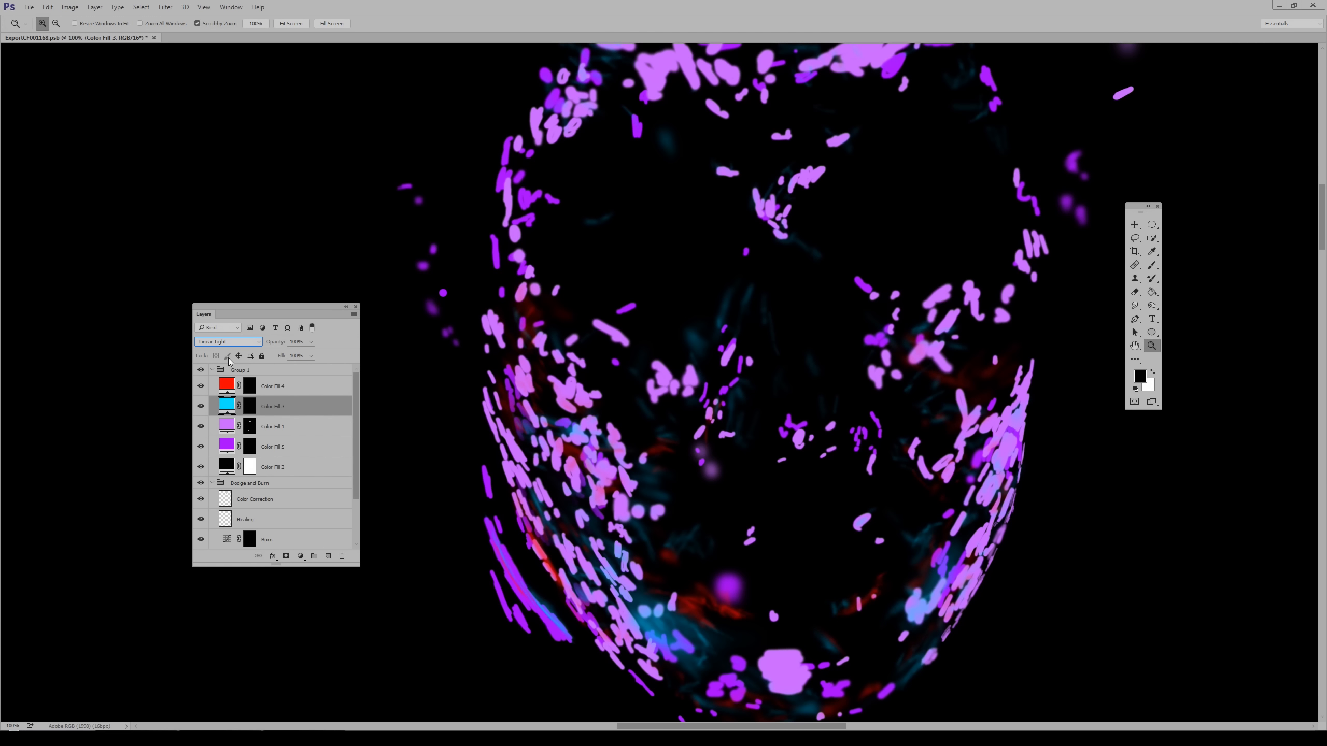
click(229, 341)
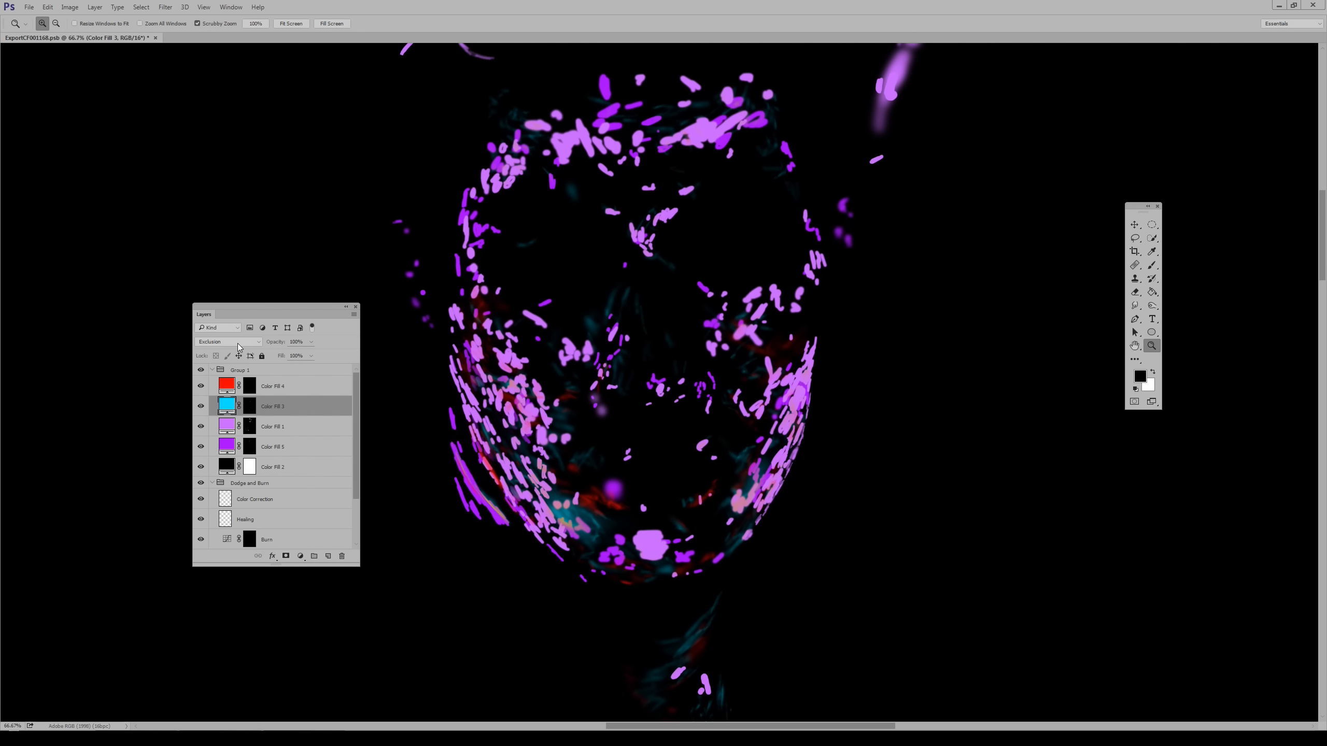
click(228, 342)
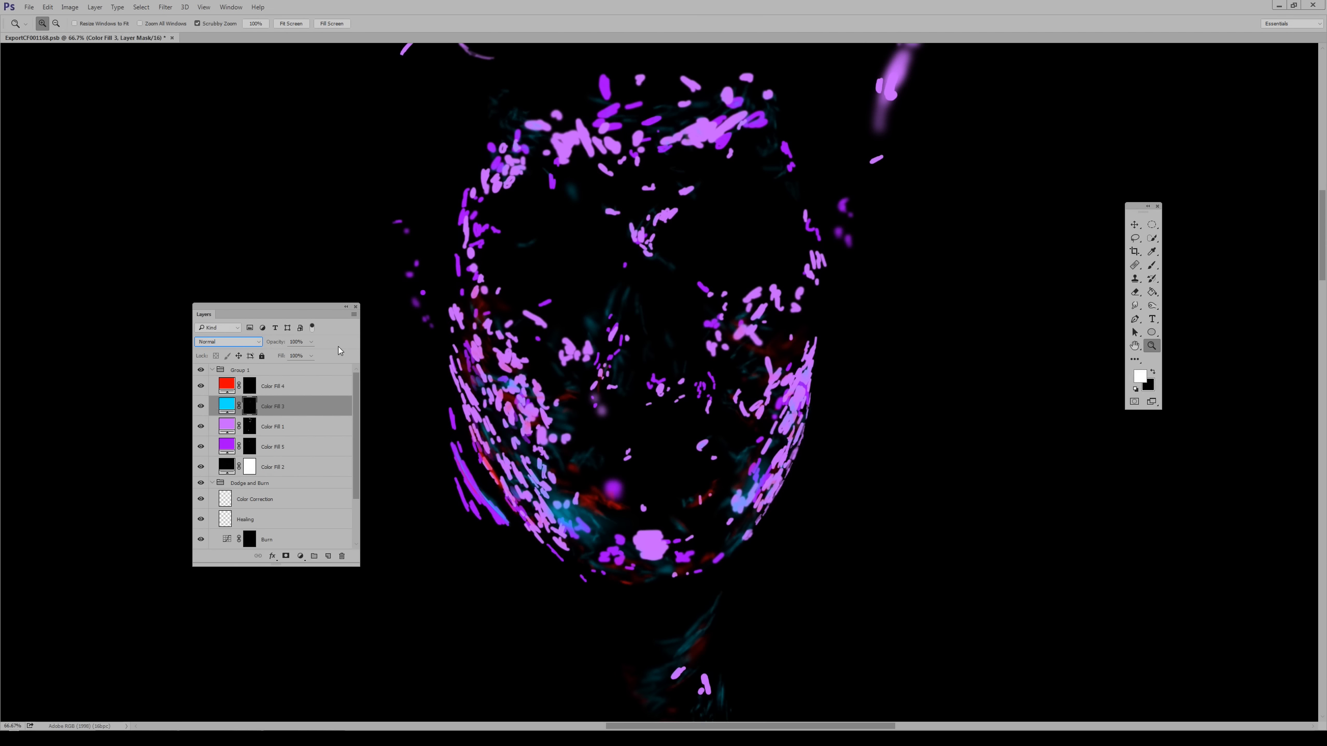
mouse_move(732, 267)
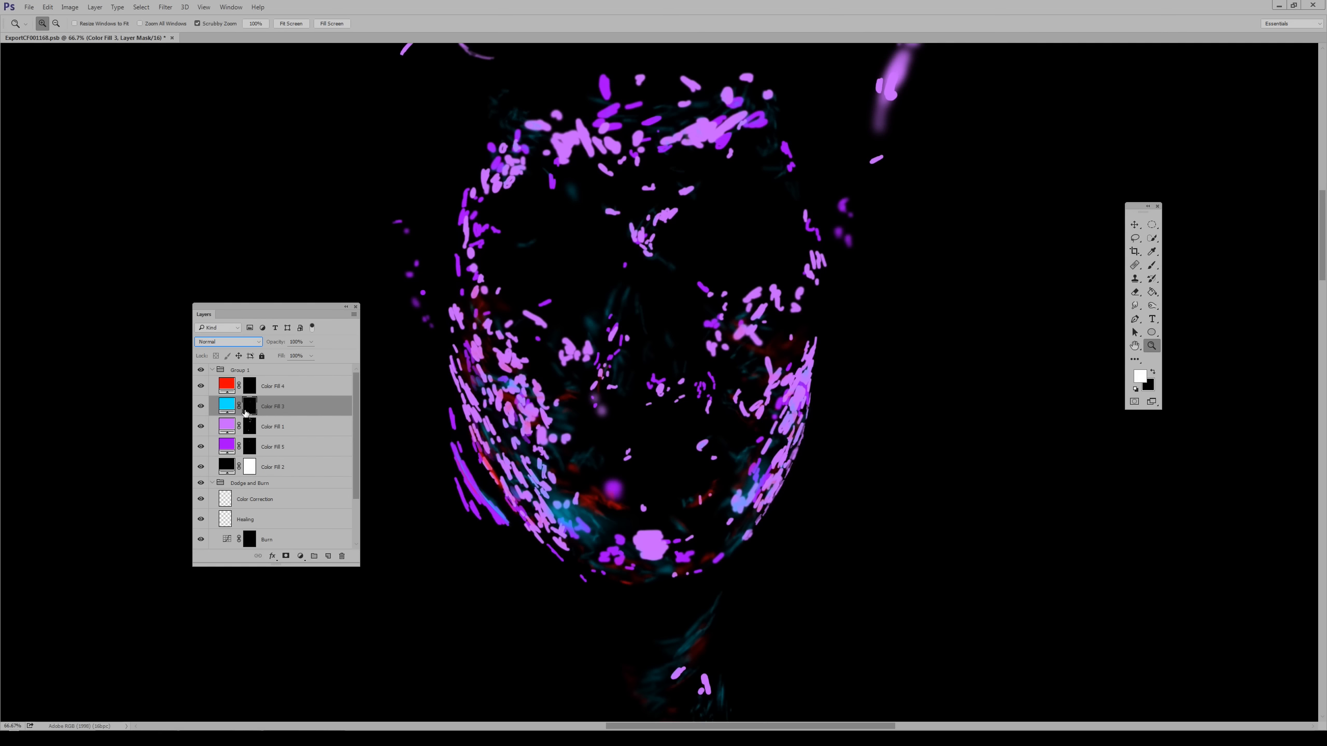
mouse_move(599, 485)
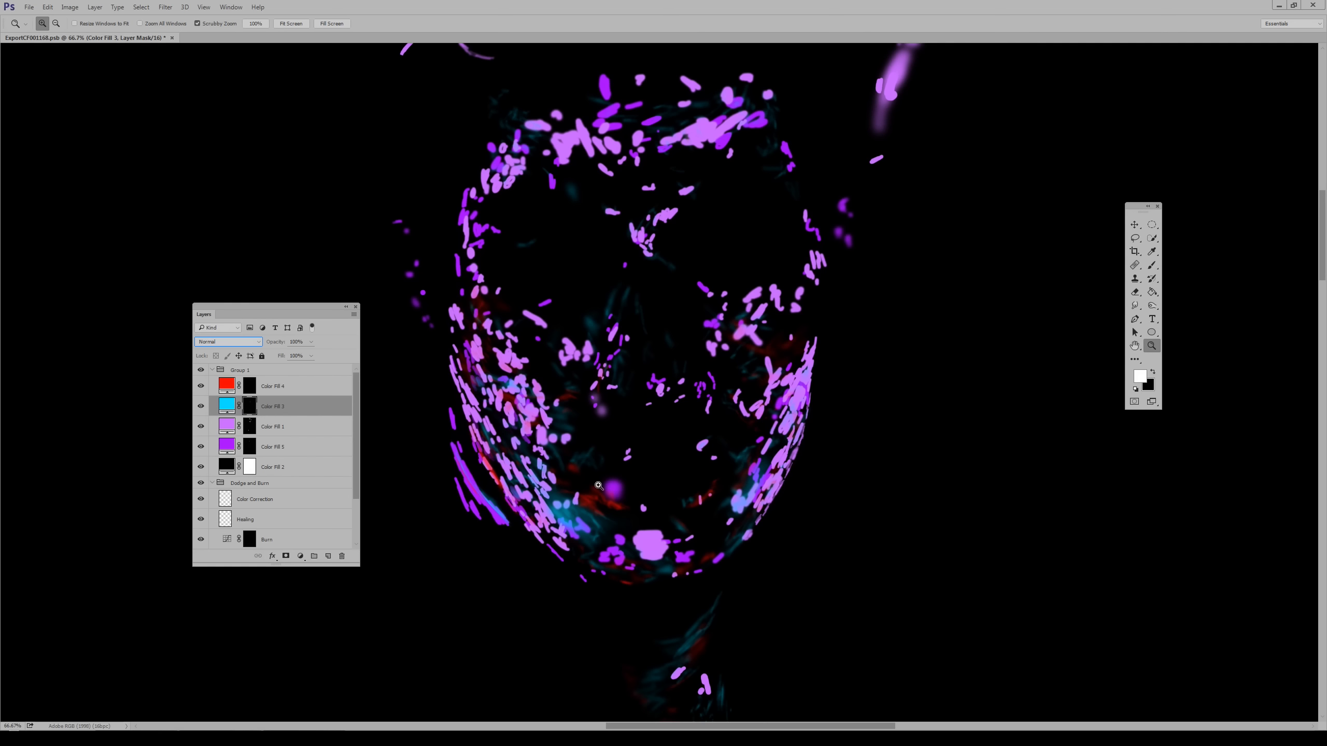
mouse_move(368, 313)
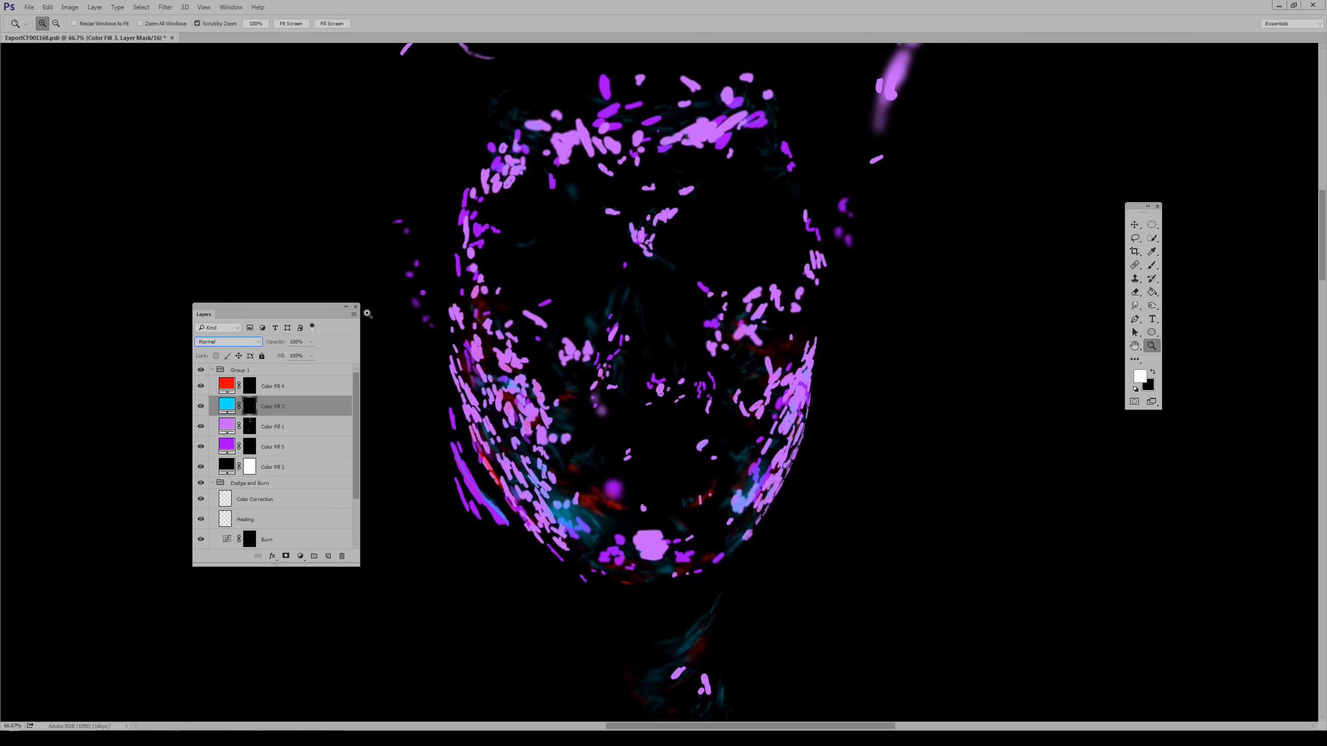
- Brighten the cyan Color Fill 3 mask with Levels, then select the red fill's mask
click(69, 7)
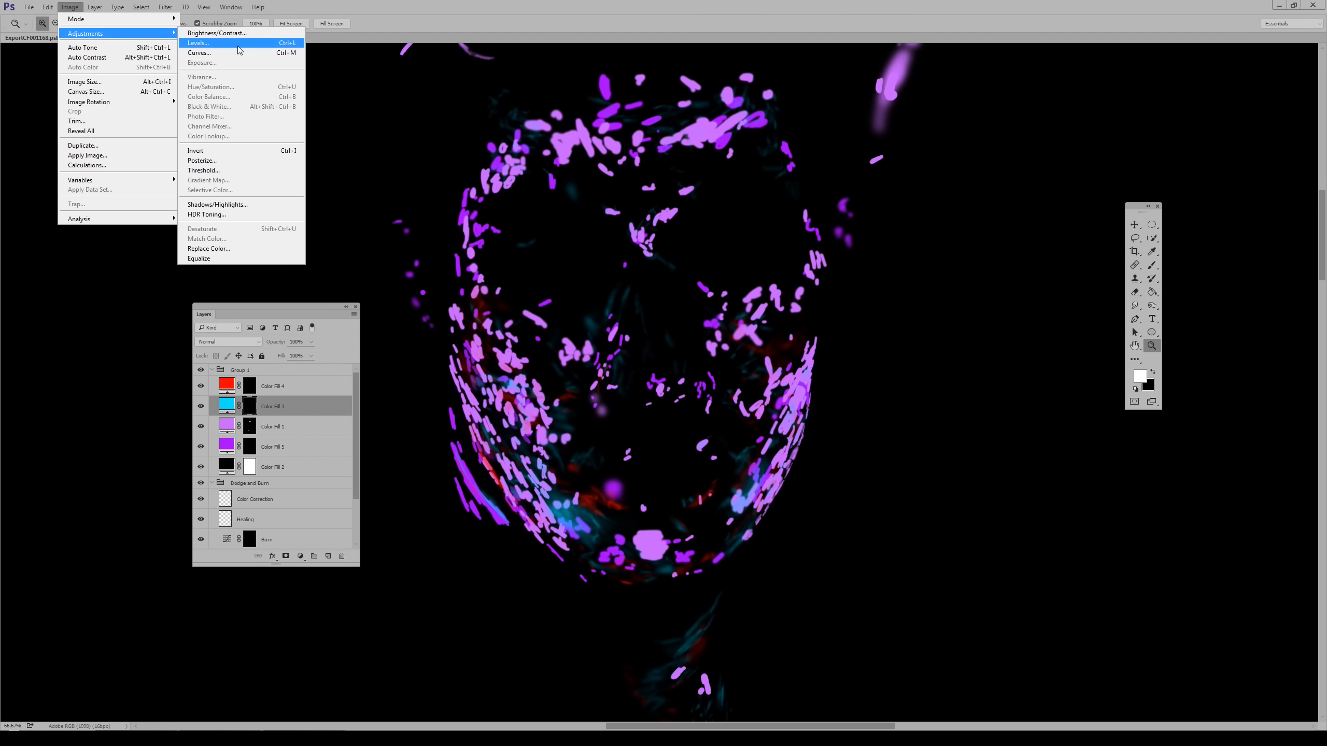
click(197, 43)
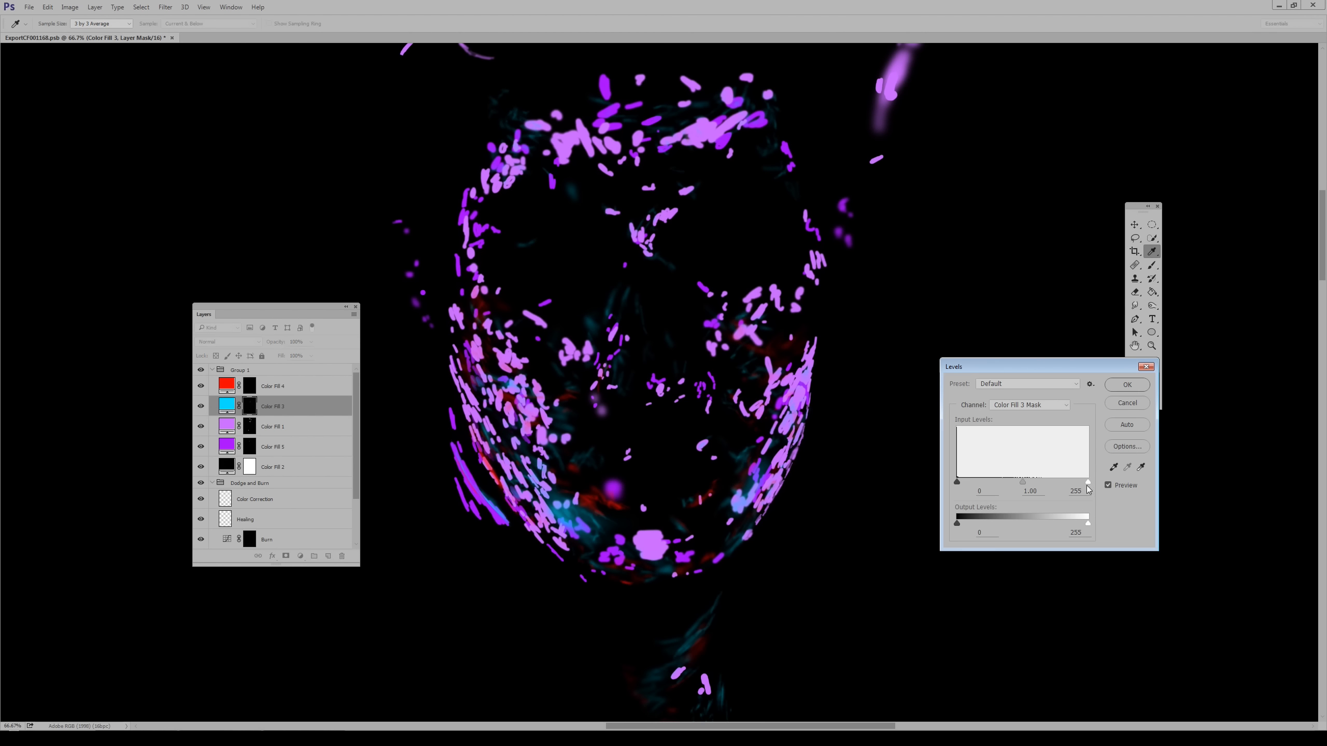
drag(1088, 480, 1041, 480)
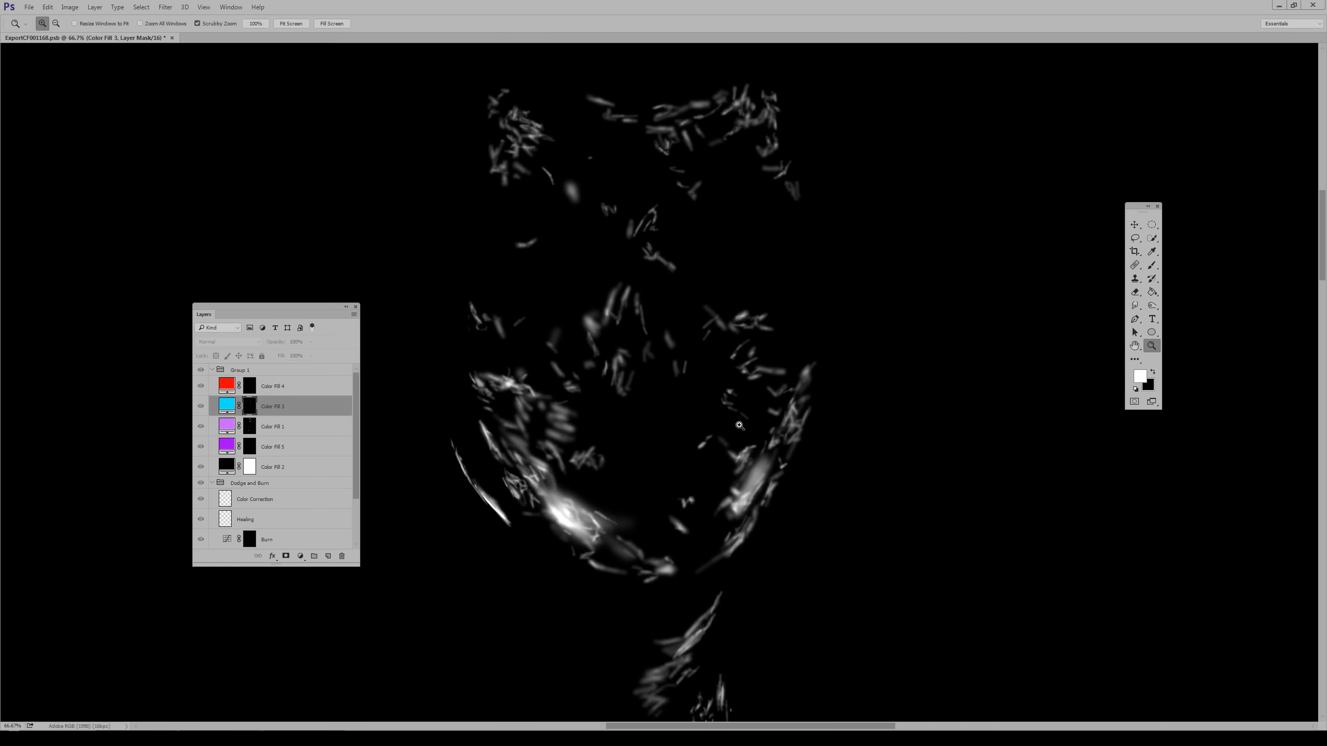
mouse_move(566, 472)
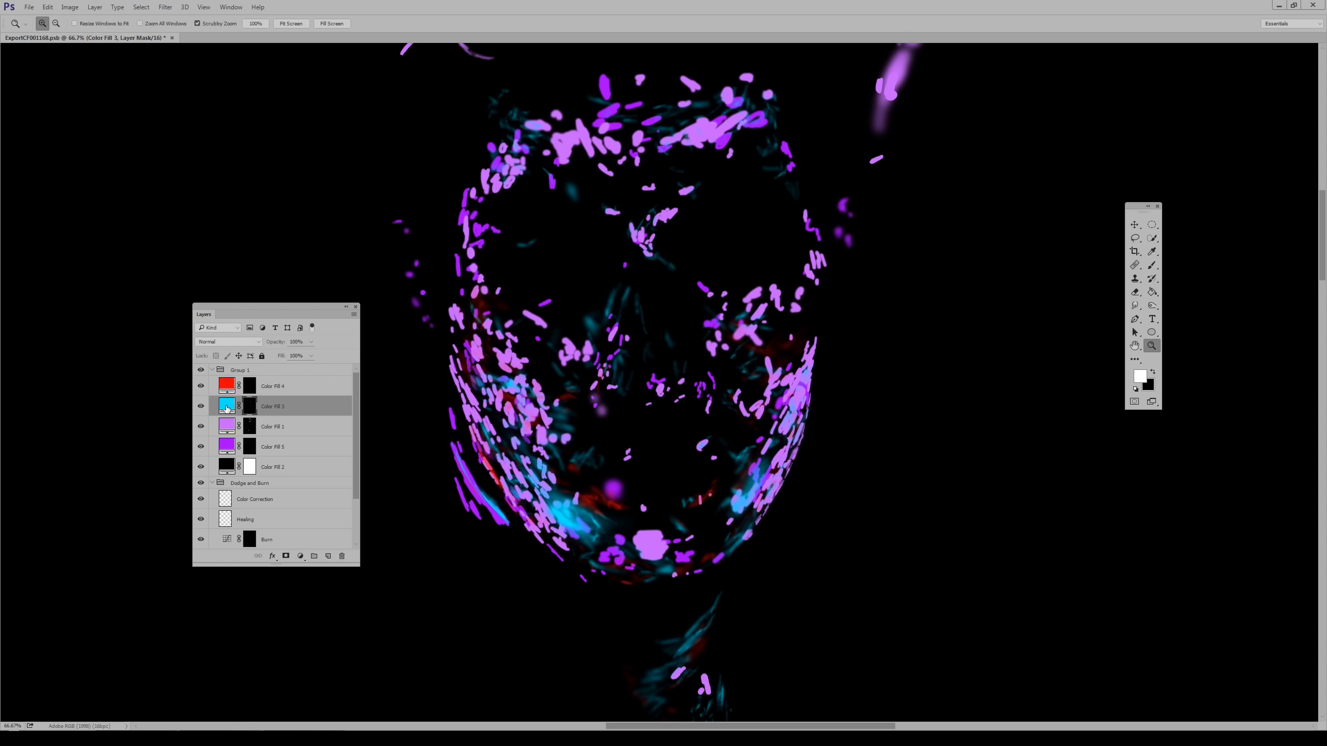
click(273, 386)
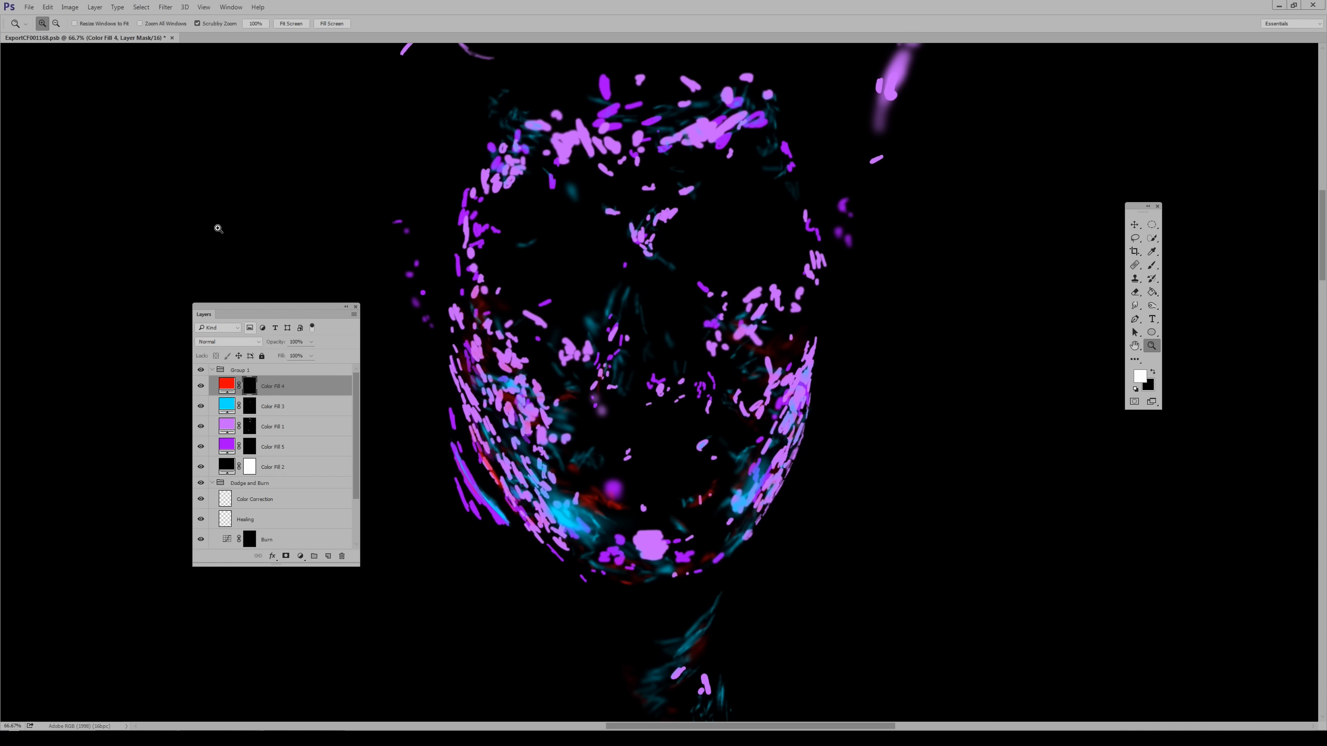
- Open Levels on the red Color Fill 4 mask to boost its brightness
click(69, 6)
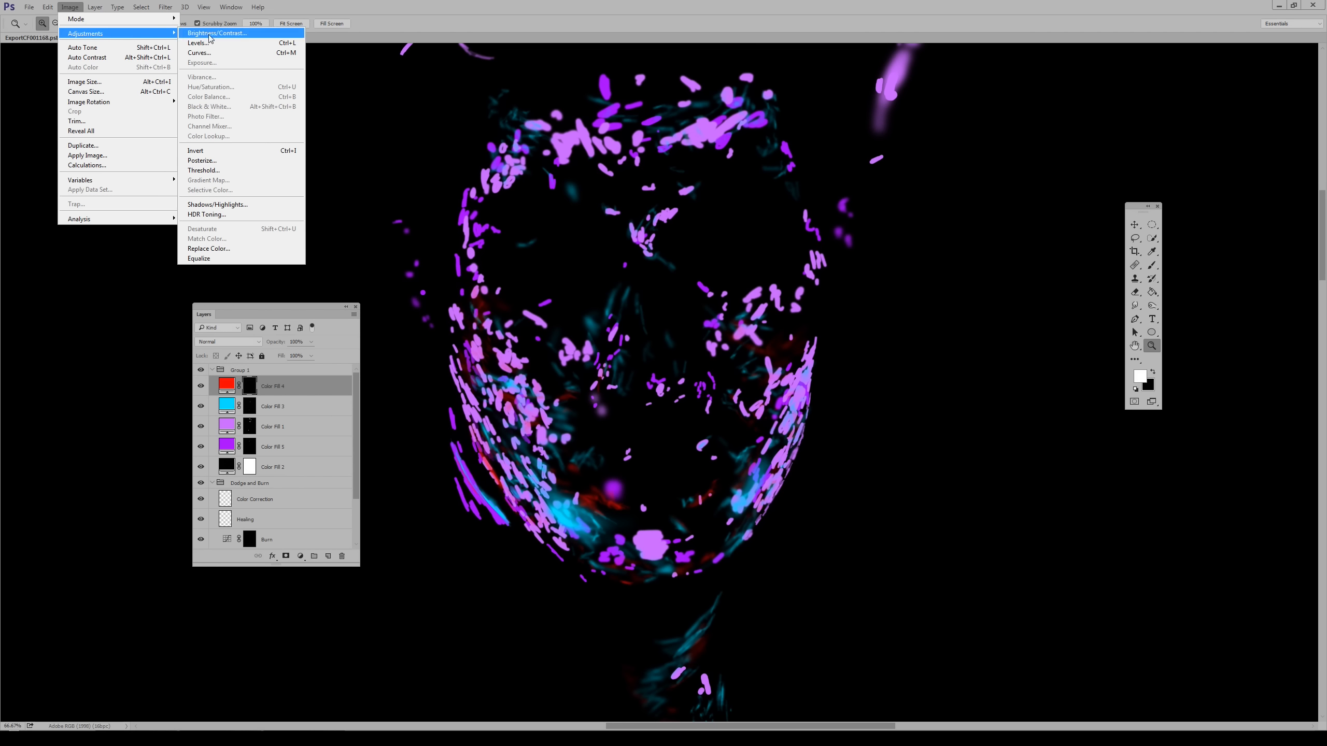
click(196, 43)
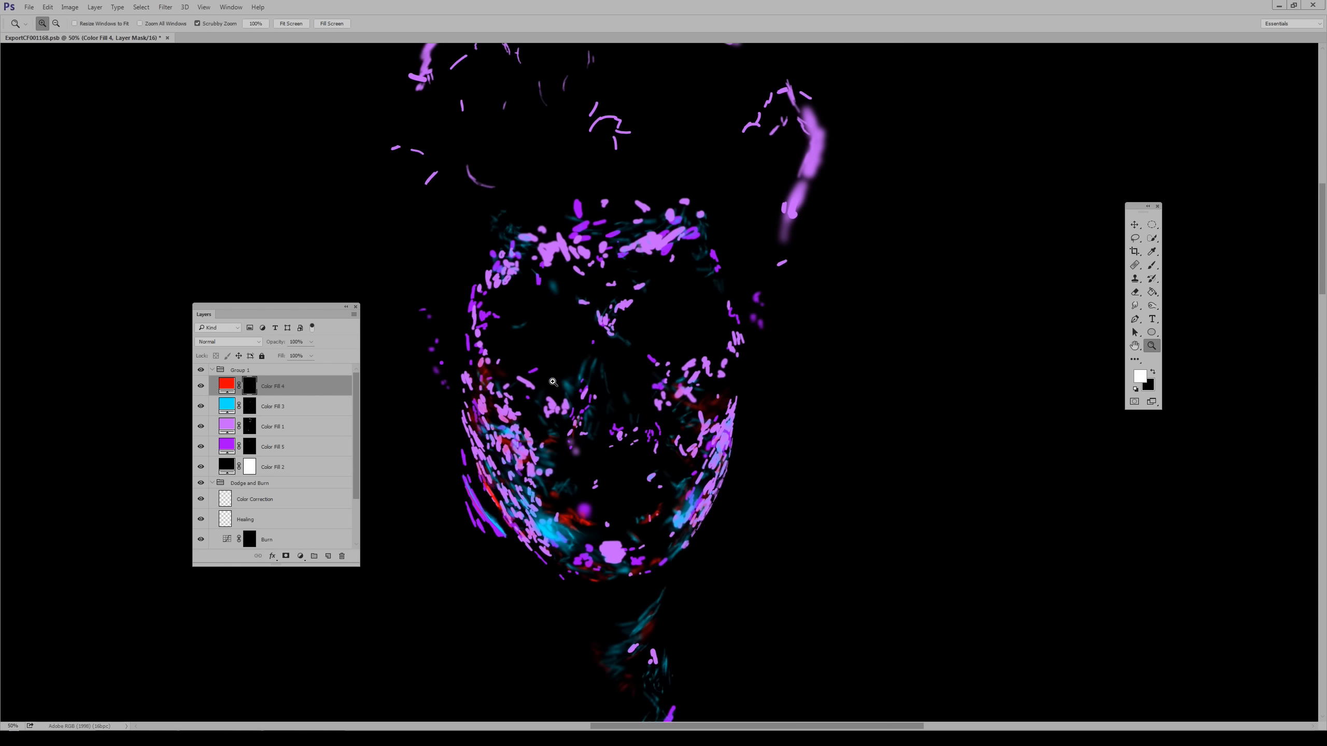
mouse_move(407, 279)
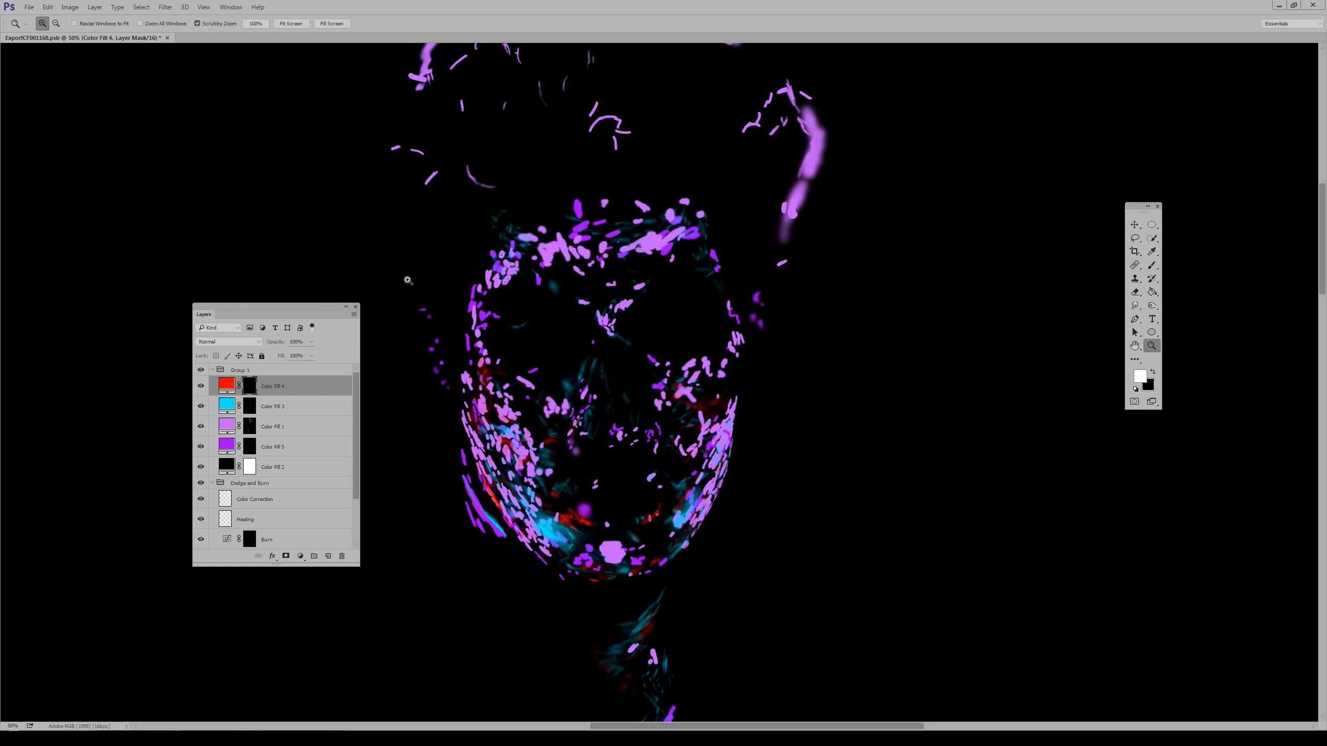
mouse_move(488, 294)
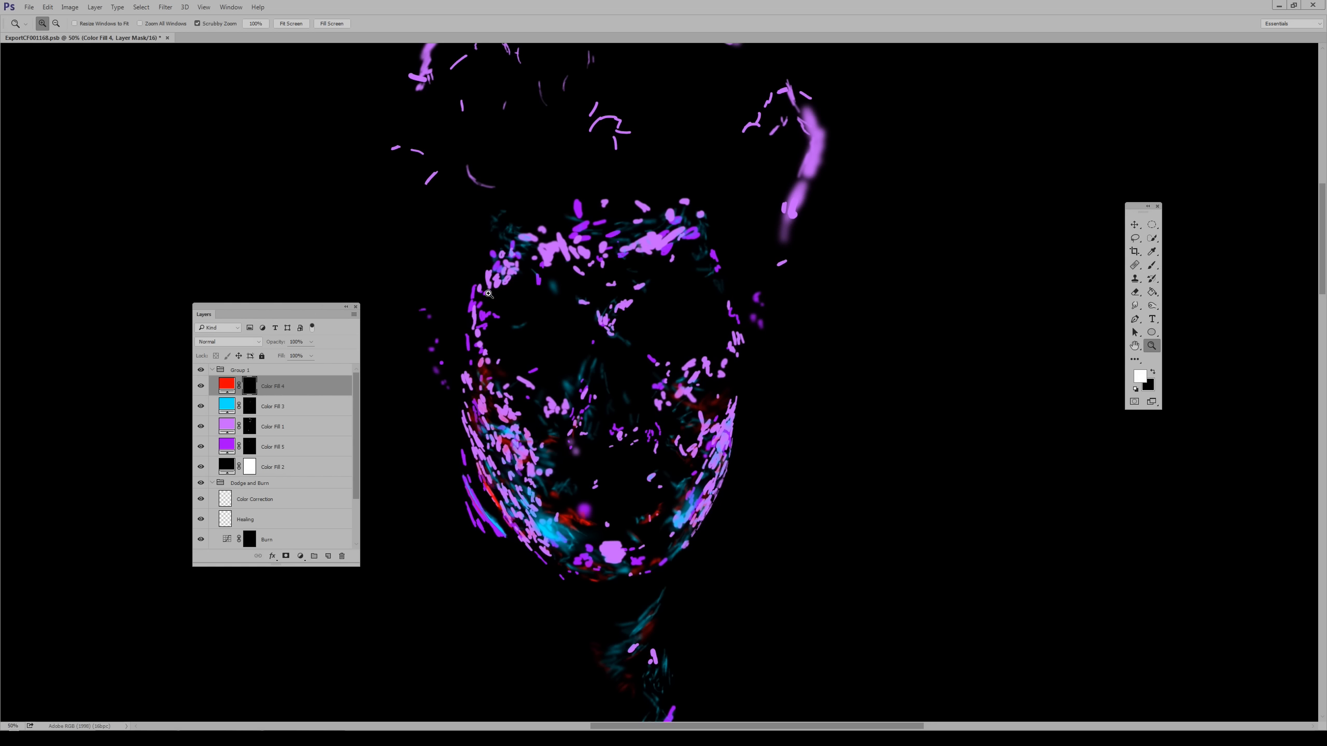
mouse_move(451, 333)
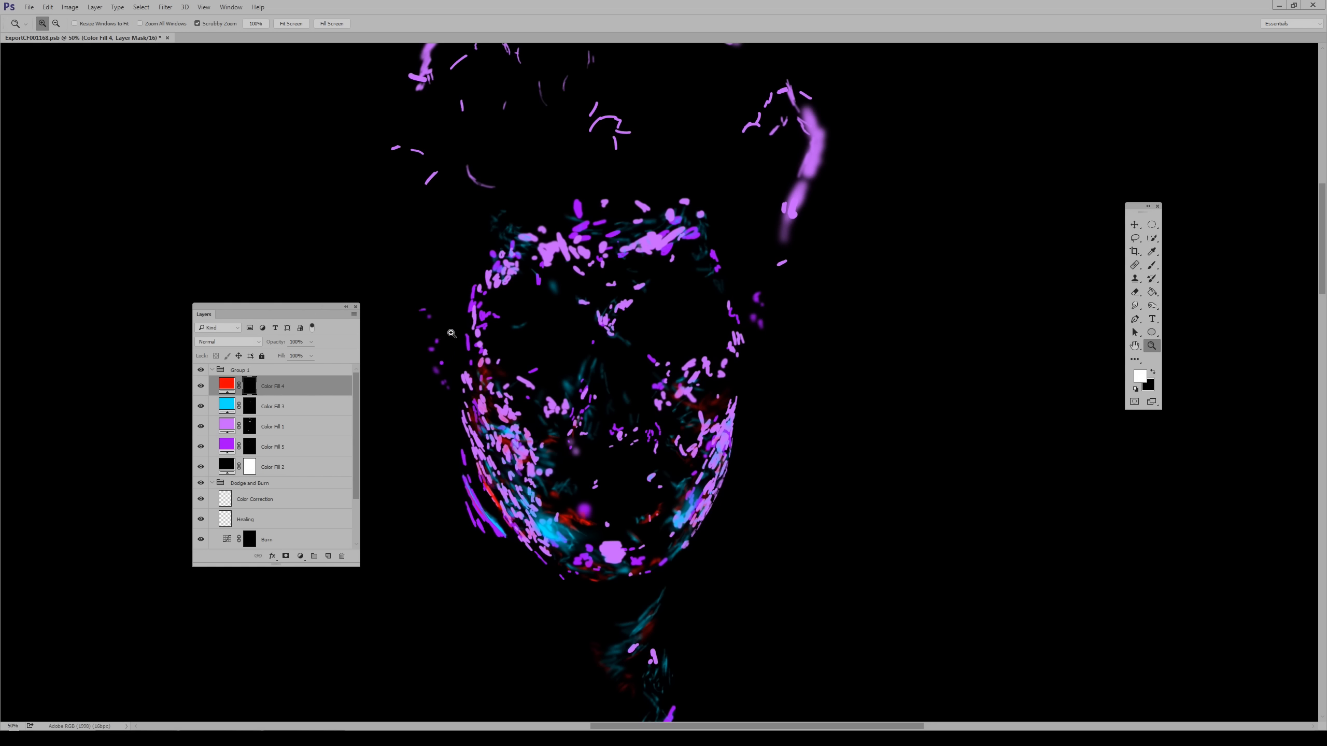
mouse_move(543, 653)
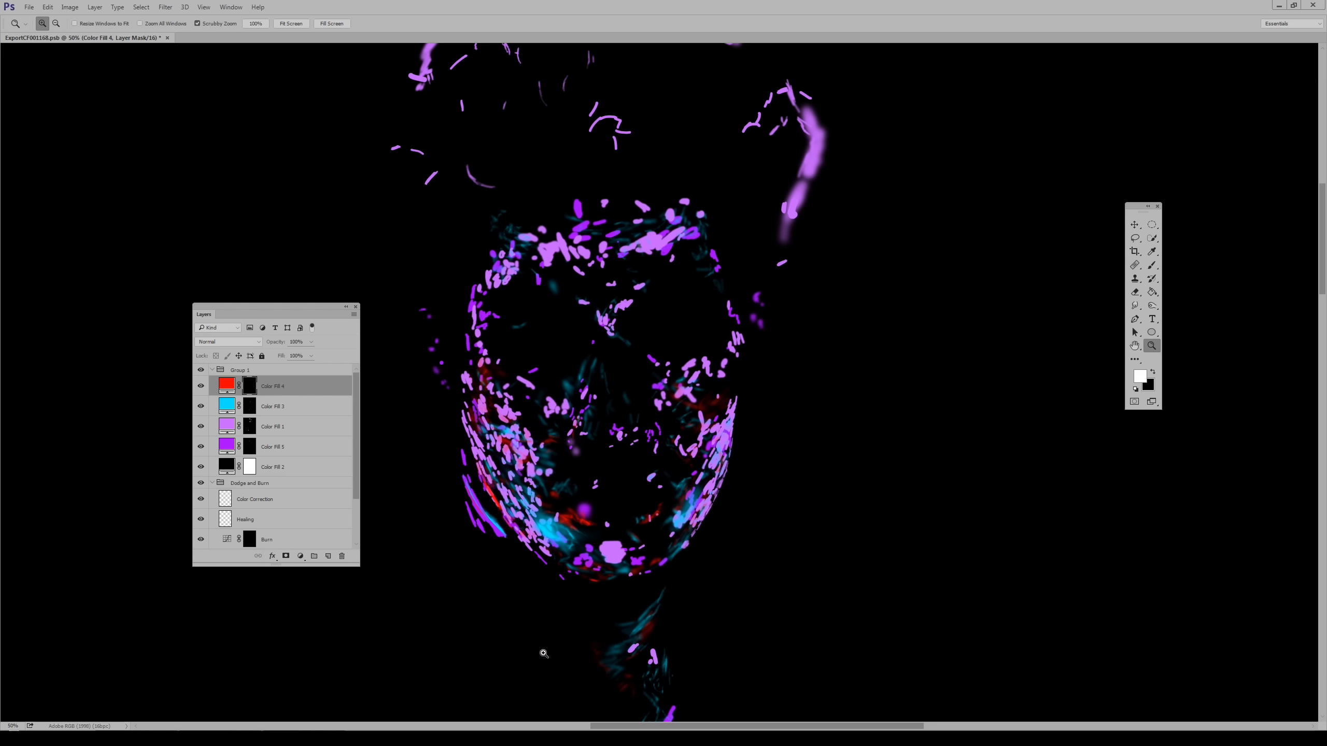
mouse_move(528, 565)
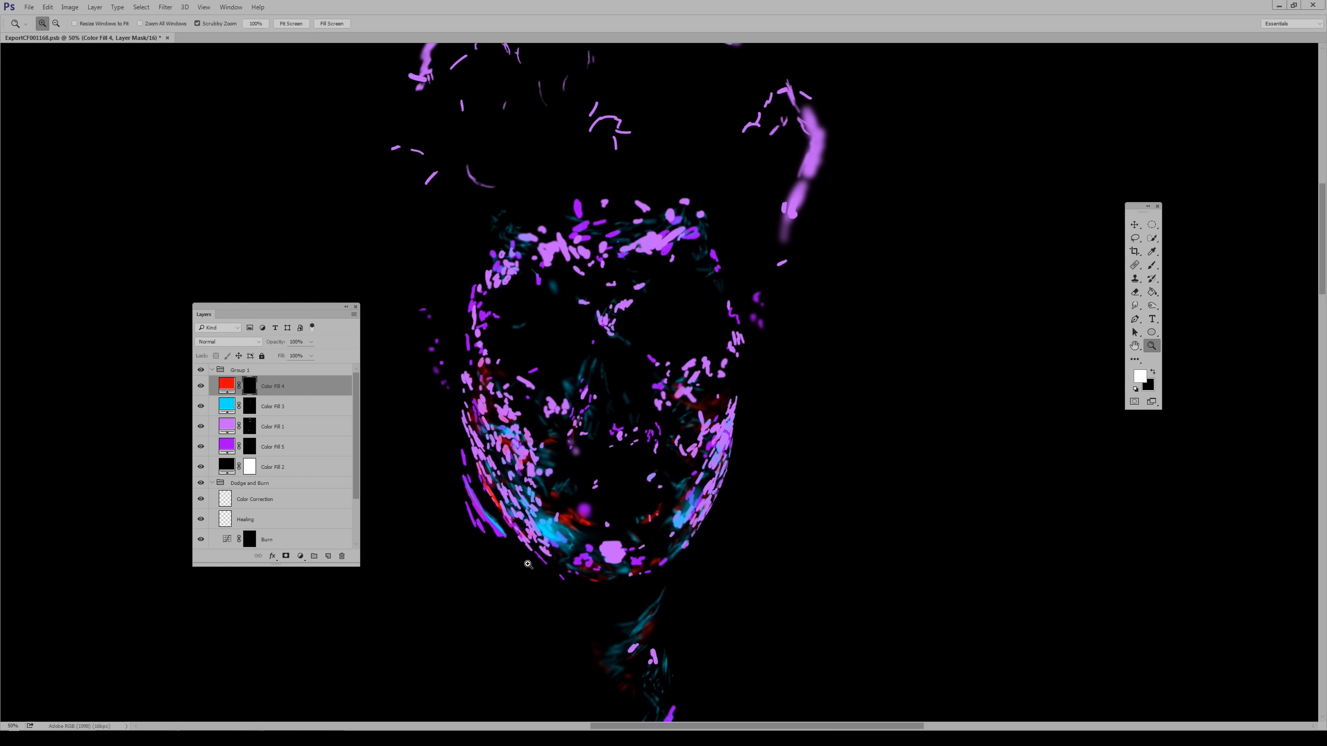
mouse_move(543, 483)
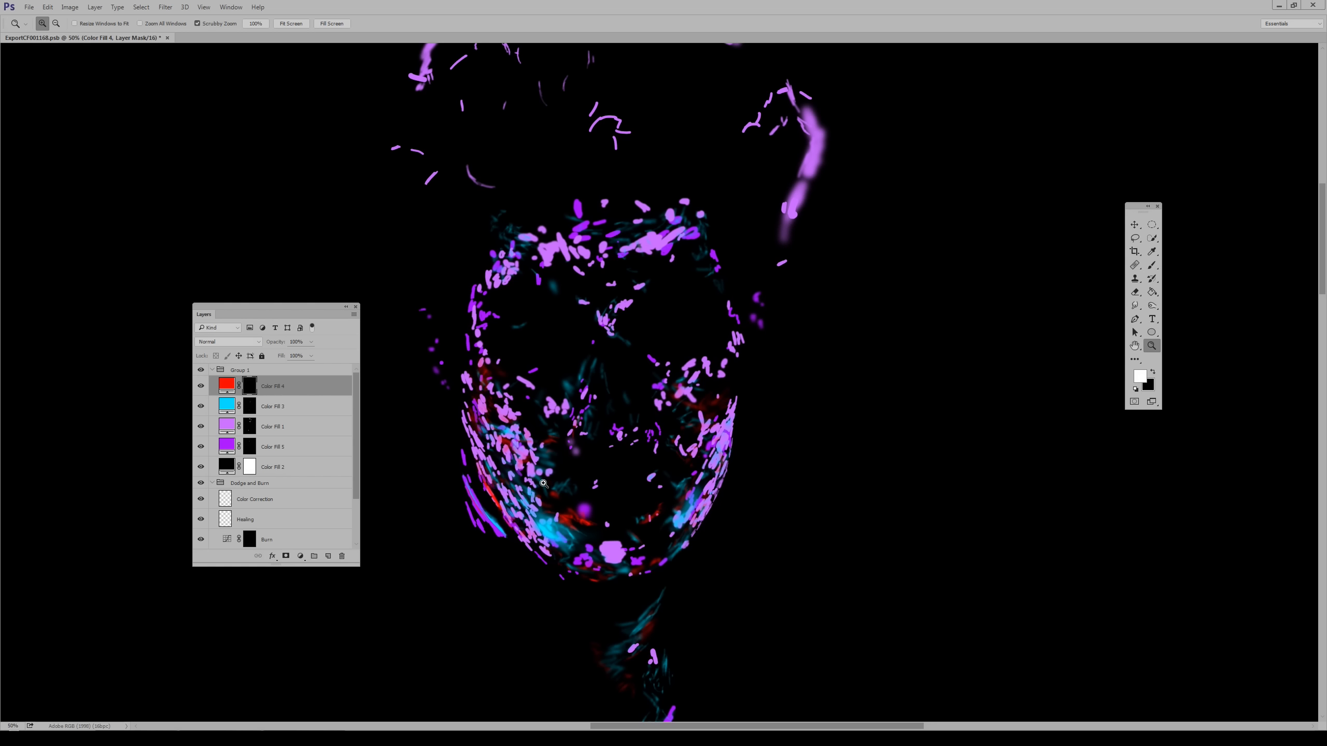
mouse_move(546, 483)
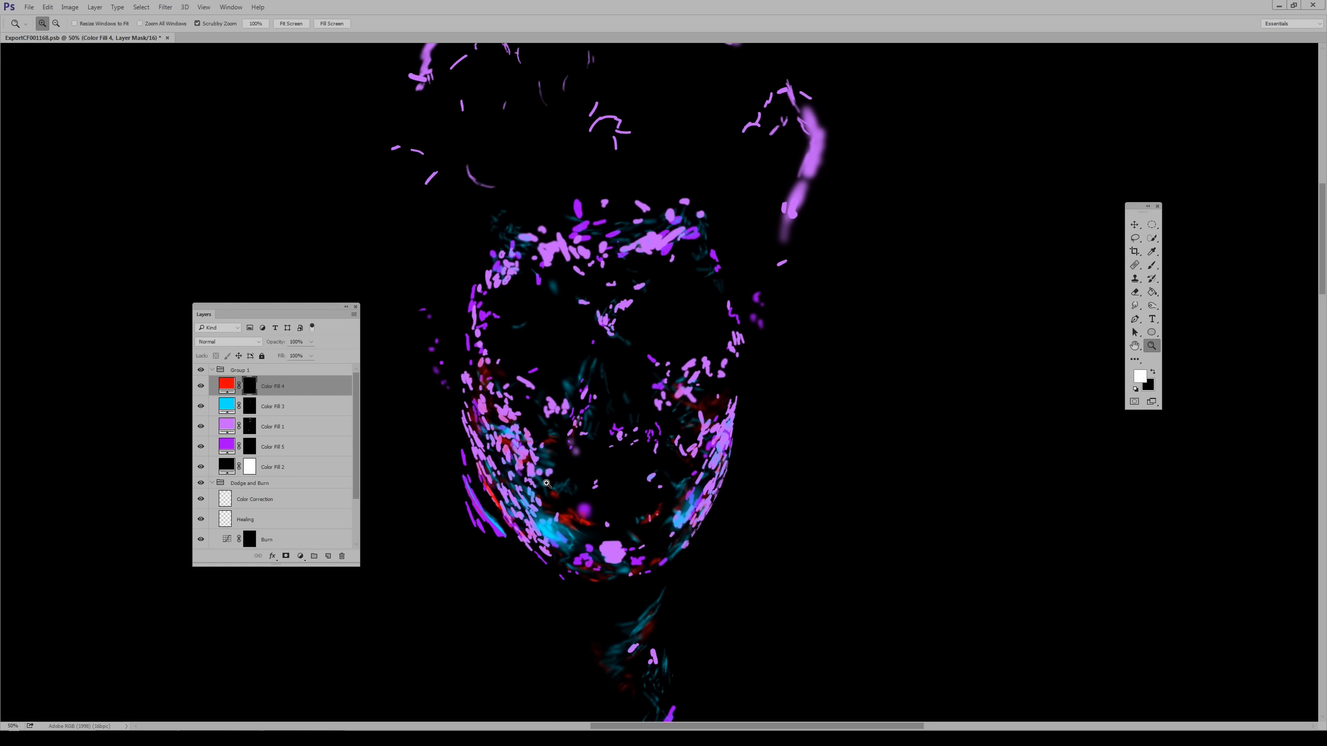
mouse_move(549, 472)
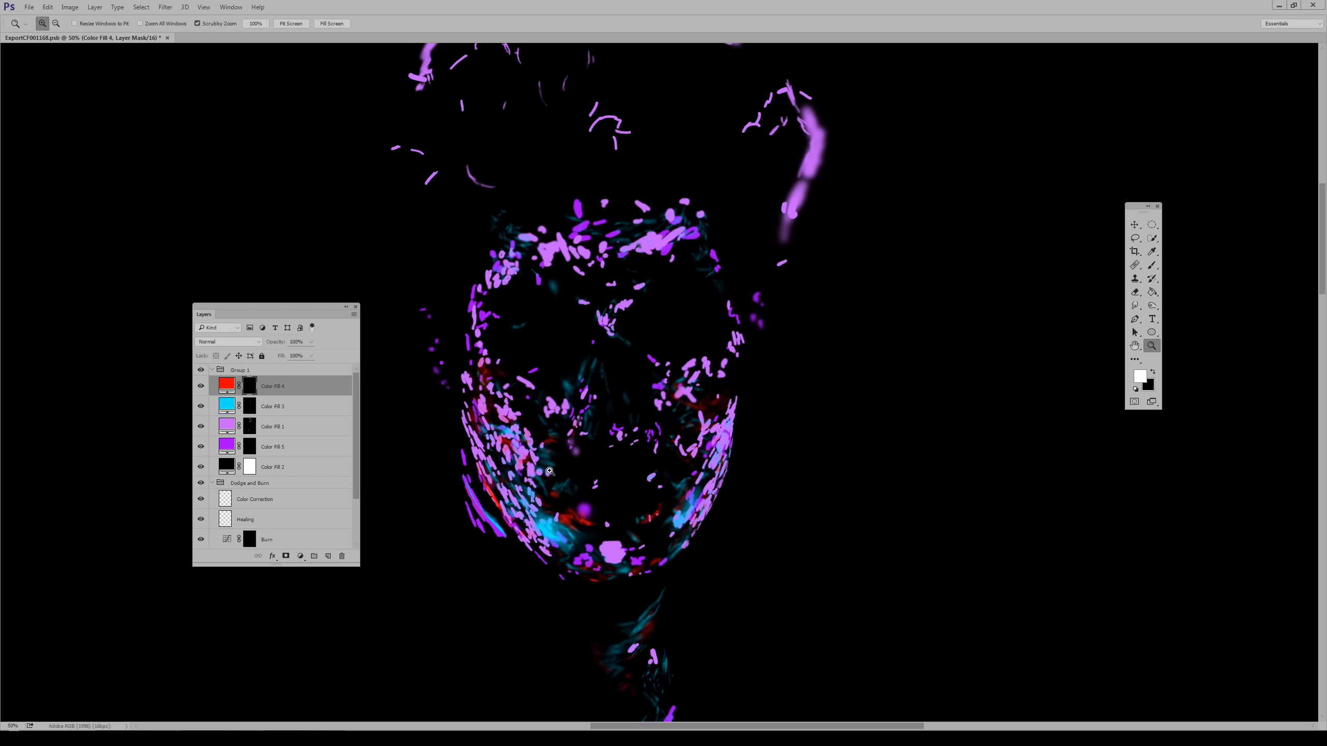
mouse_move(552, 467)
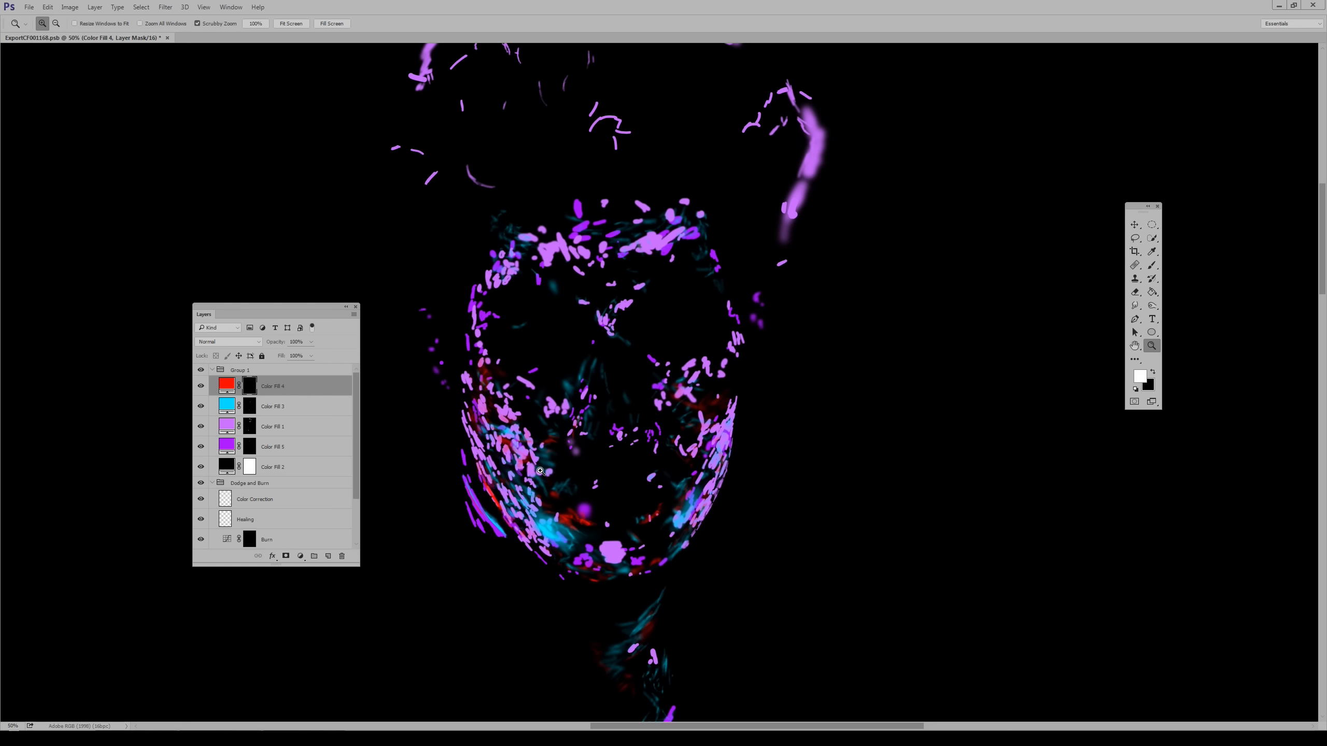
mouse_move(540, 309)
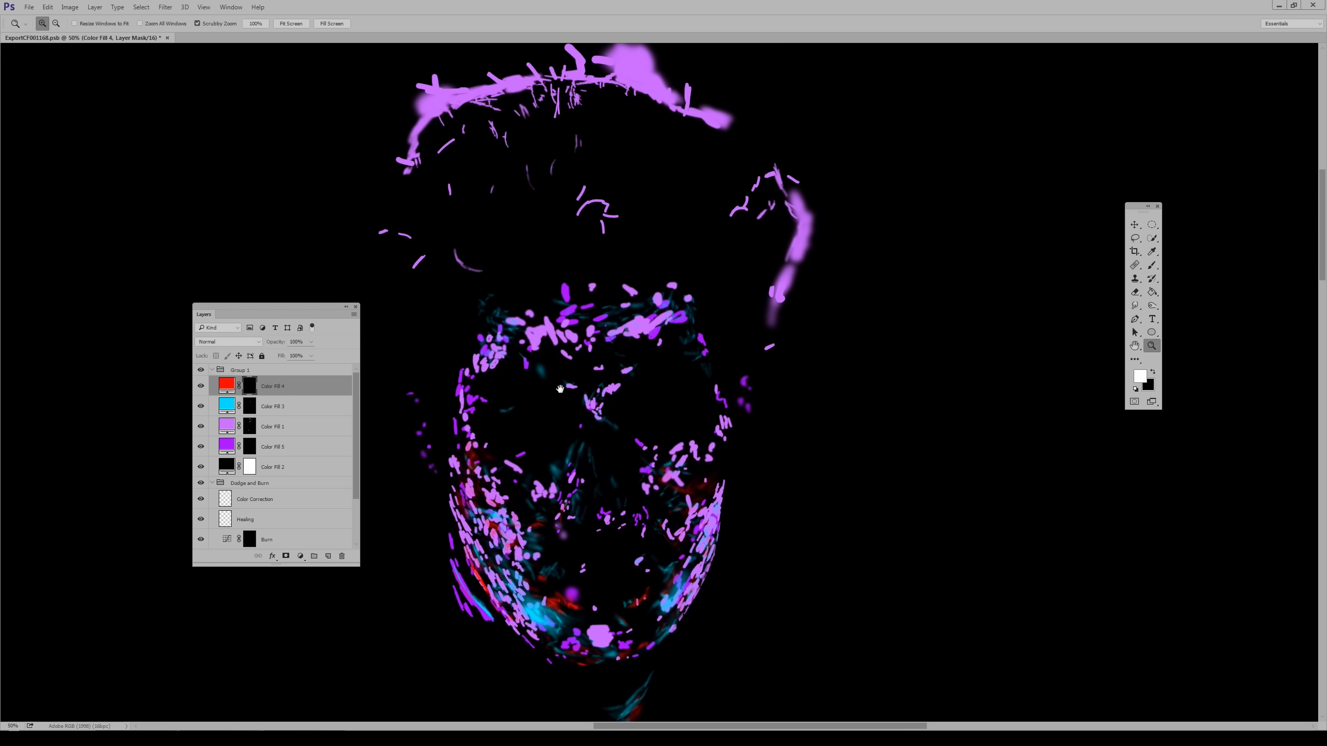
mouse_move(582, 365)
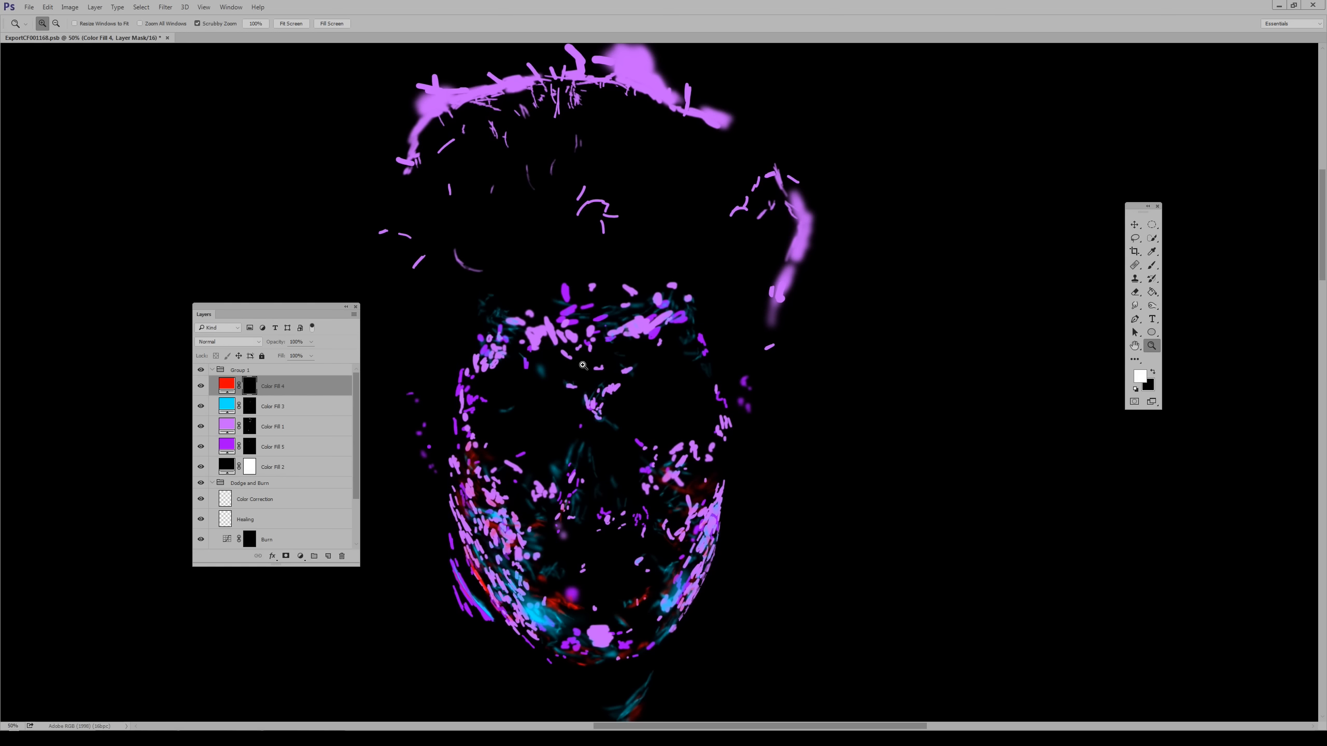
mouse_move(565, 405)
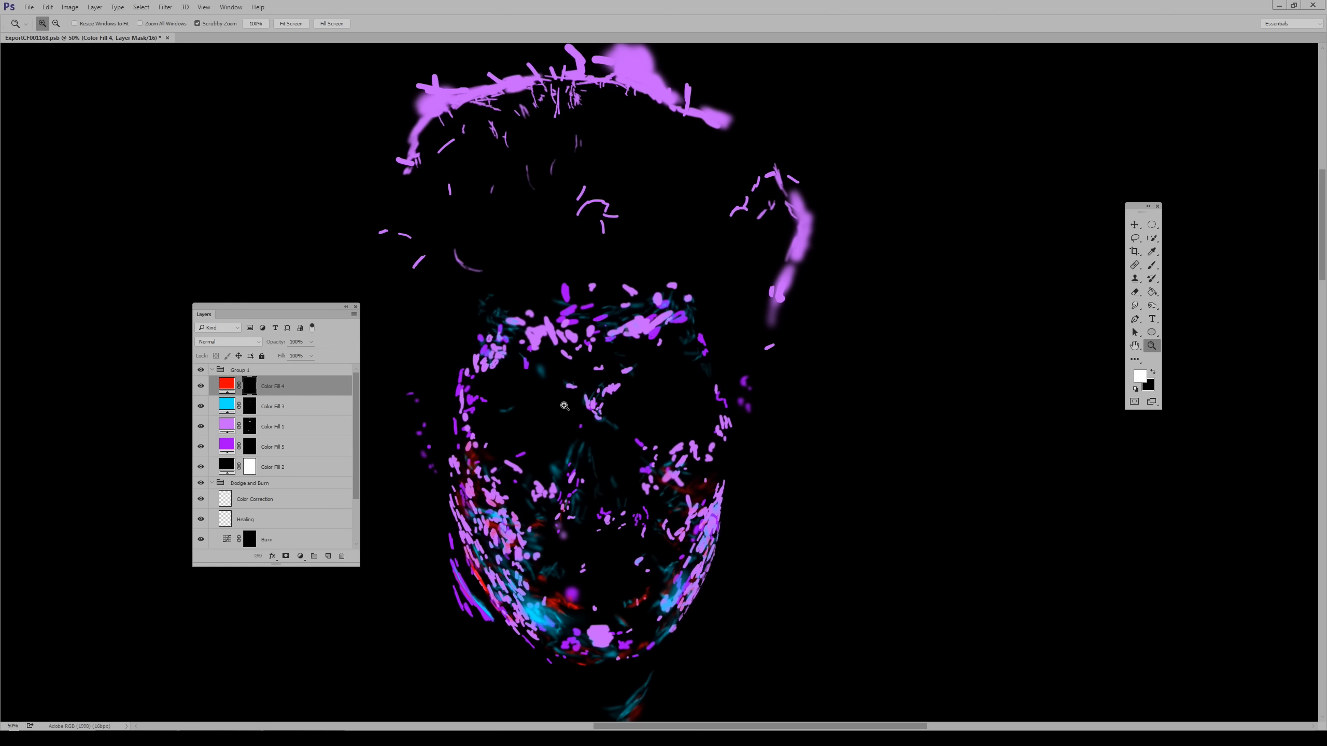
- Recolor the black Color Fill 2 background to dark red #421111
double_click(227, 466)
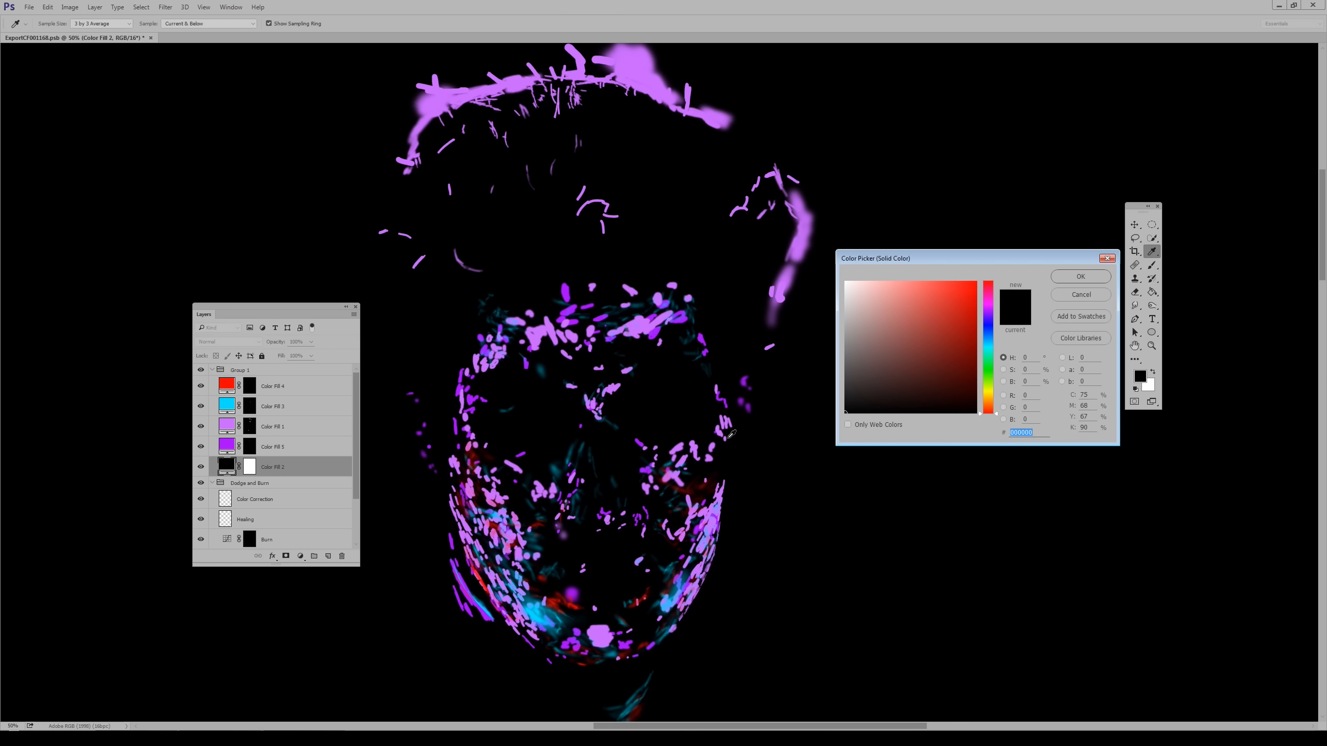
click(942, 378)
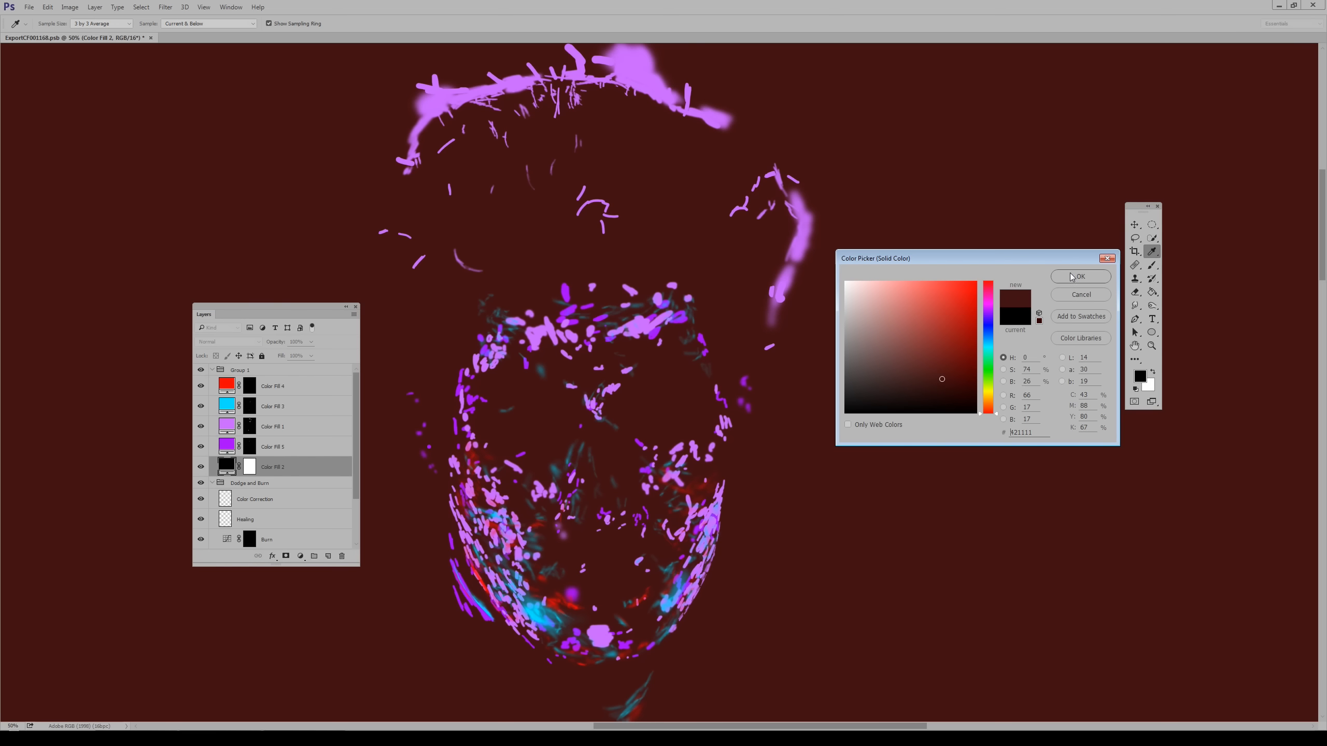
click(1080, 277)
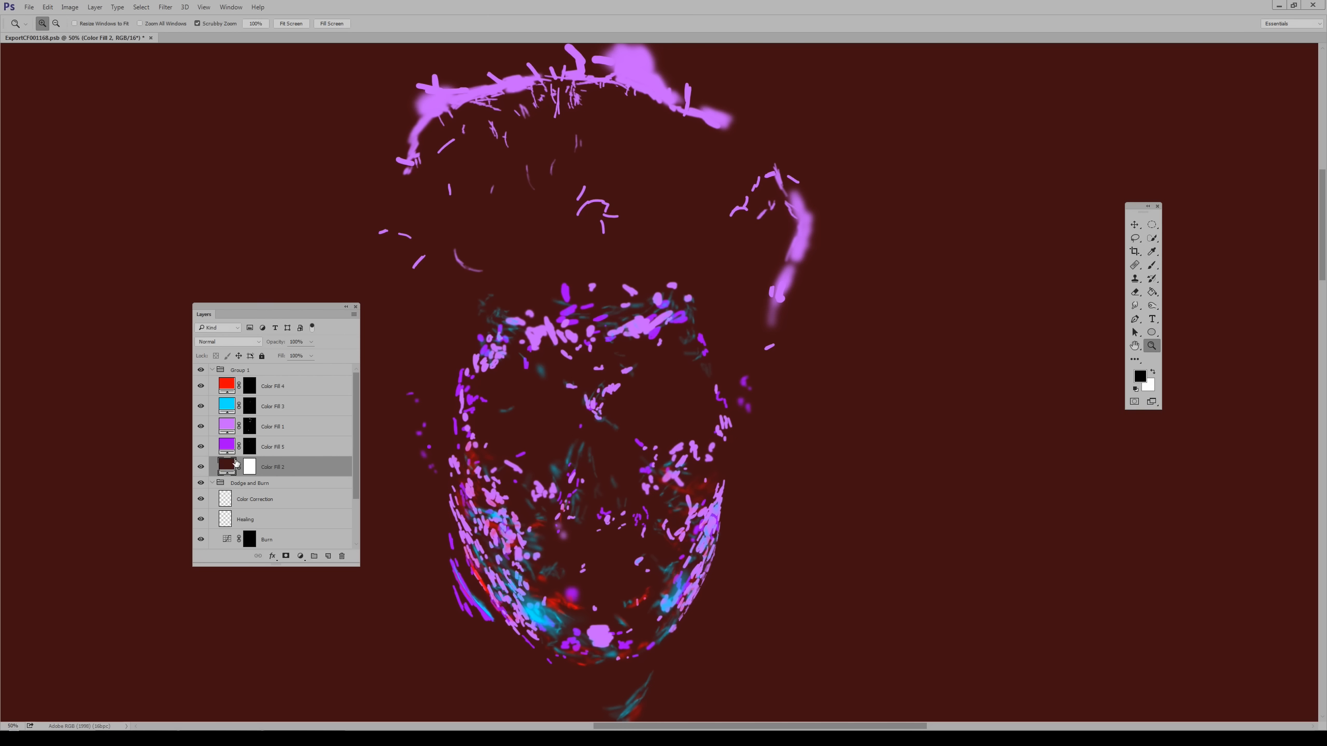
mouse_move(379, 369)
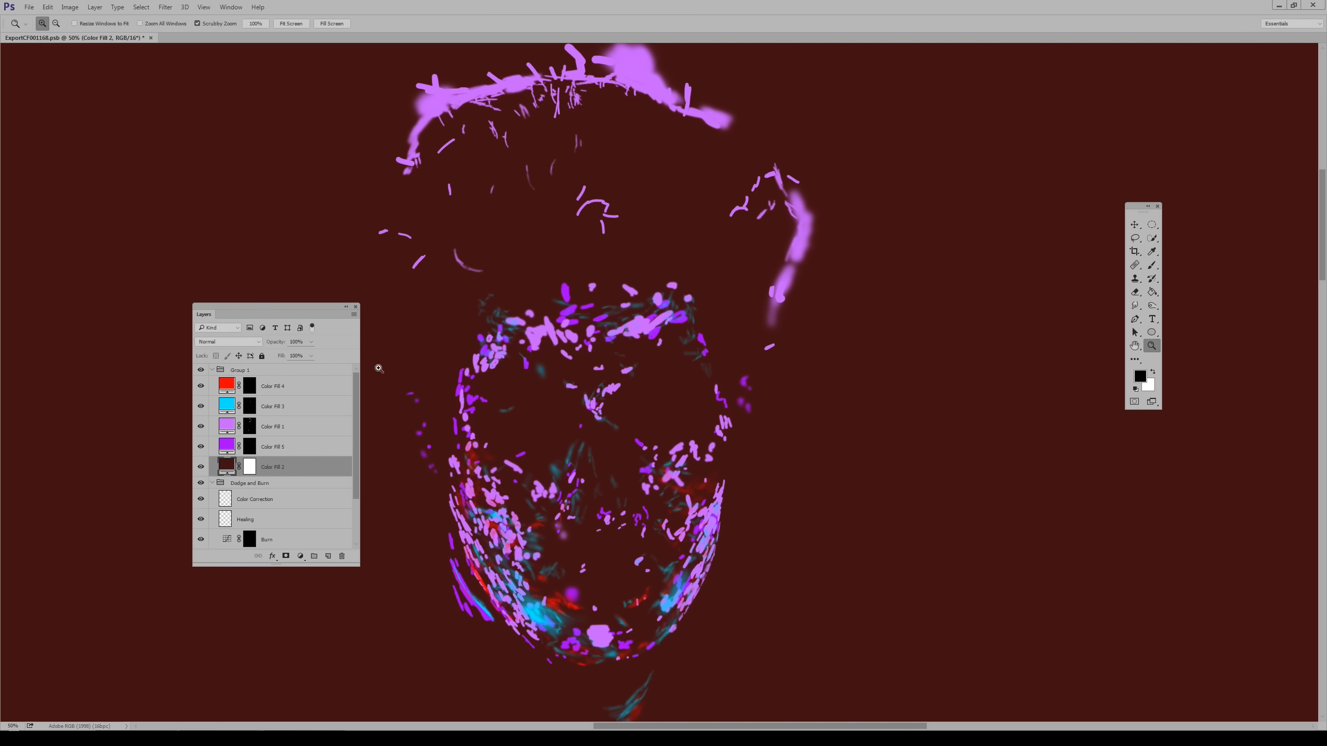